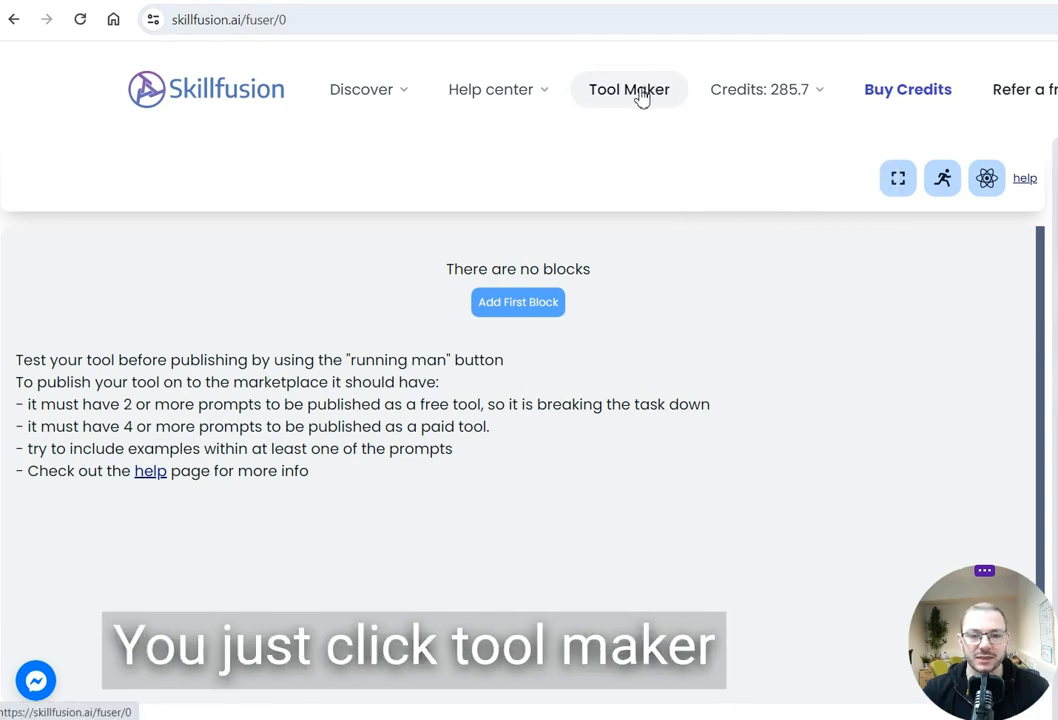
pyautogui.moveTo(685, 447)
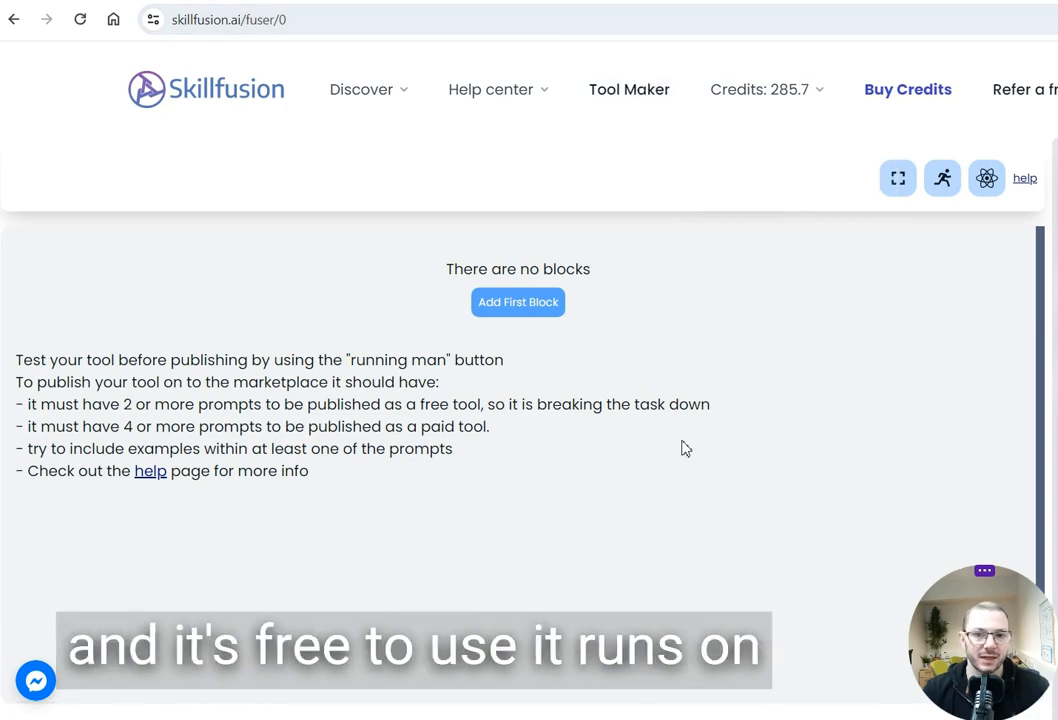
# On the Tool Maker page, add the first block to the empty tool.
pyautogui.click(759, 89)
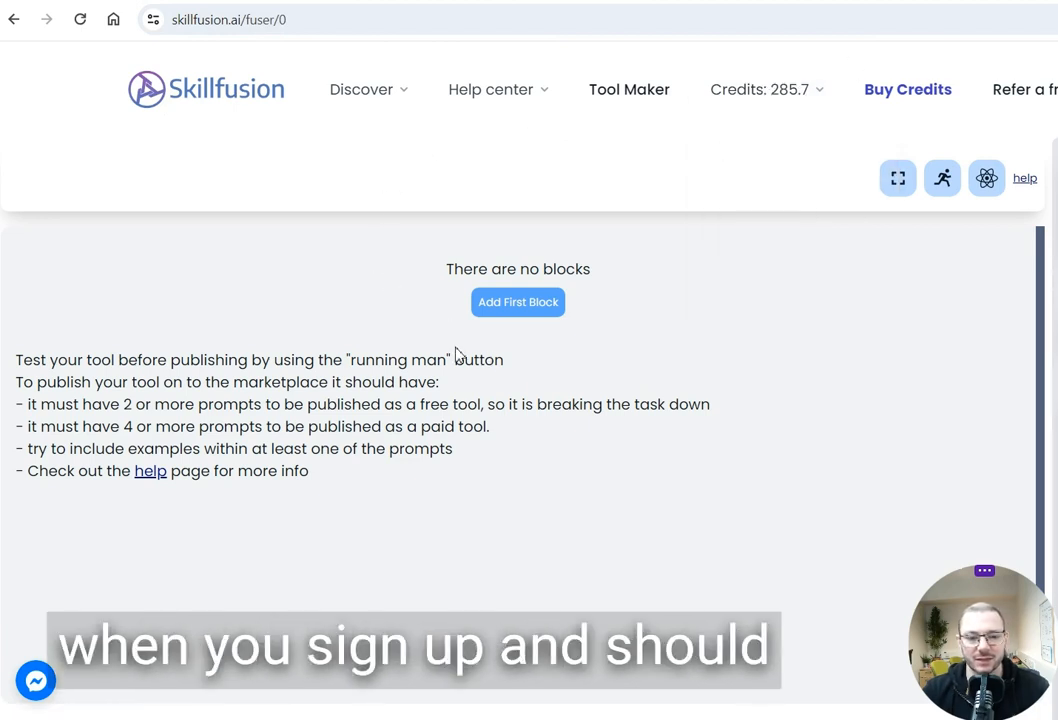
pyautogui.click(518, 302)
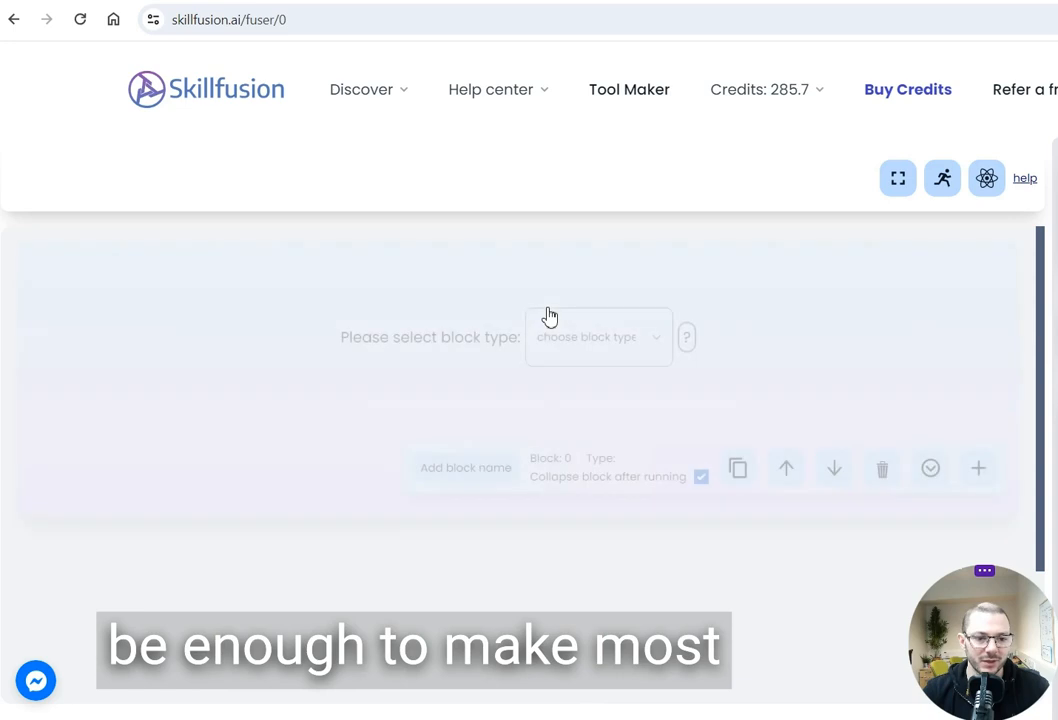
# Make the first block a User Question asking about favourite animals.
pyautogui.click(598, 337)
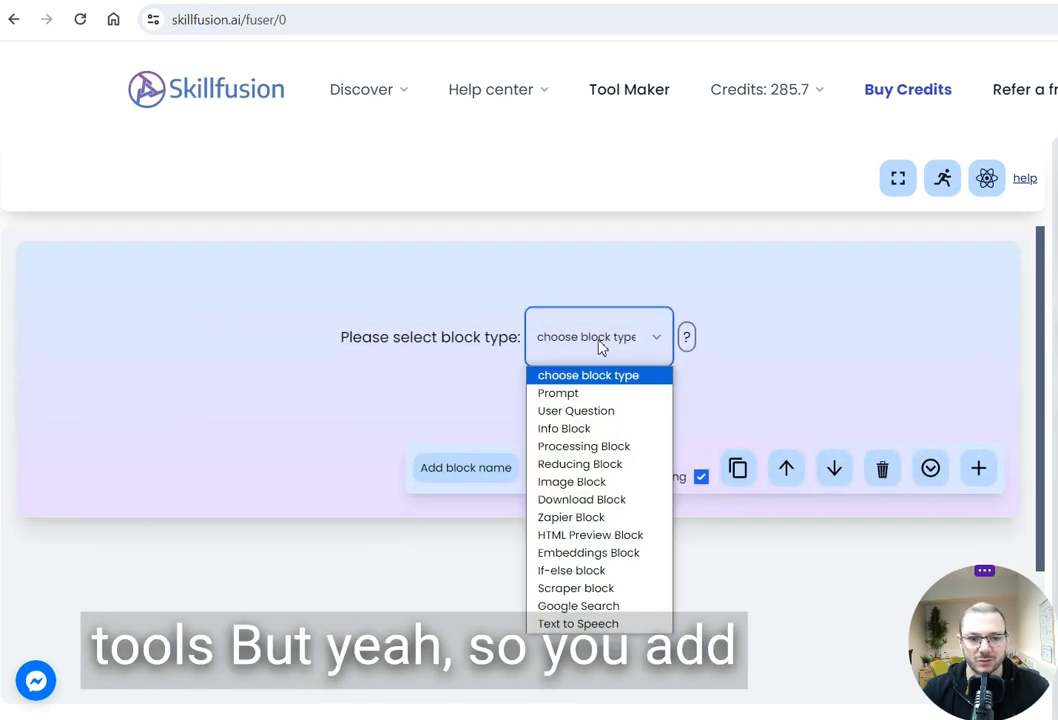
pyautogui.moveTo(583, 446)
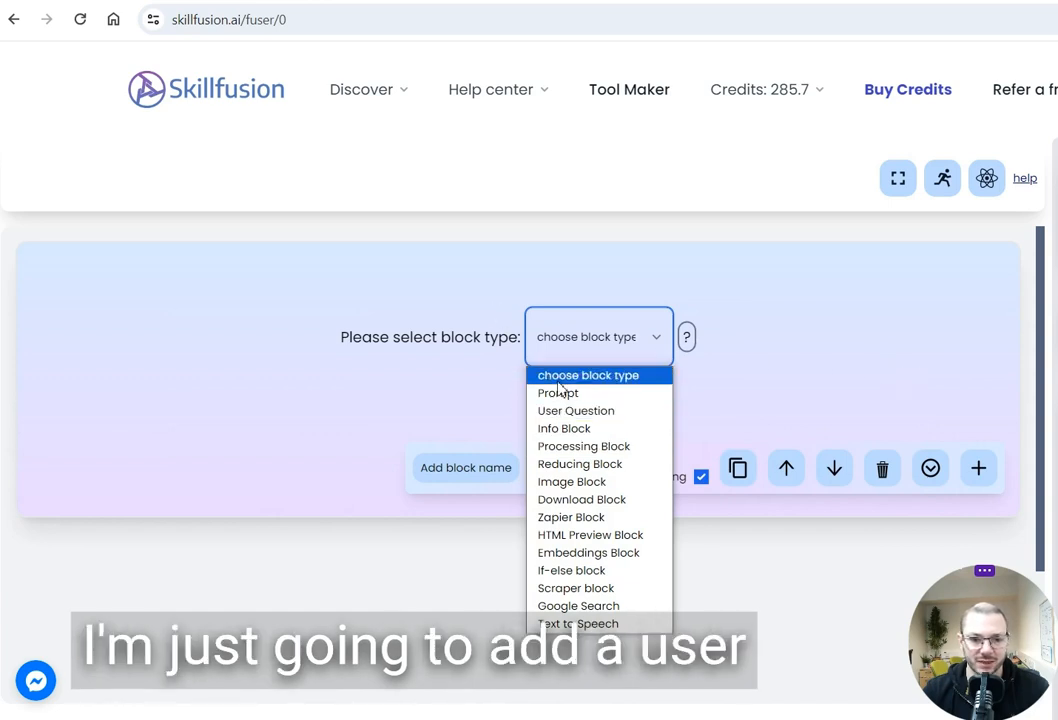
pyautogui.click(576, 410)
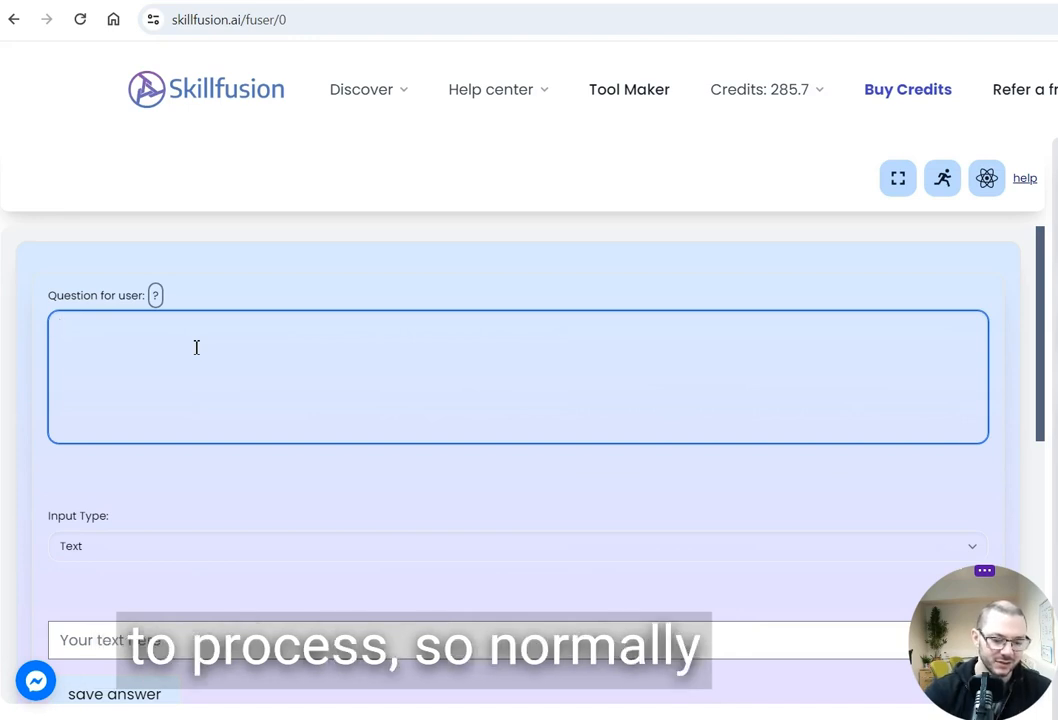
pyautogui.write('what ar')
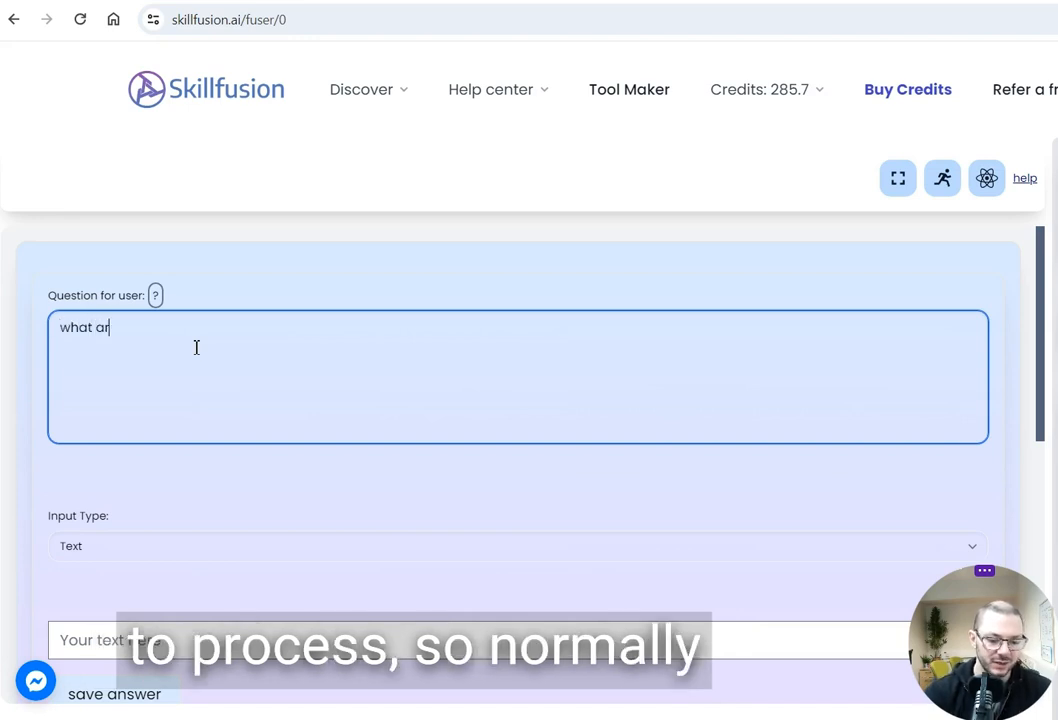
pyautogui.write('e your fav')
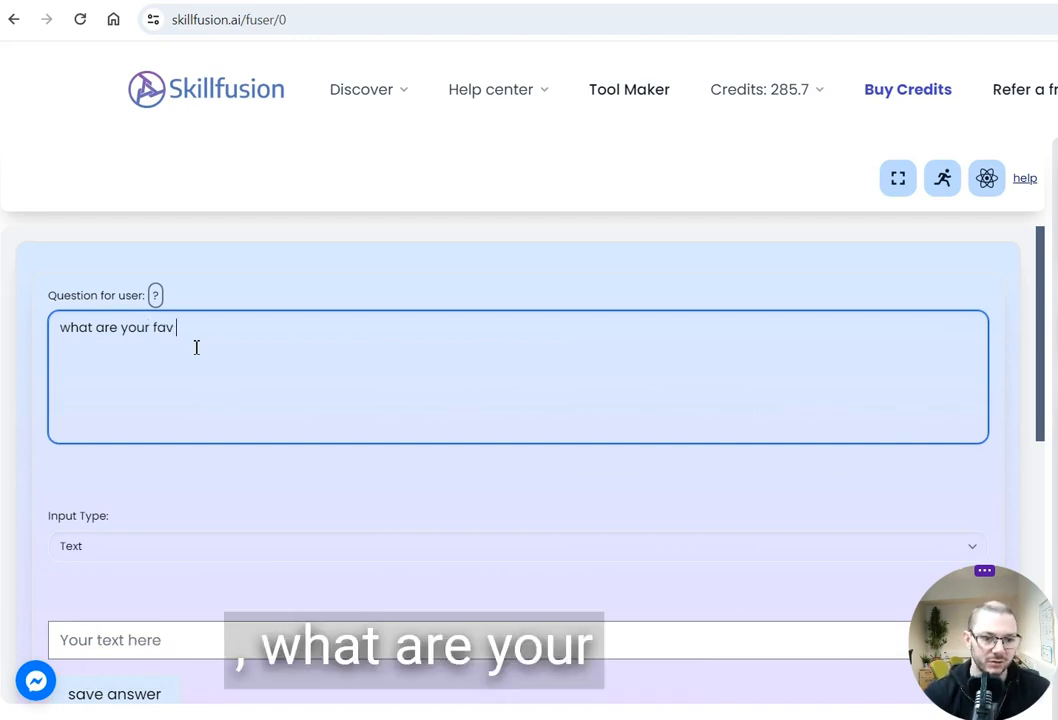
pyautogui.write('animals')
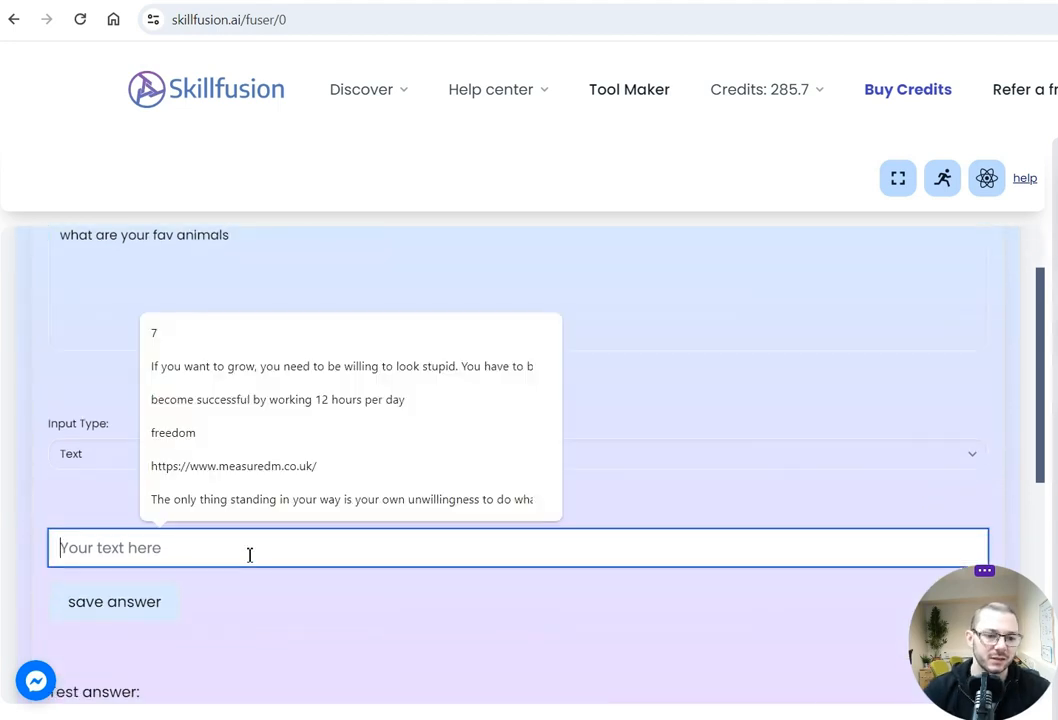
# Set the input to a text area and save cat, dog, mouse as the test answer.
pyautogui.write('cat')
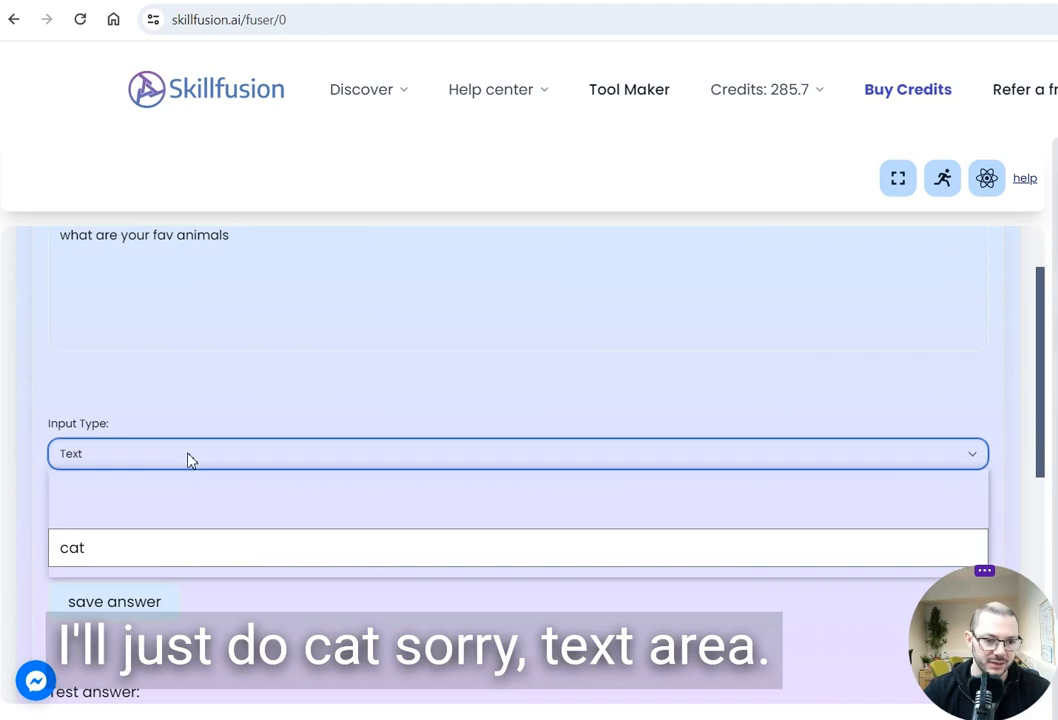
pyautogui.click(517, 453)
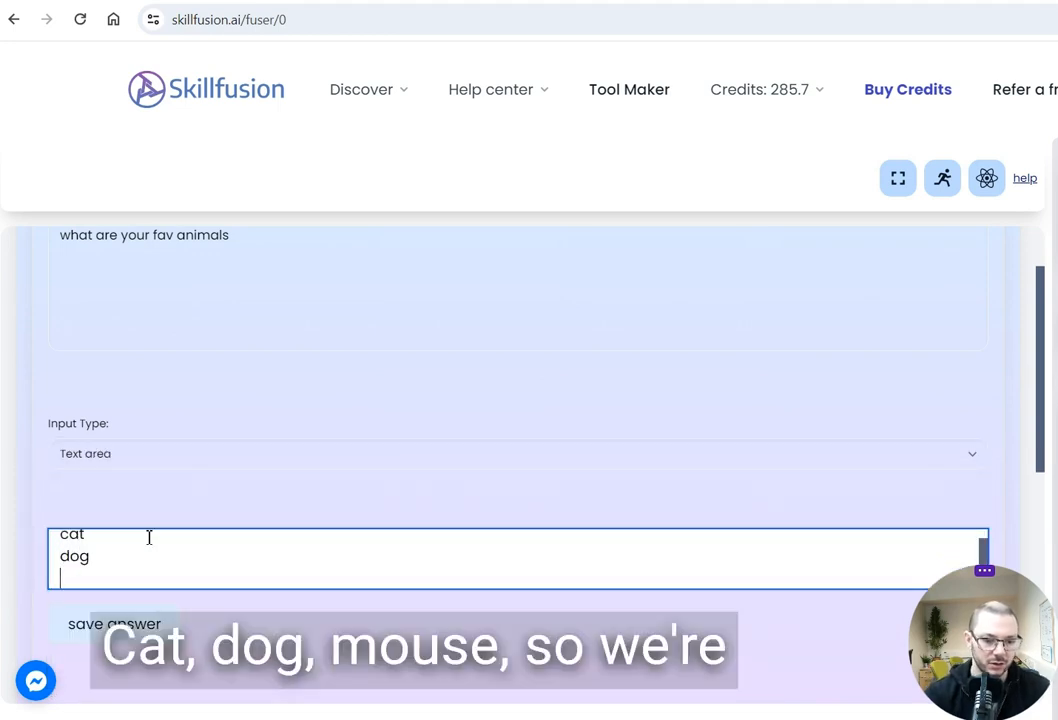
pyautogui.write('mouse')
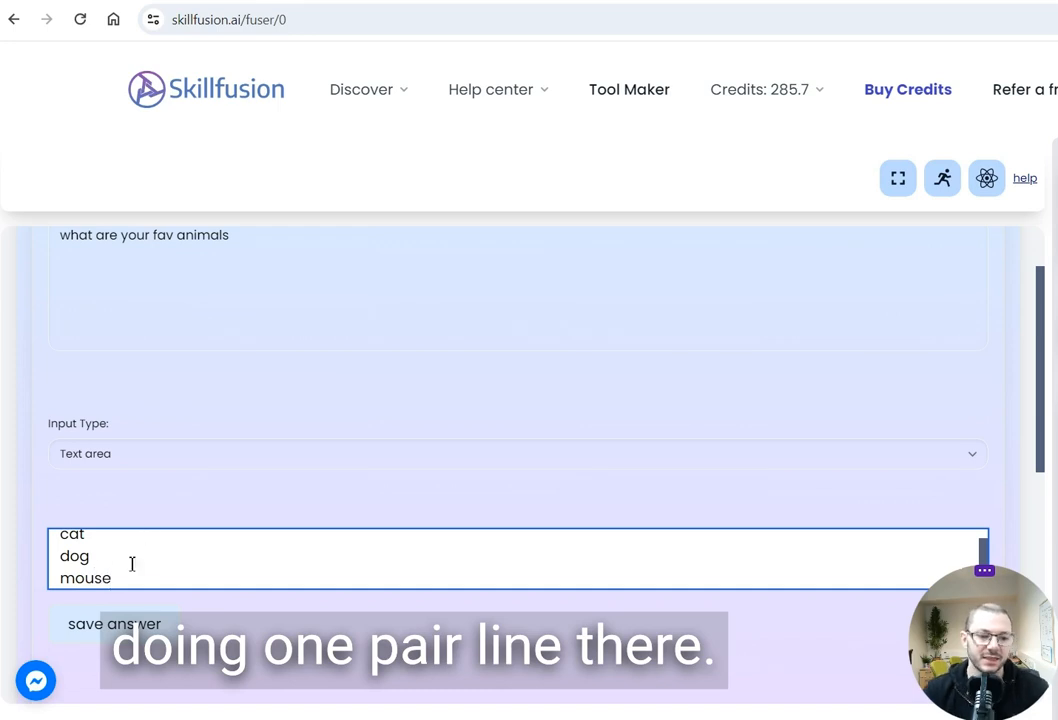
pyautogui.click(114, 623)
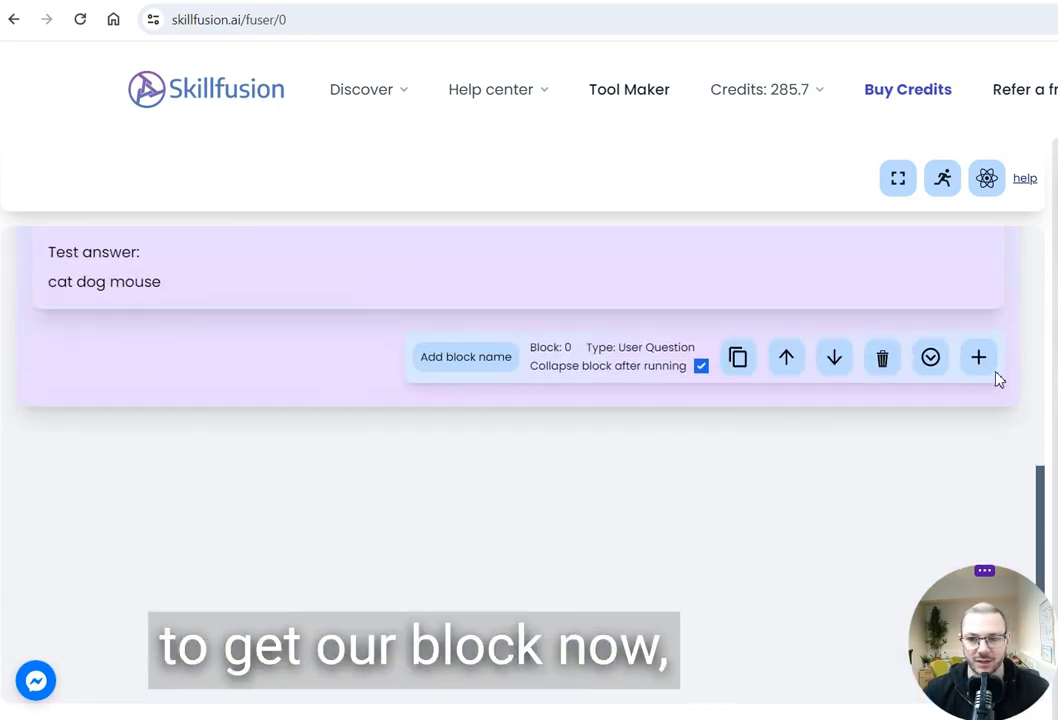
pyautogui.click(978, 357)
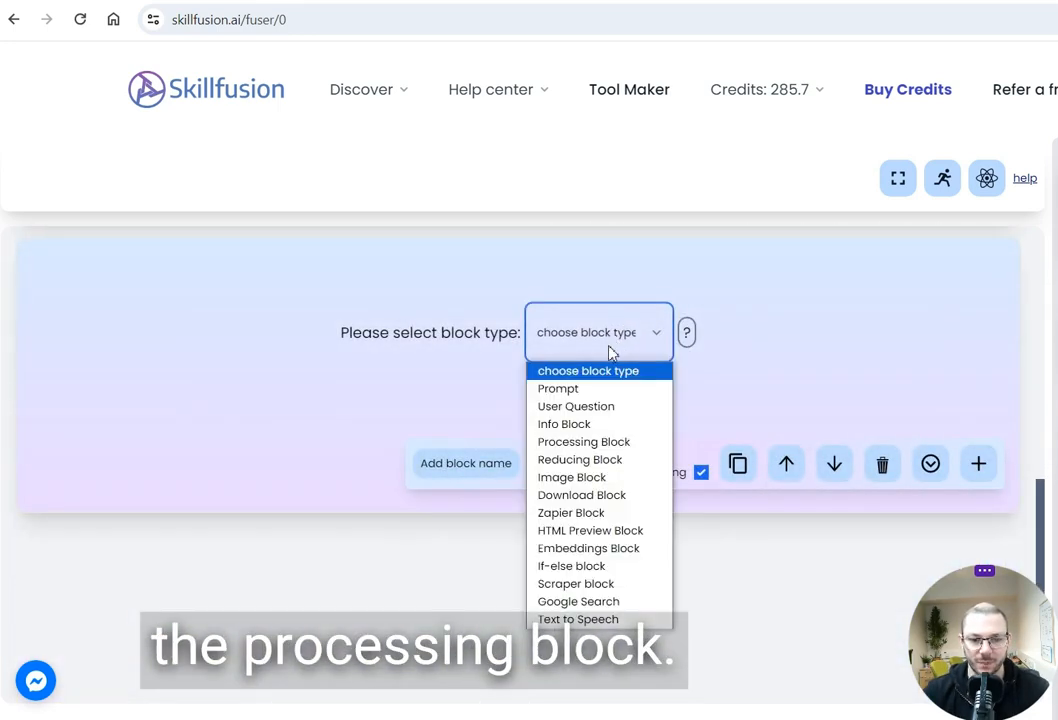
pyautogui.click(583, 441)
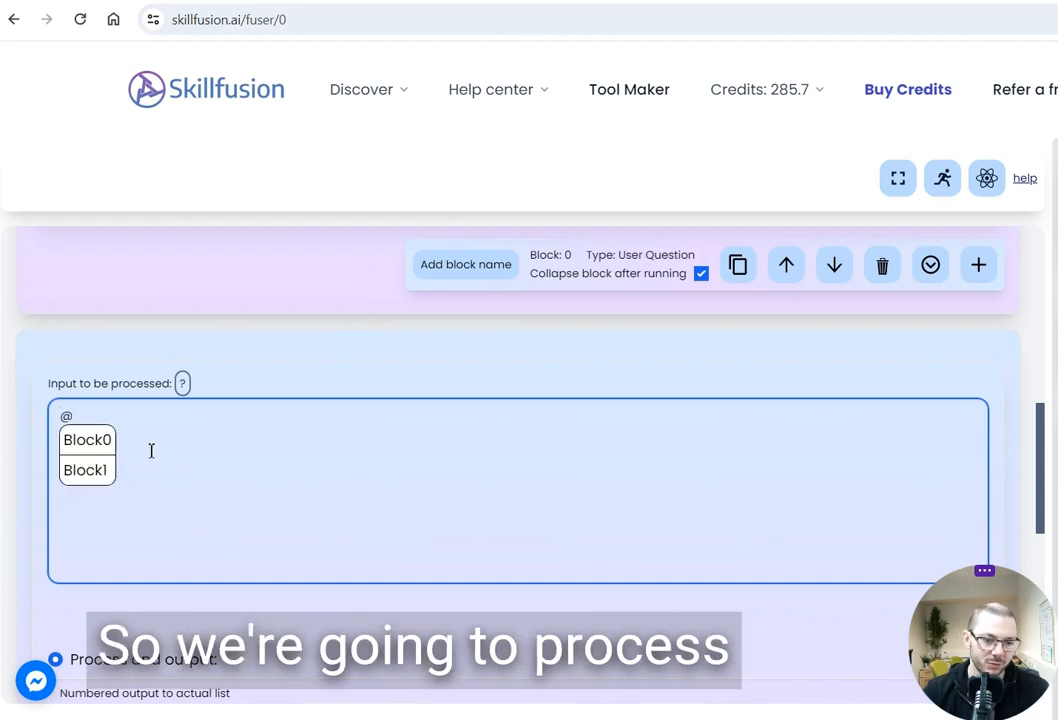
pyautogui.scroll(3)
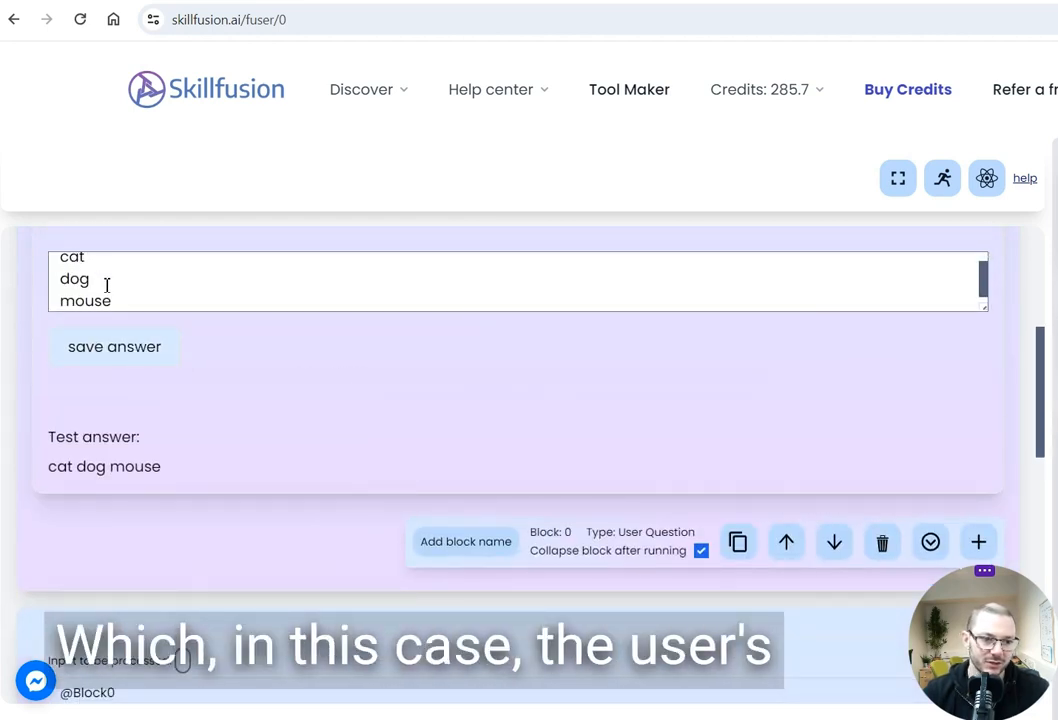
pyautogui.scroll(-3)
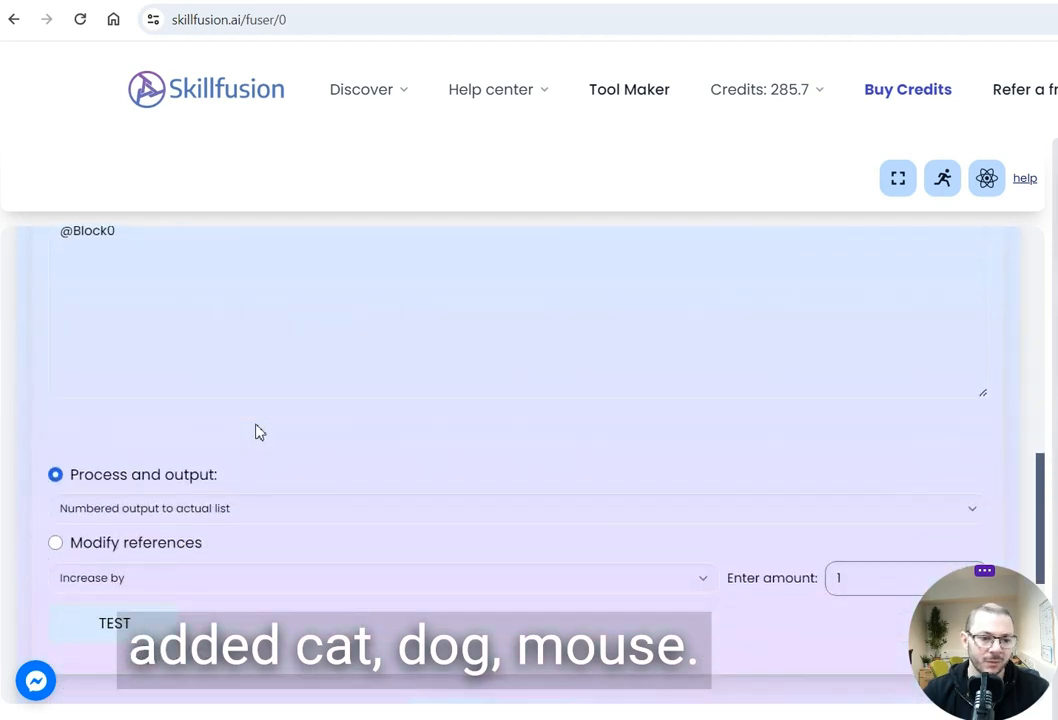
pyautogui.click(520, 508)
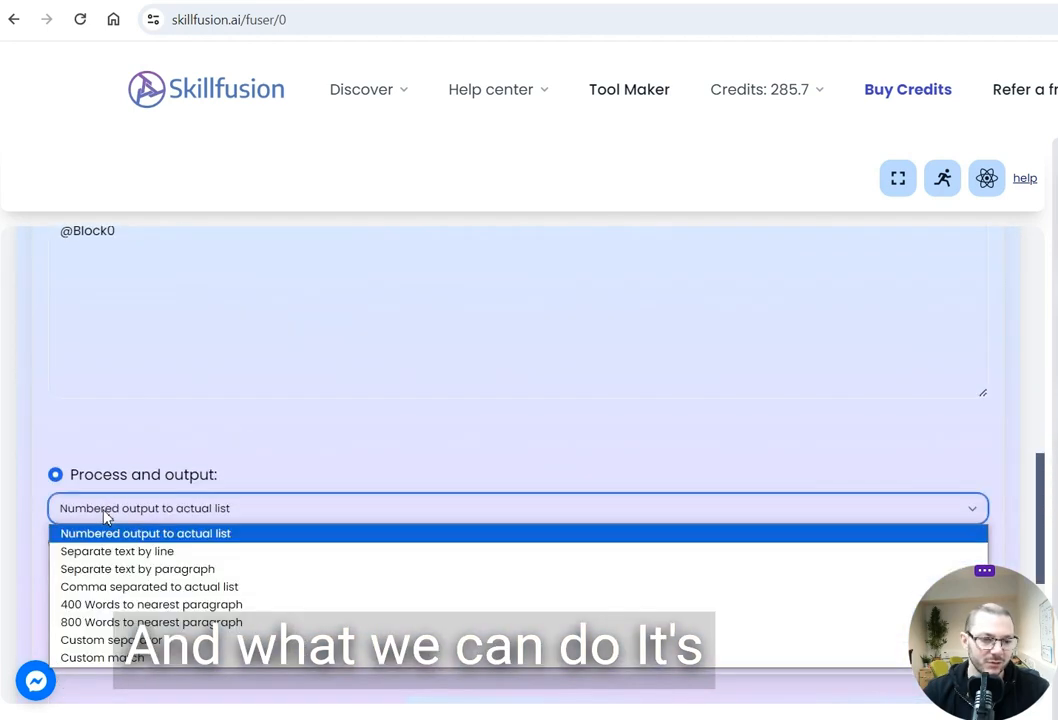
pyautogui.moveTo(117, 551)
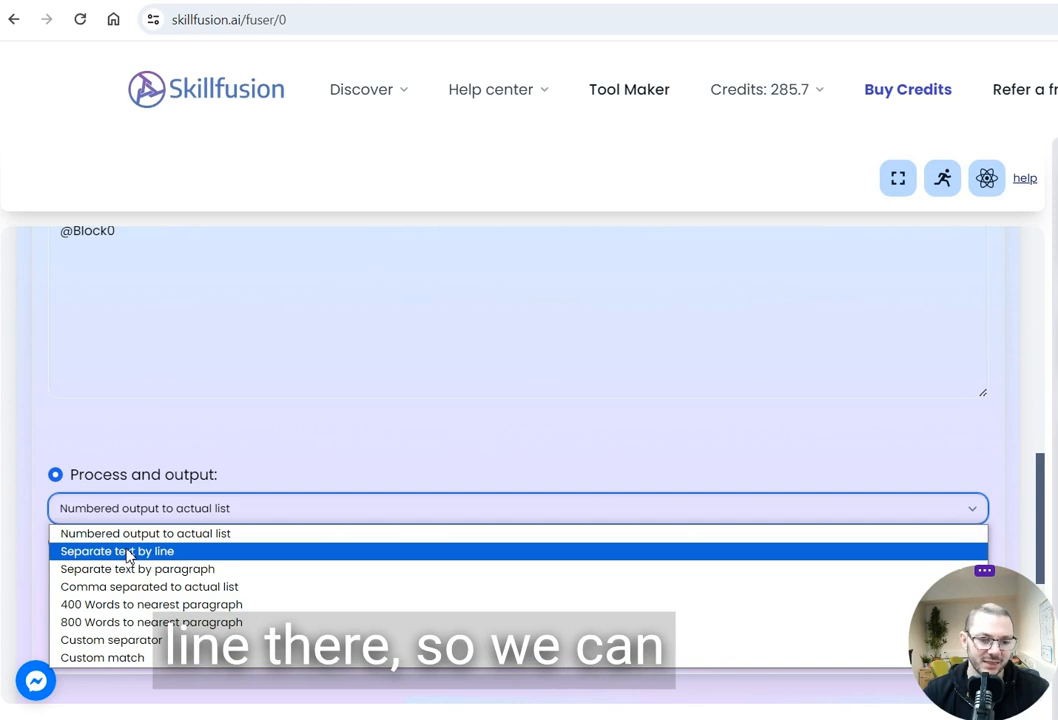
pyautogui.click(117, 551)
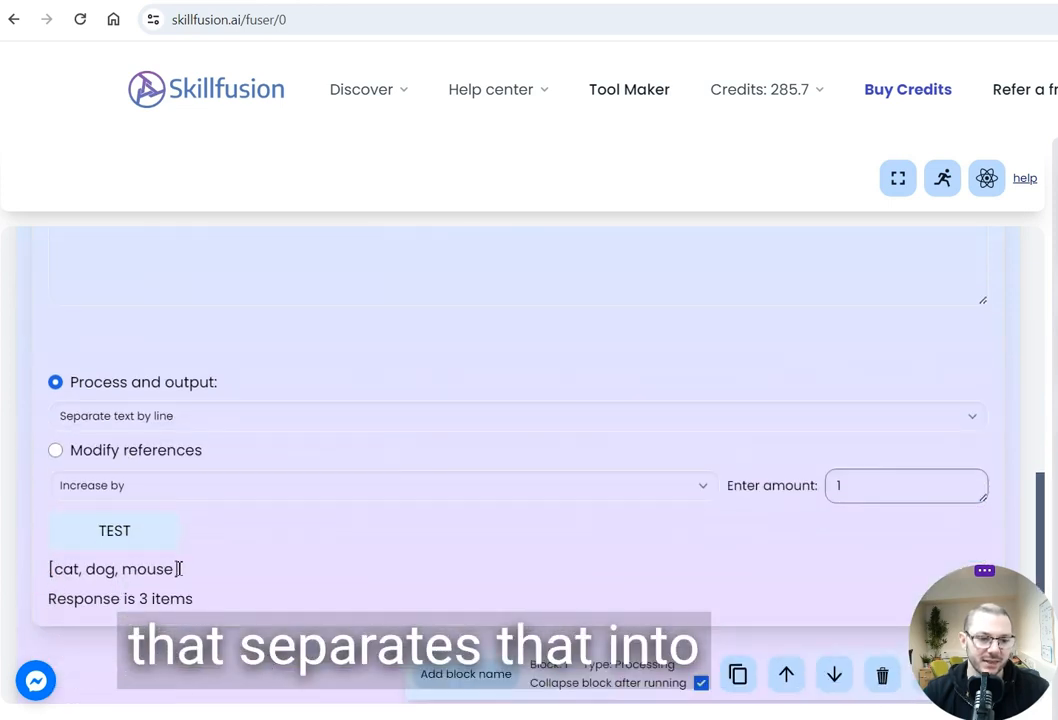
pyautogui.doubleClick(114, 569)
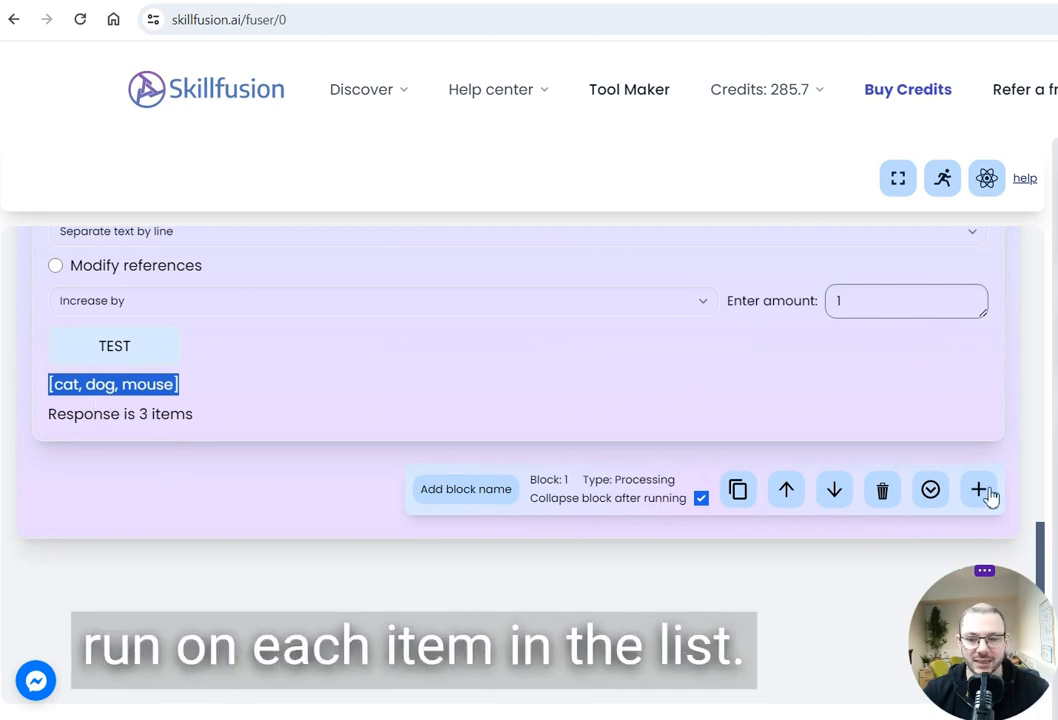
pyautogui.click(978, 489)
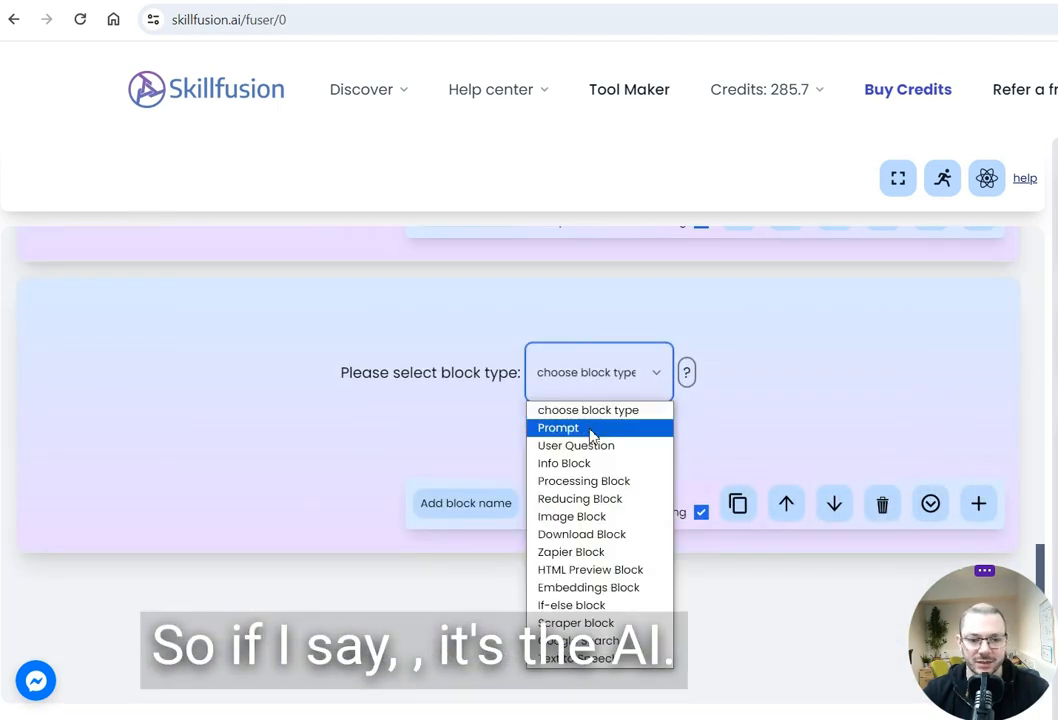
pyautogui.click(557, 427)
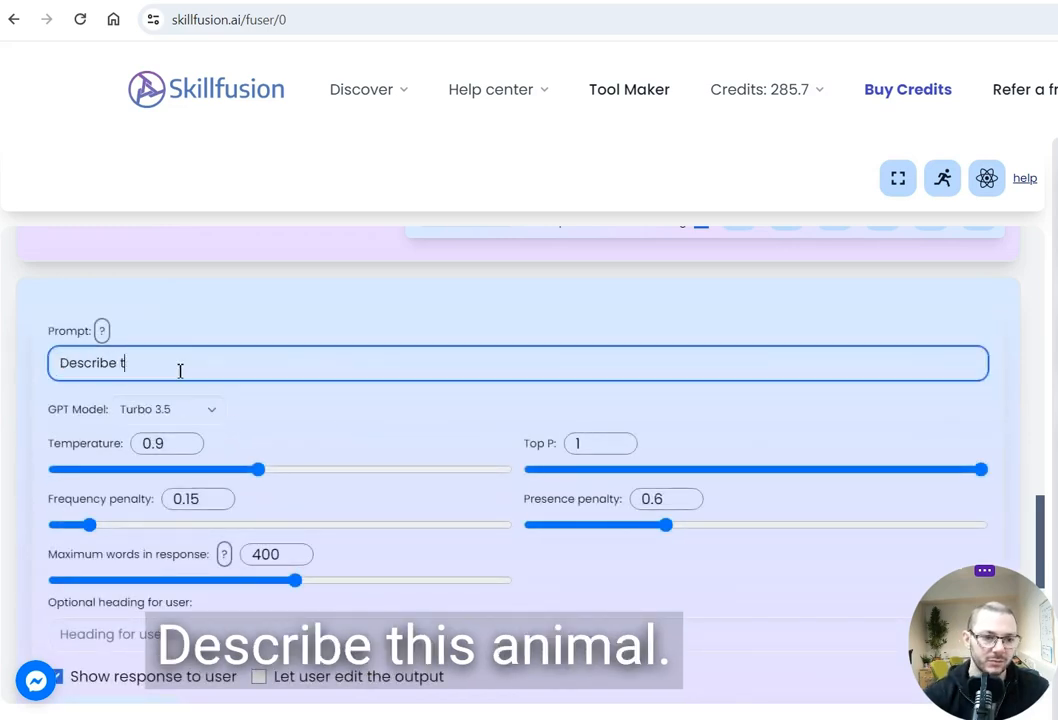
pyautogui.write('his animal.')
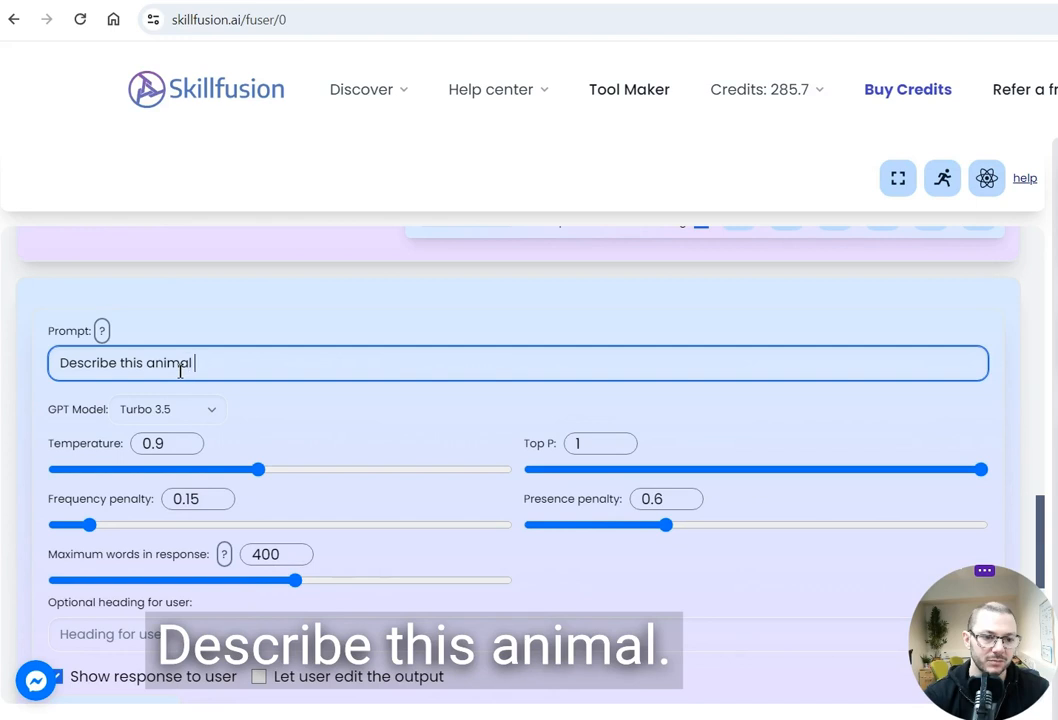
pyautogui.write('@')
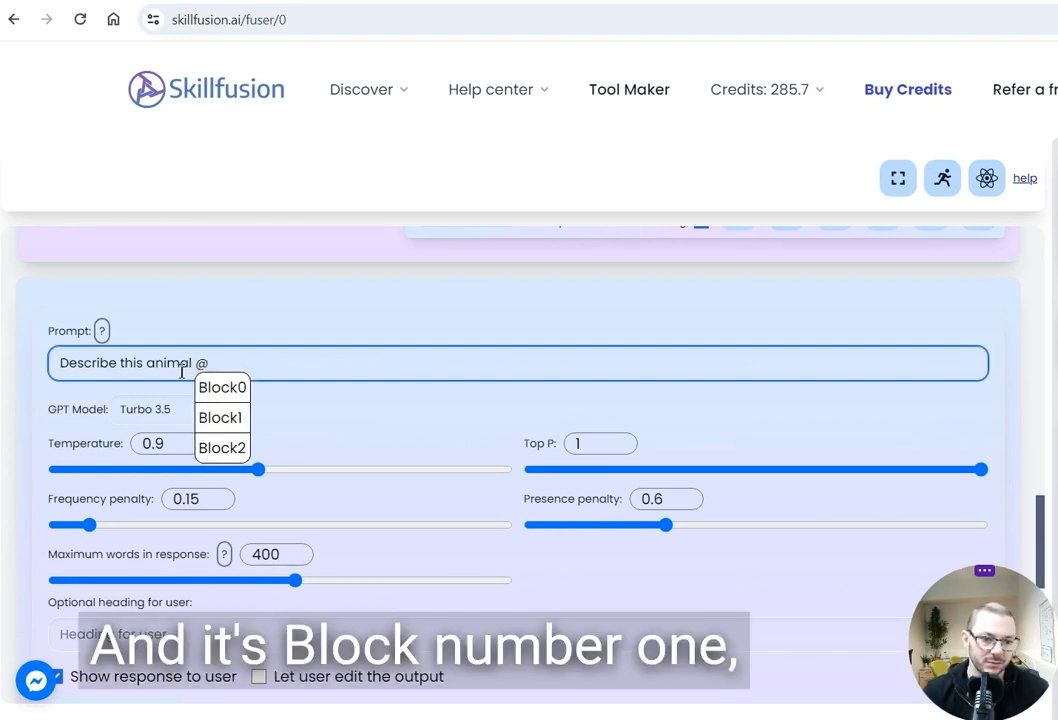
pyautogui.click(221, 417)
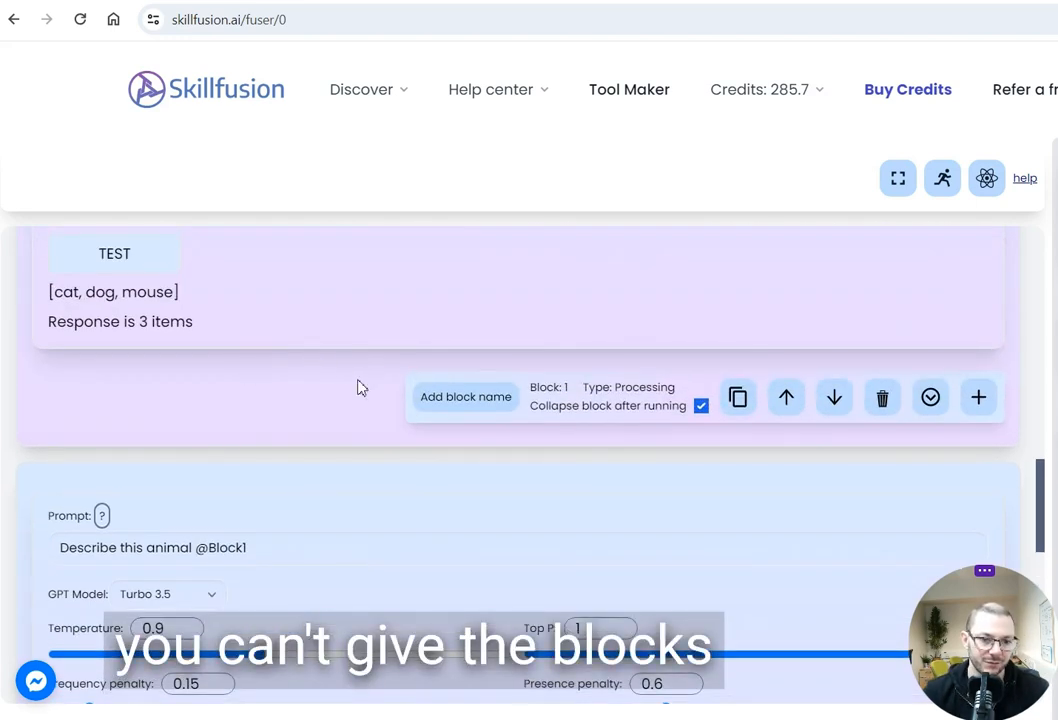
pyautogui.scroll(-3)
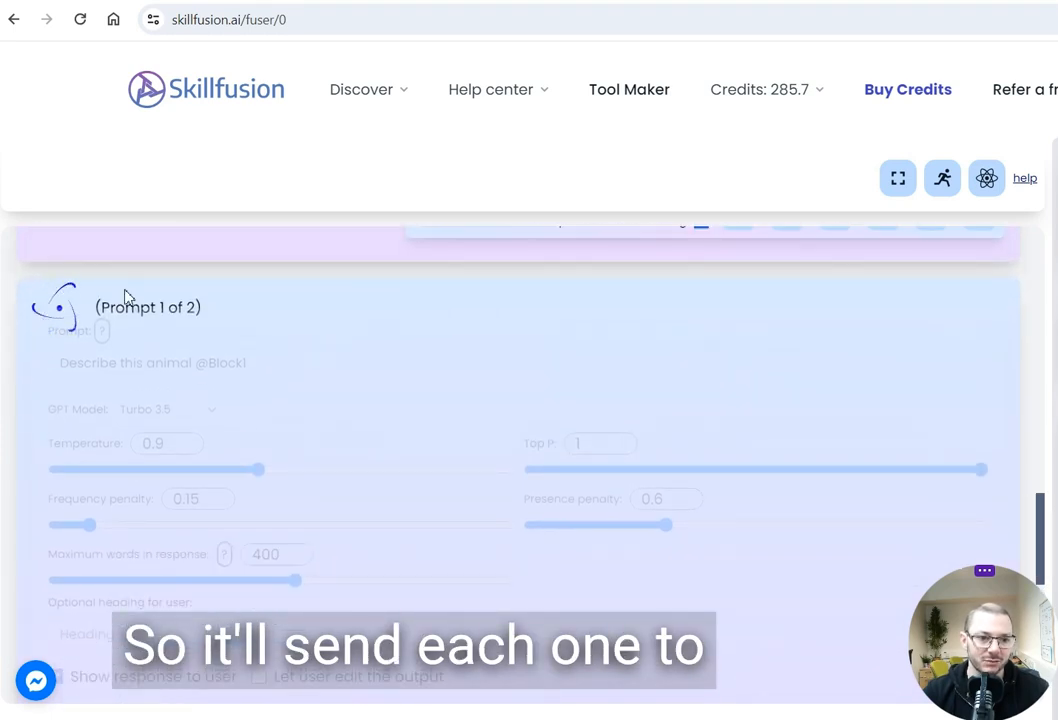
pyautogui.moveTo(165, 347)
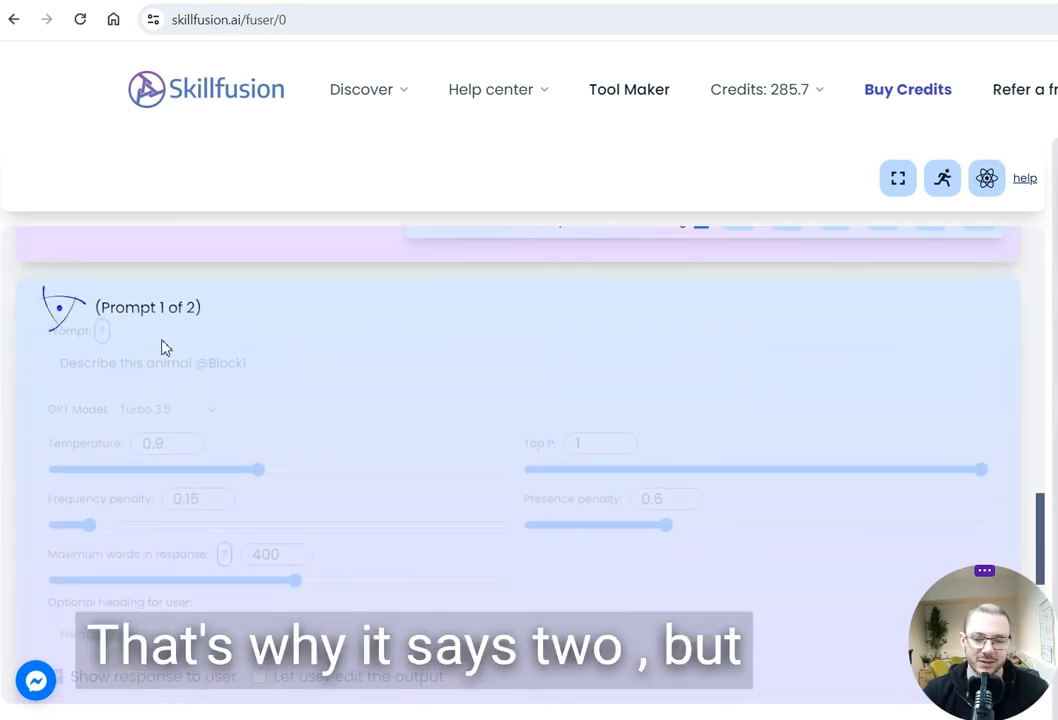
# Scroll through Block 2's cat, dog and mouse descriptions and revisit the prompt text.
pyautogui.scroll(-3)
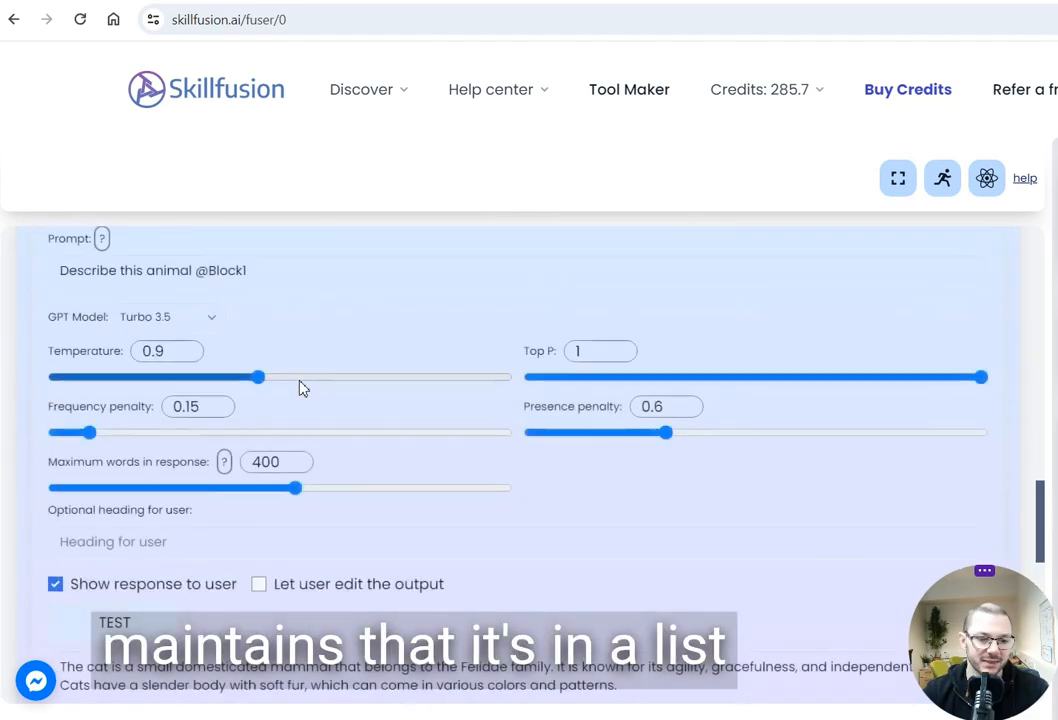
pyautogui.scroll(-3)
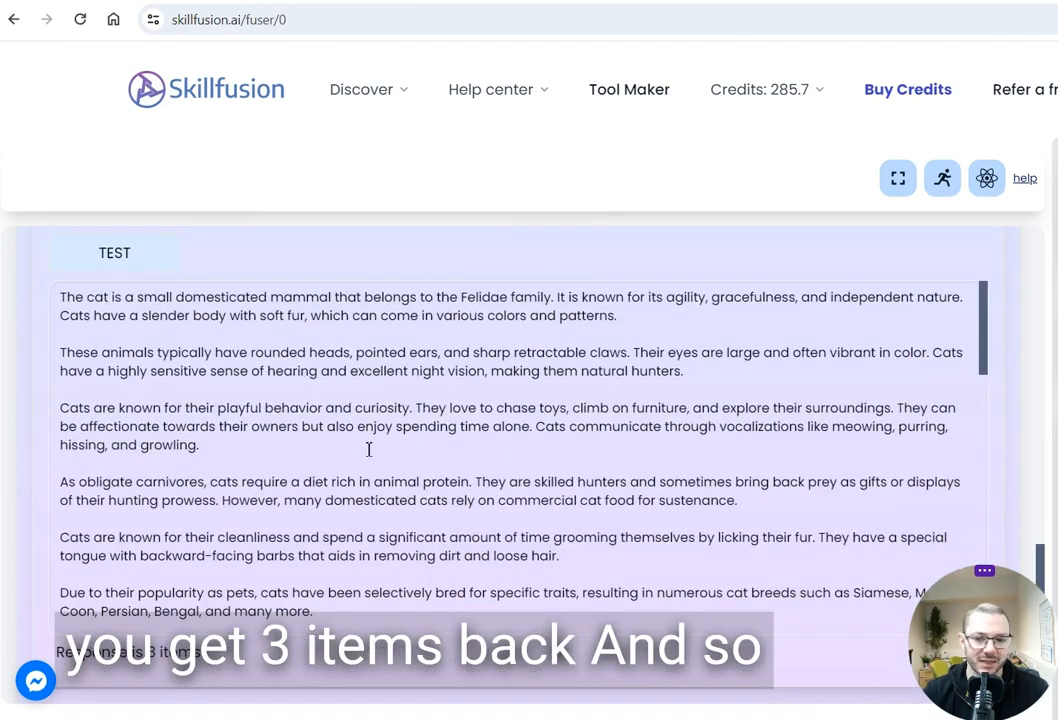
pyautogui.scroll(-3)
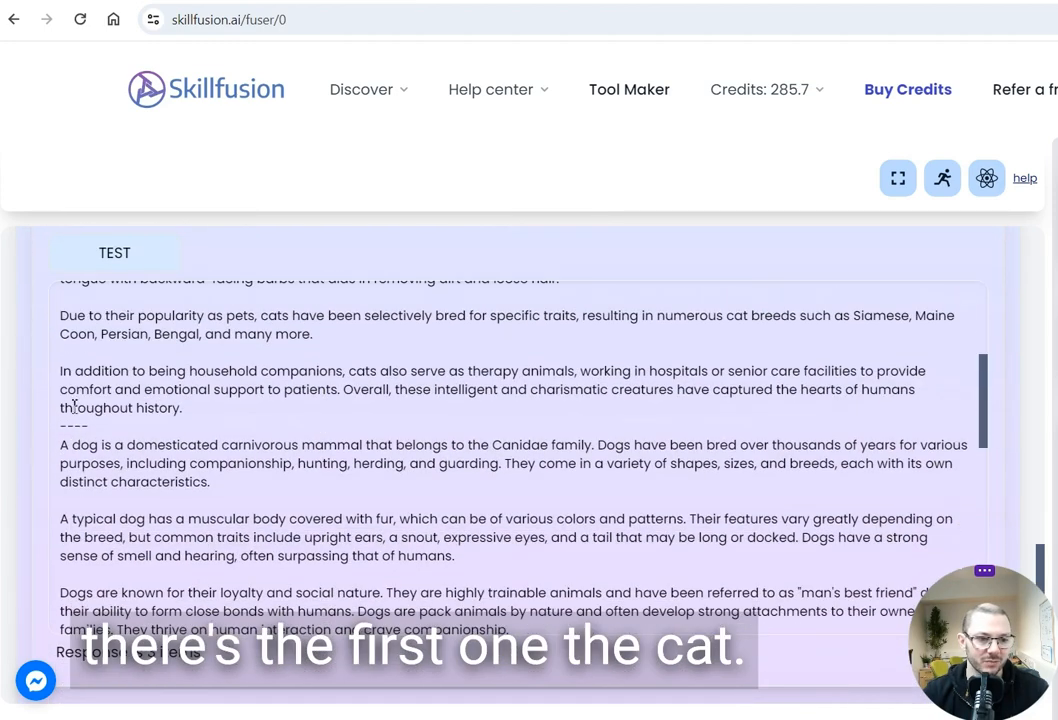
pyautogui.scroll(-3)
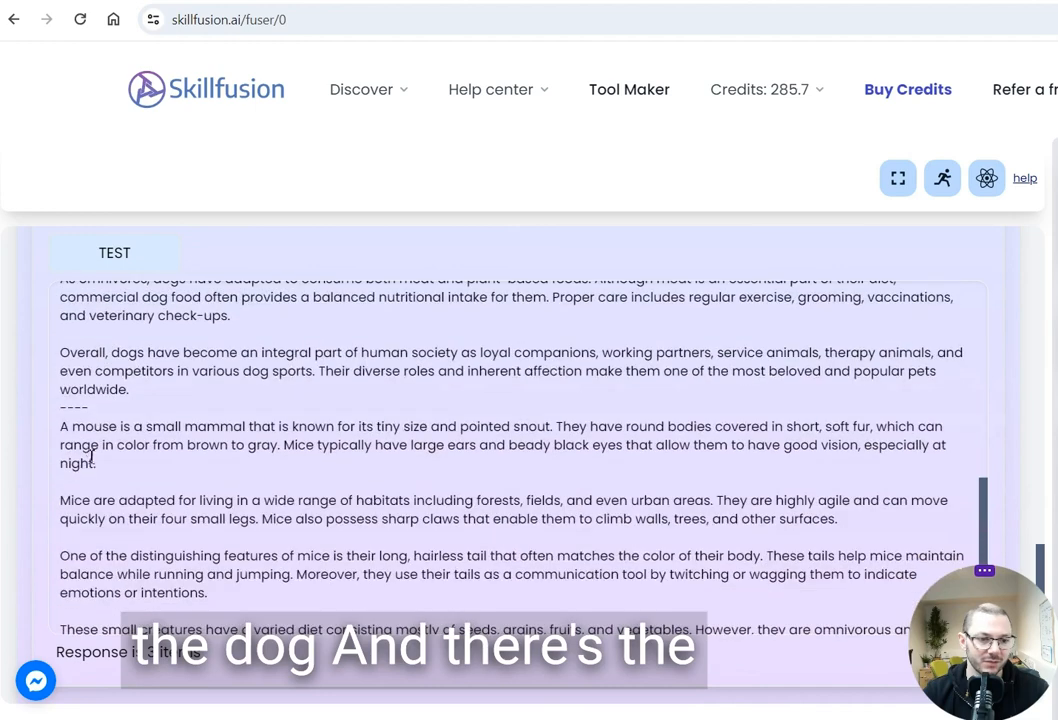
pyautogui.scroll(-3)
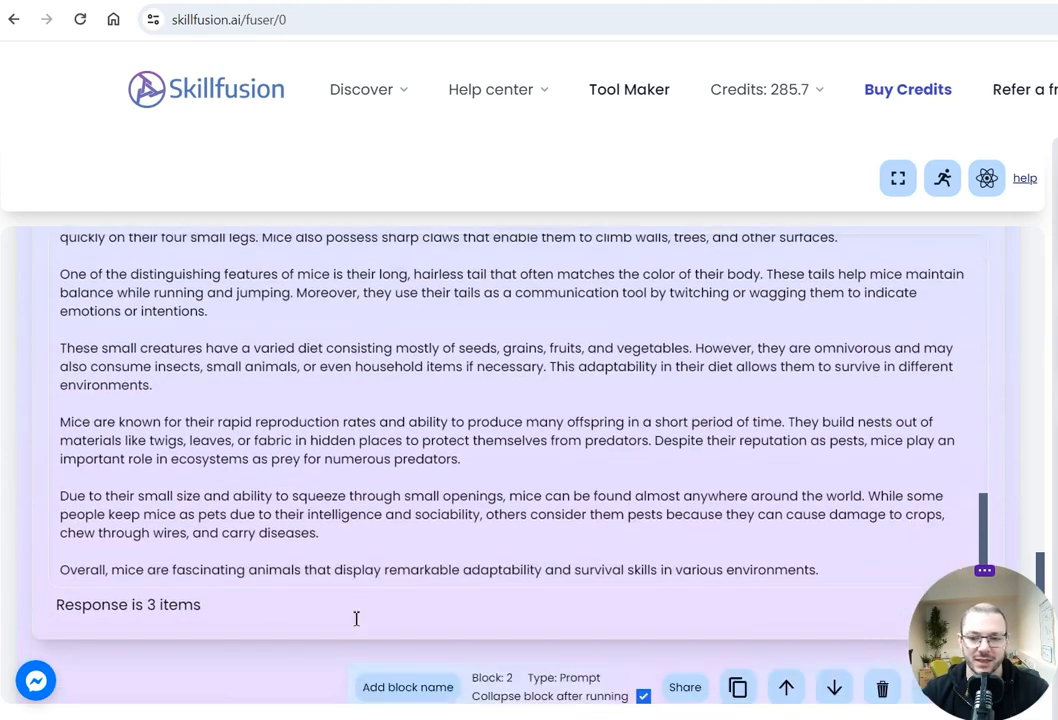
pyautogui.scroll(-3)
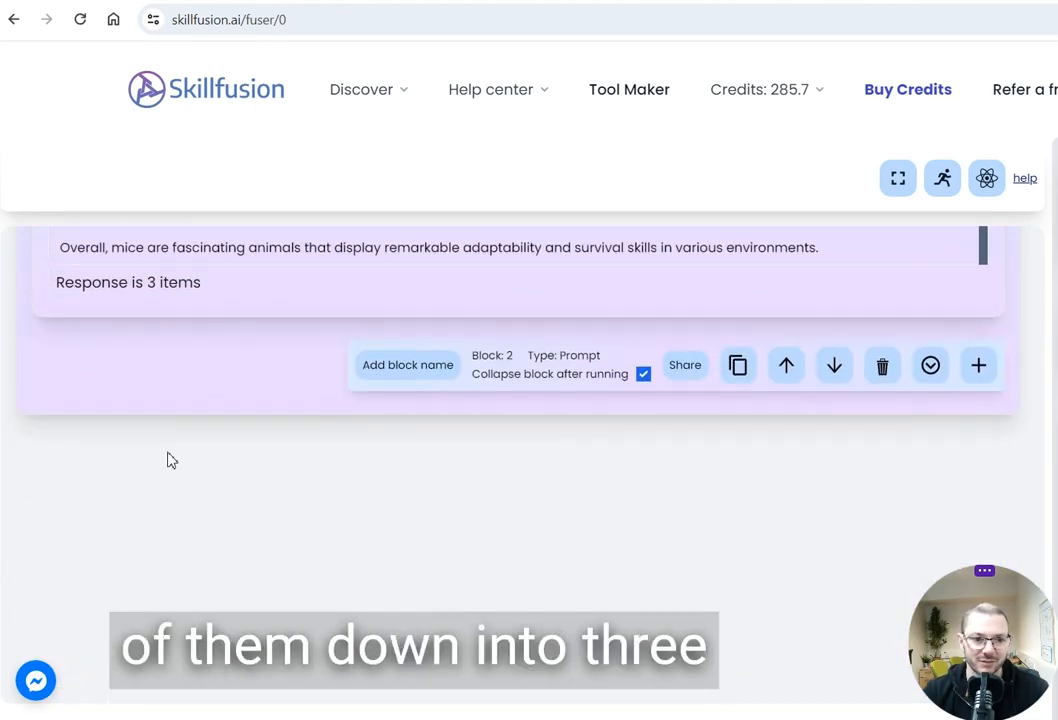
pyautogui.scroll(3)
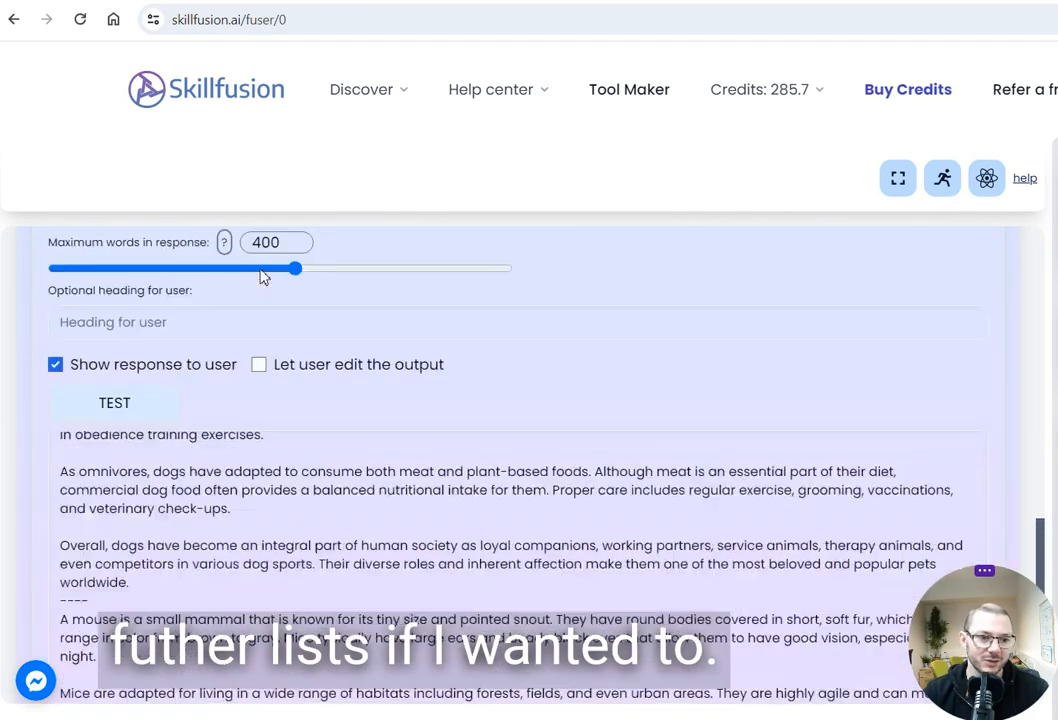
pyautogui.scroll(3)
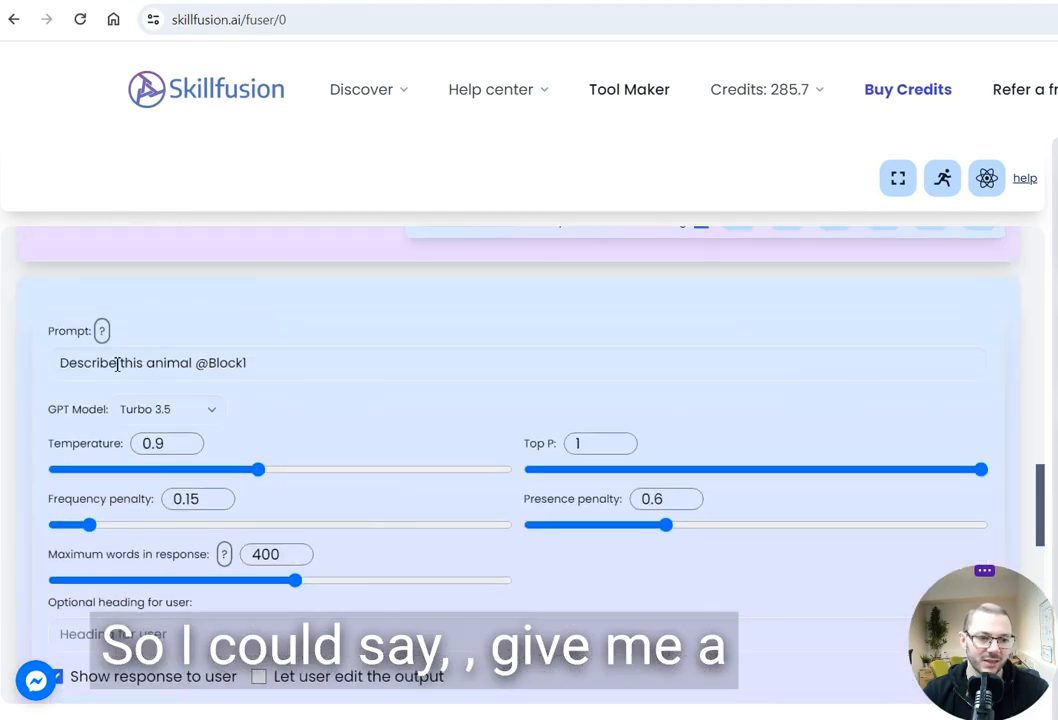
pyautogui.doubleClick(120, 363)
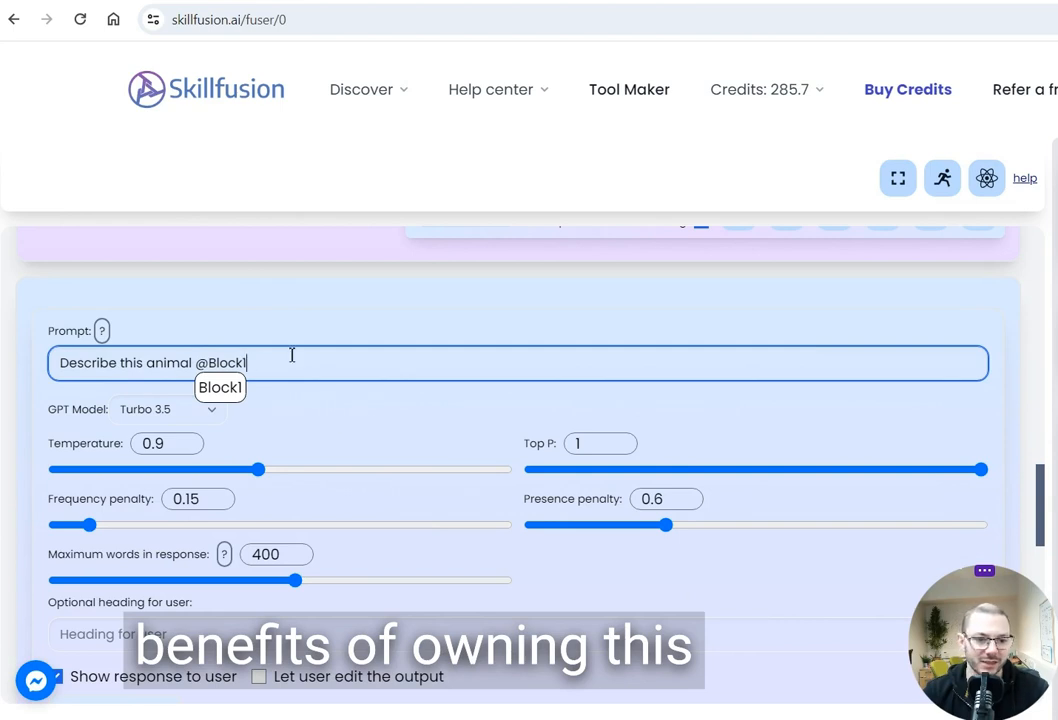
pyautogui.moveTo(369, 449)
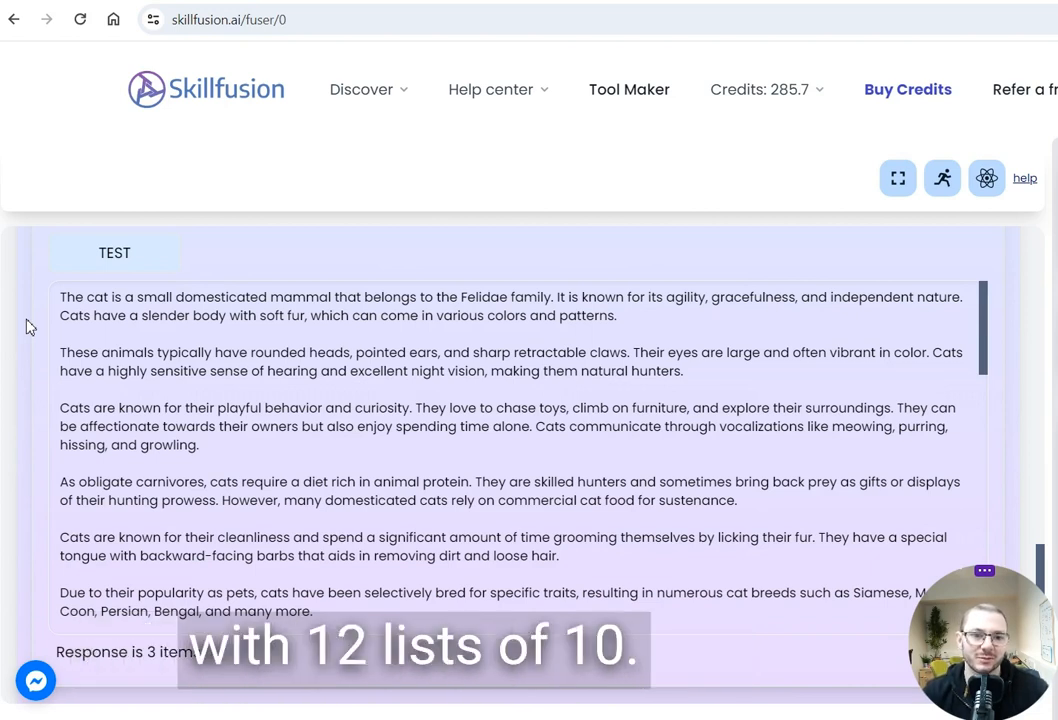
pyautogui.scroll(-3)
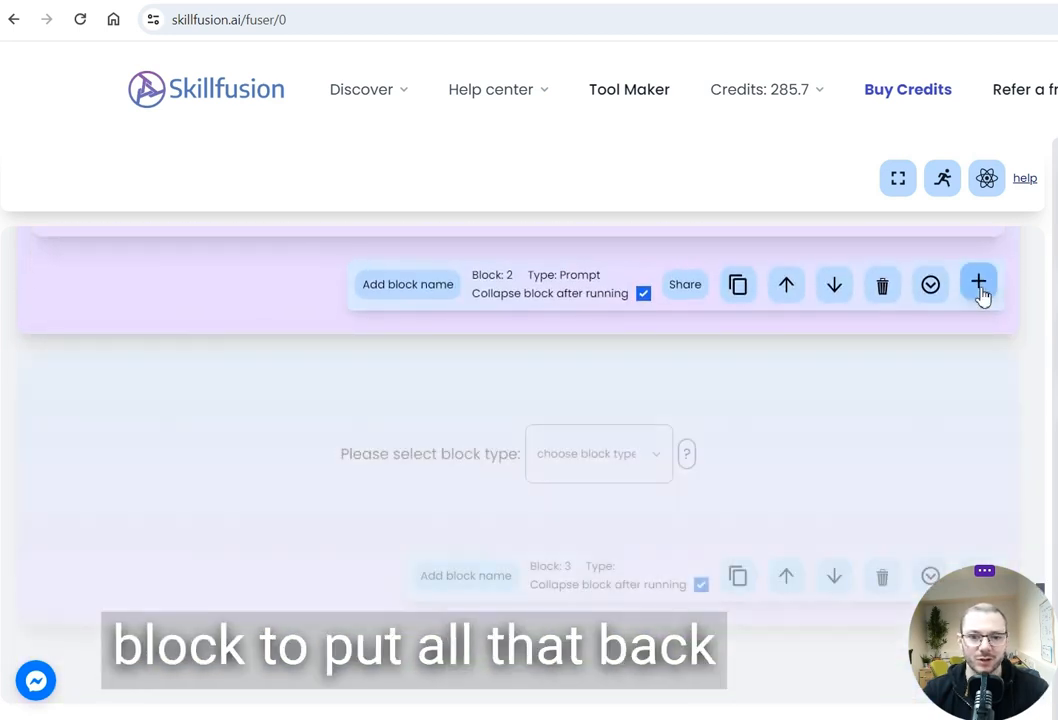
pyautogui.click(598, 445)
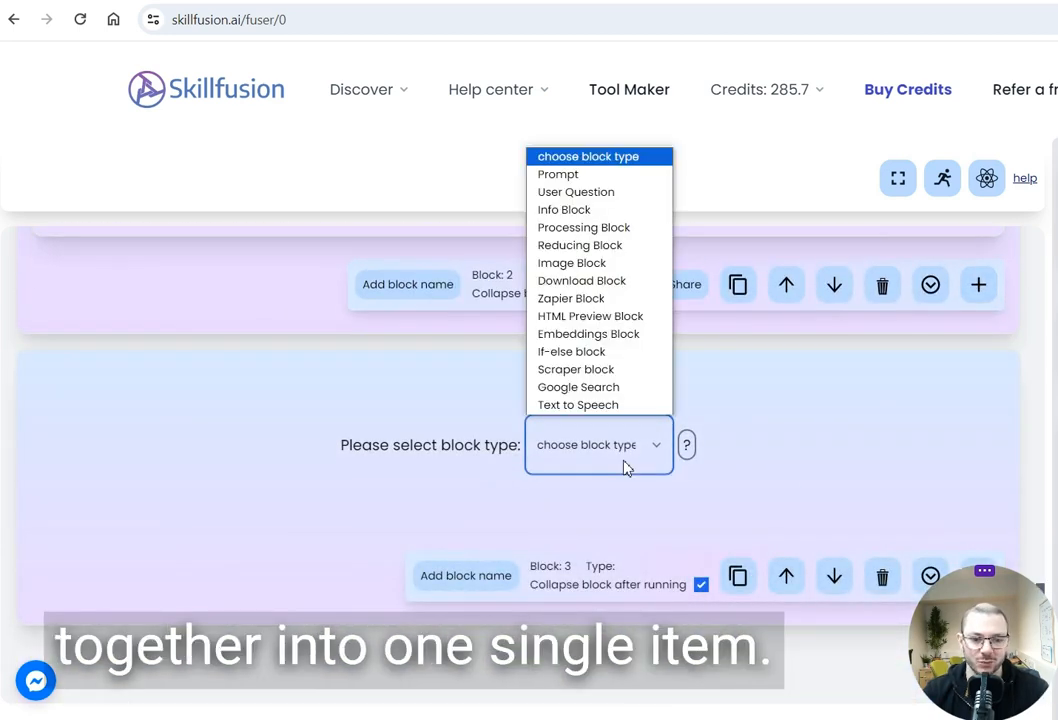
pyautogui.moveTo(580, 245)
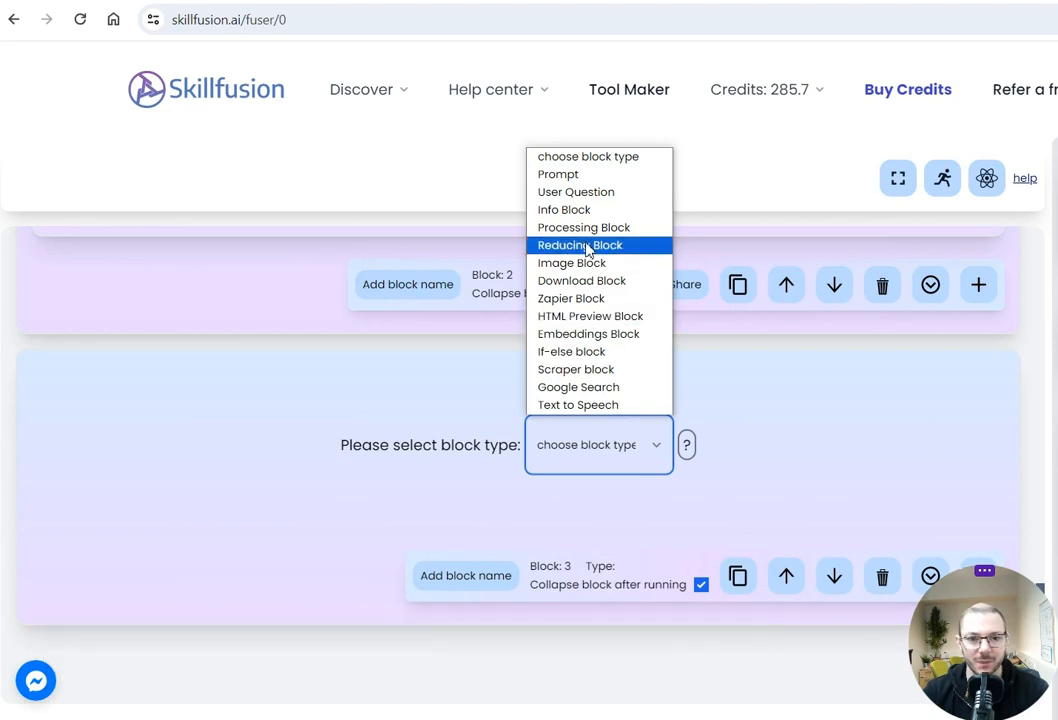
pyautogui.click(580, 245)
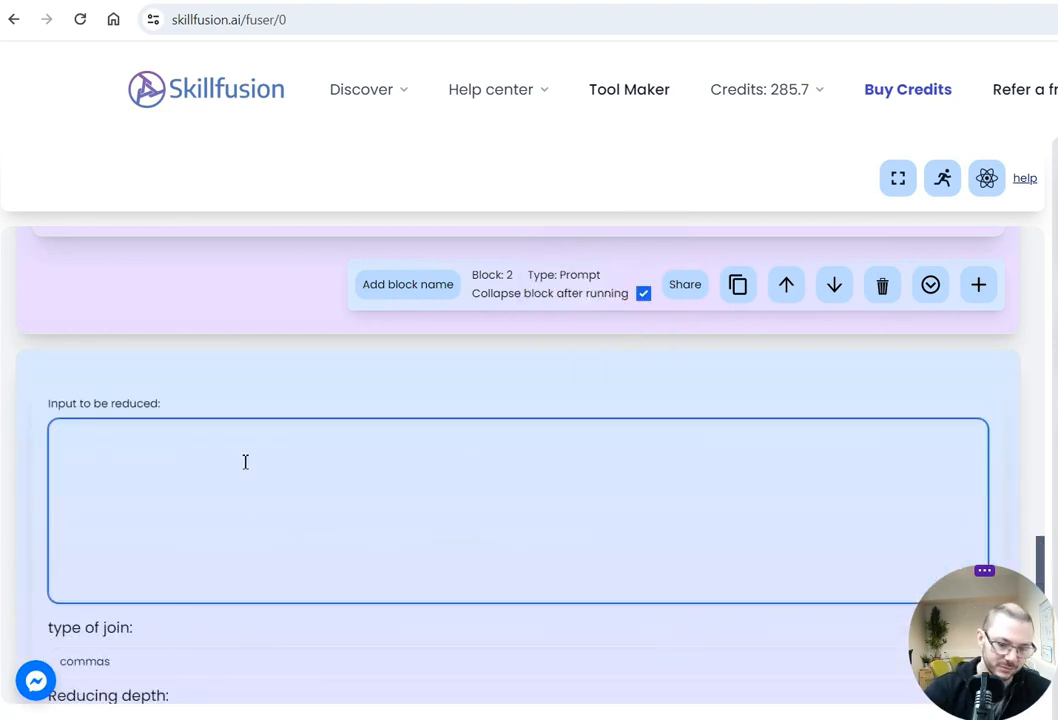
pyautogui.write('@bl')
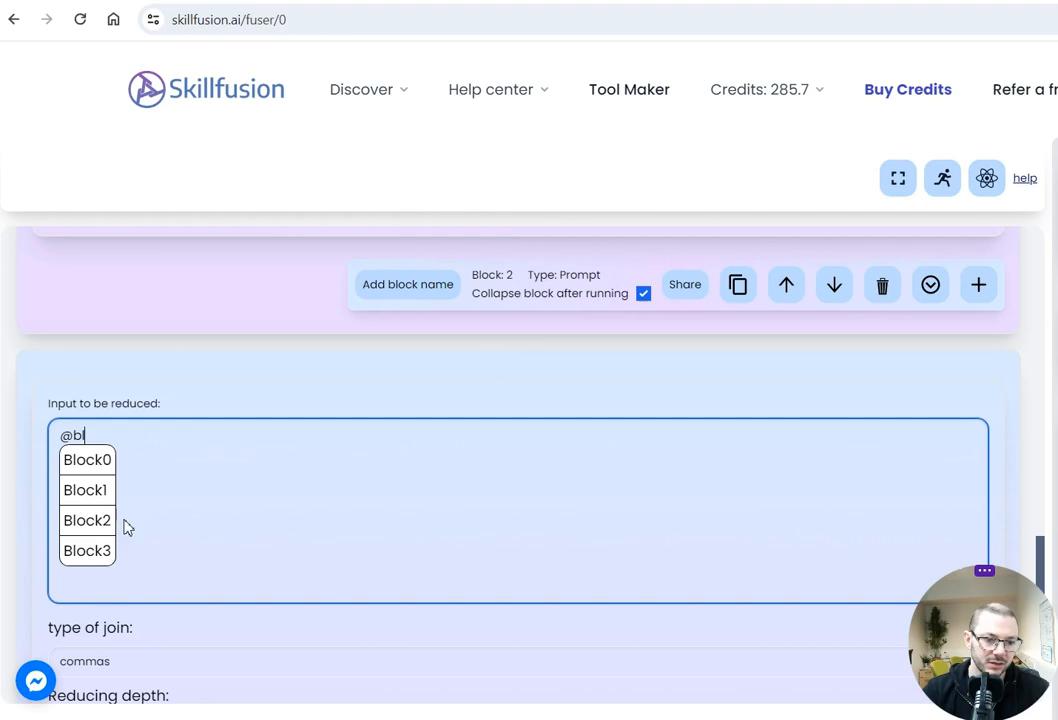
pyautogui.click(87, 520)
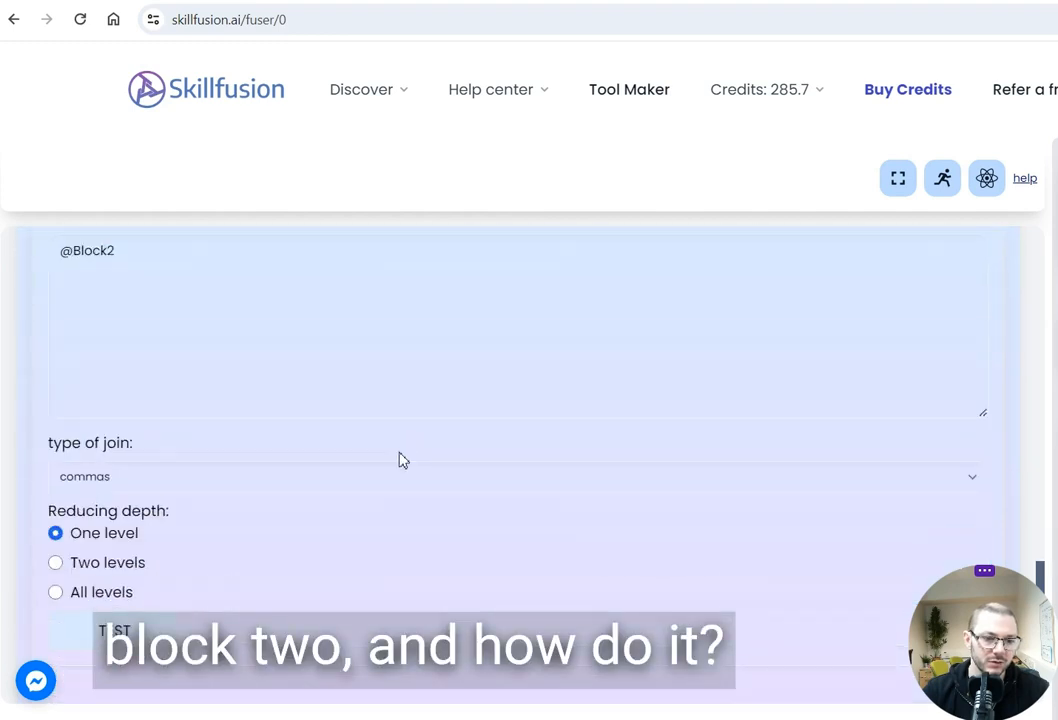
pyautogui.click(518, 476)
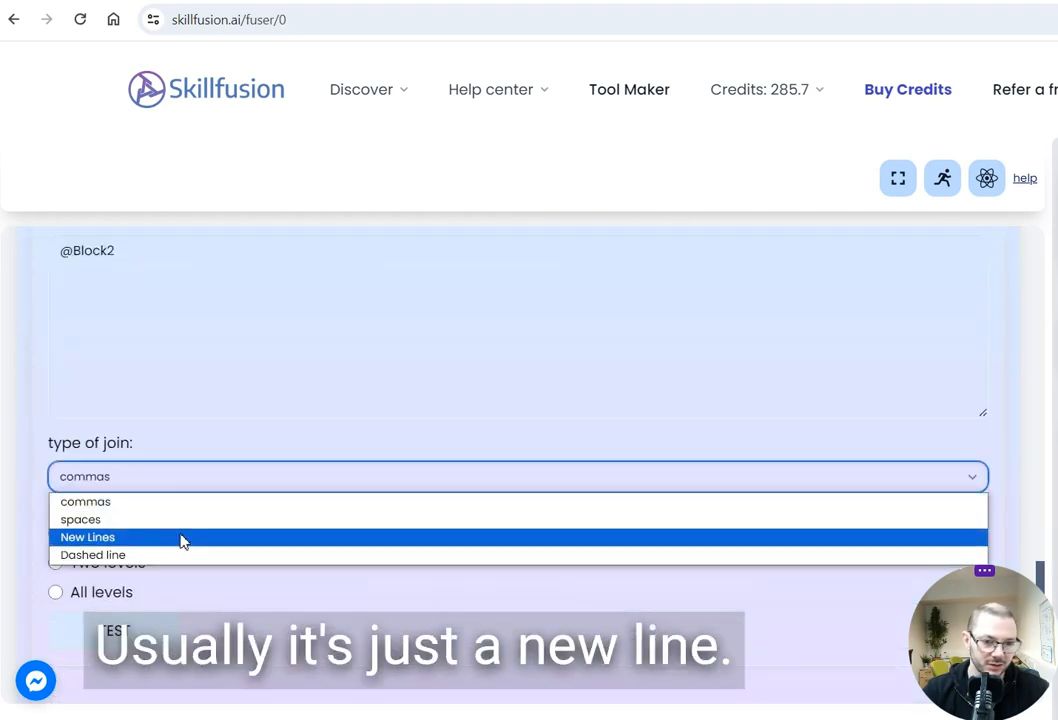
pyautogui.click(87, 537)
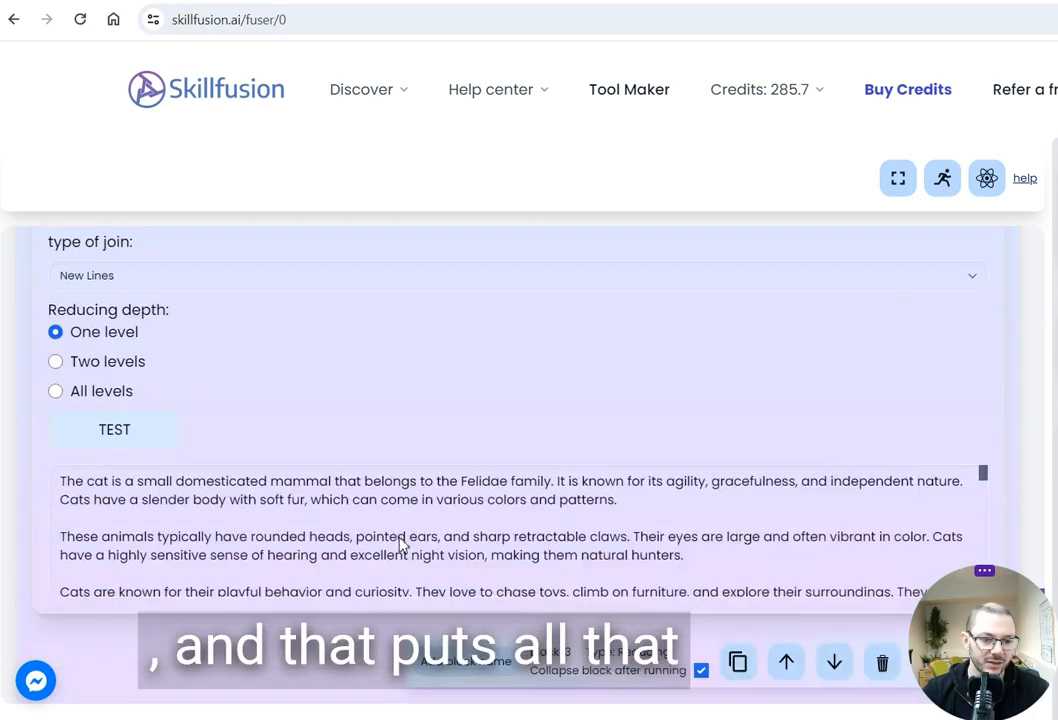
pyautogui.scroll(-3)
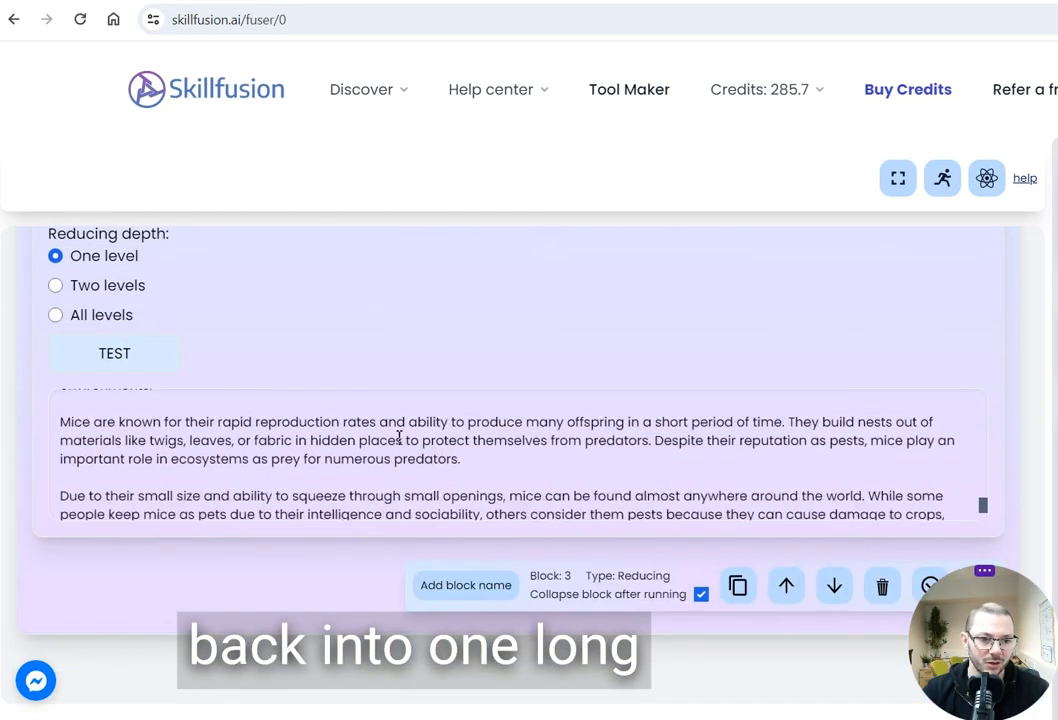
pyautogui.scroll(-3)
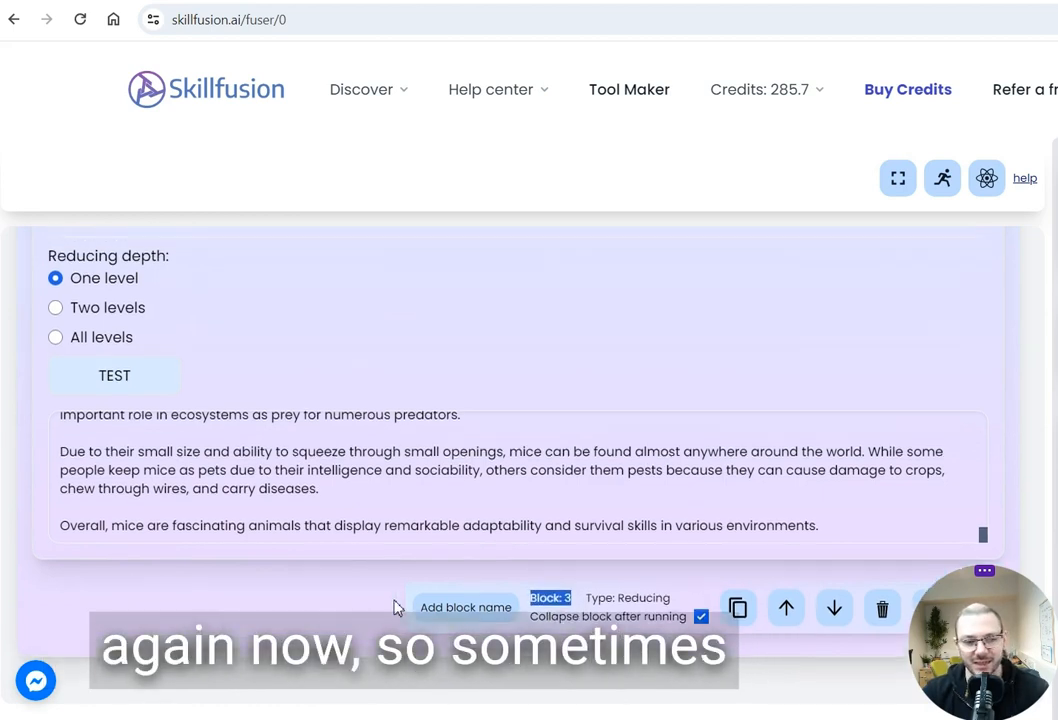
pyautogui.scroll(3)
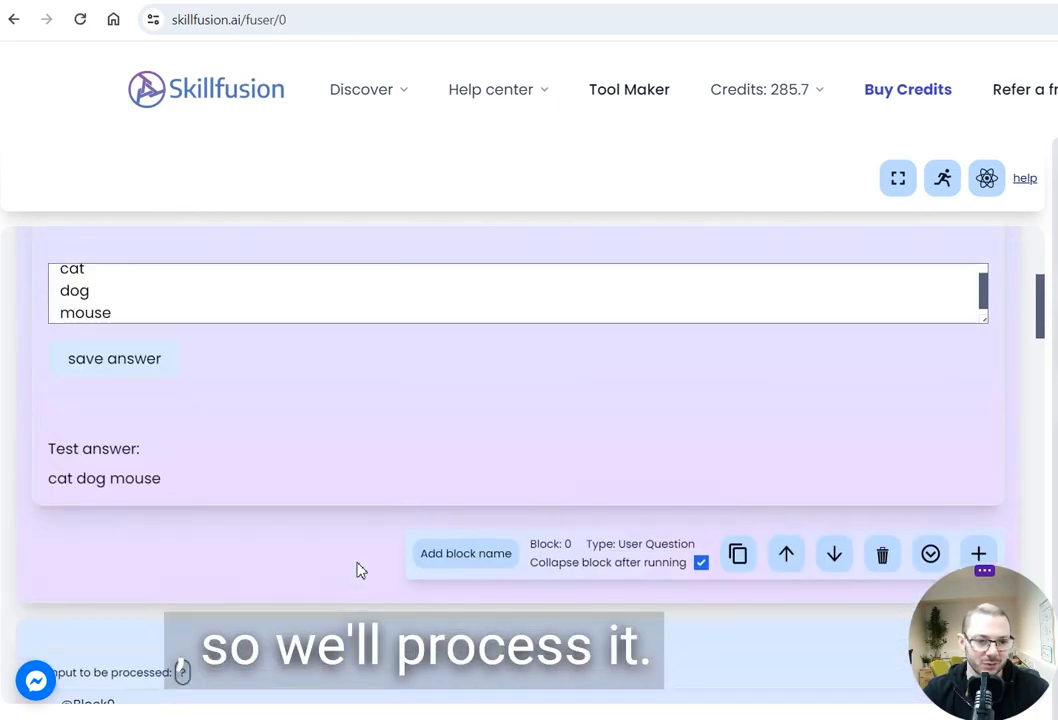
# Number the cat, dog, mouse answers and set processing to 'Numbered output to actual list'.
pyautogui.scroll(3)
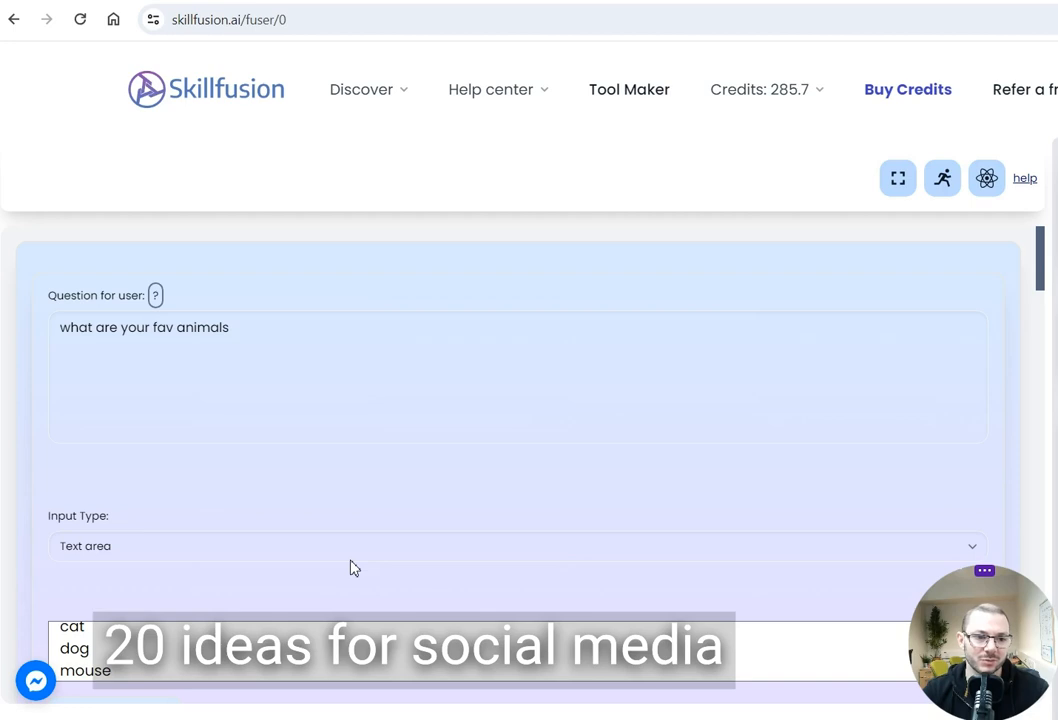
pyautogui.scroll(-3)
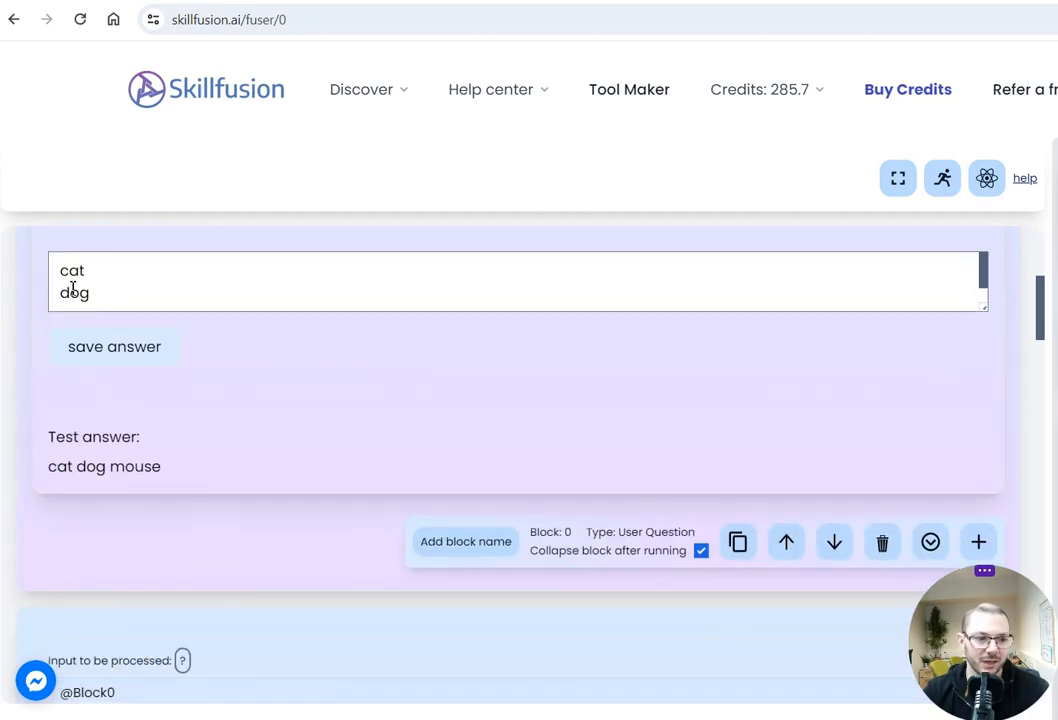
pyautogui.write('1')
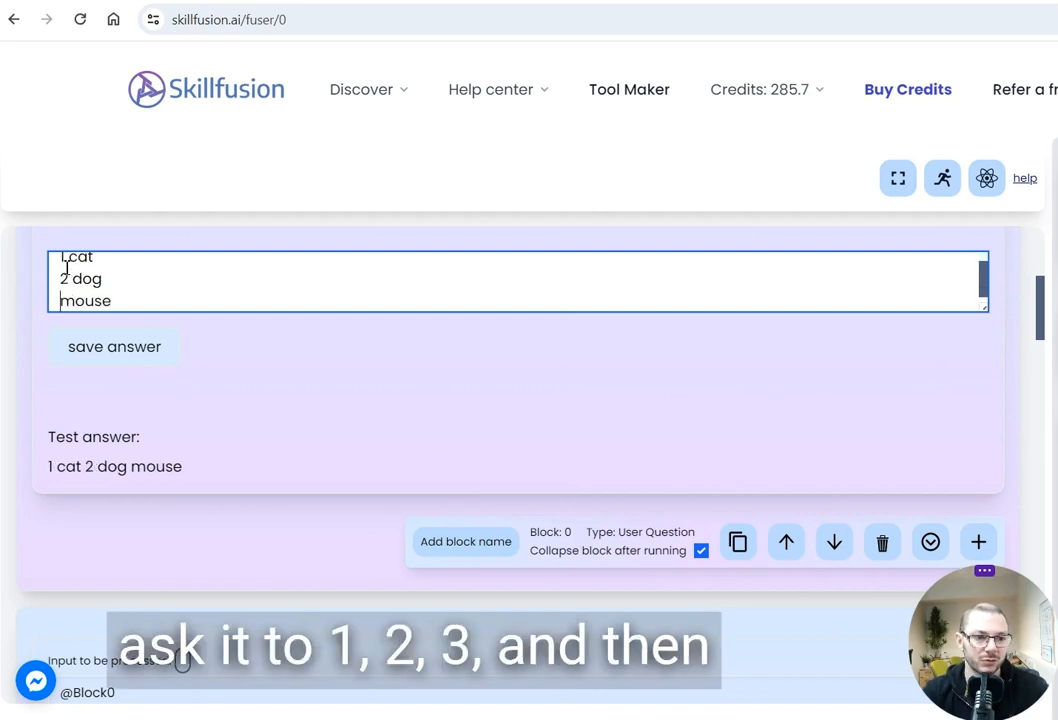
pyautogui.write('3')
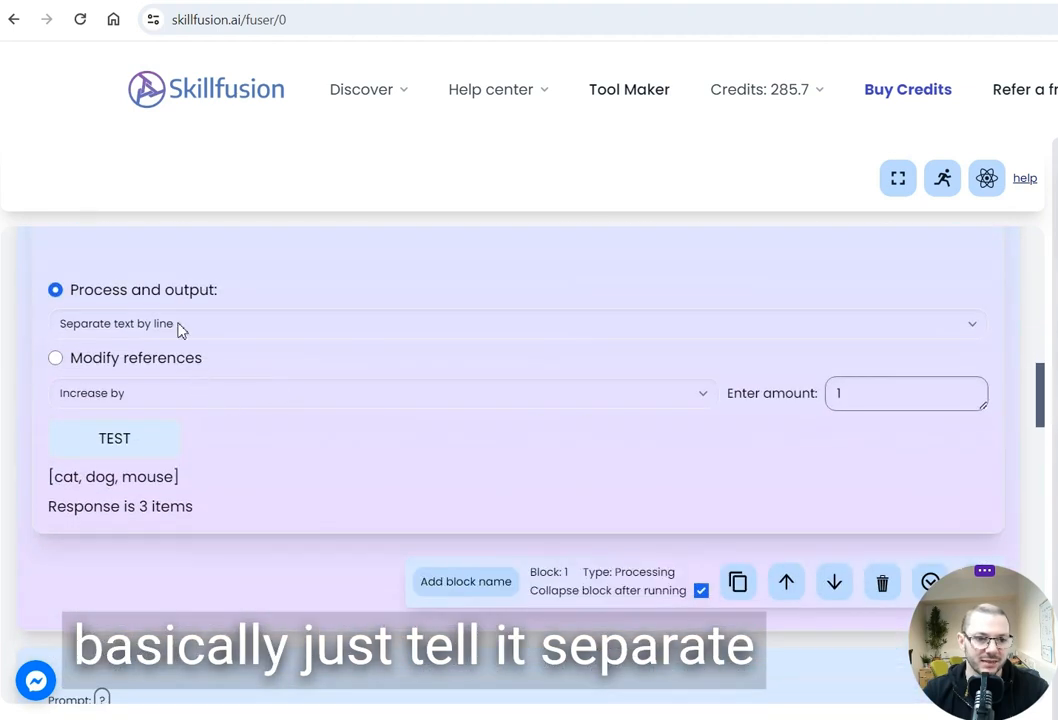
pyautogui.click(515, 323)
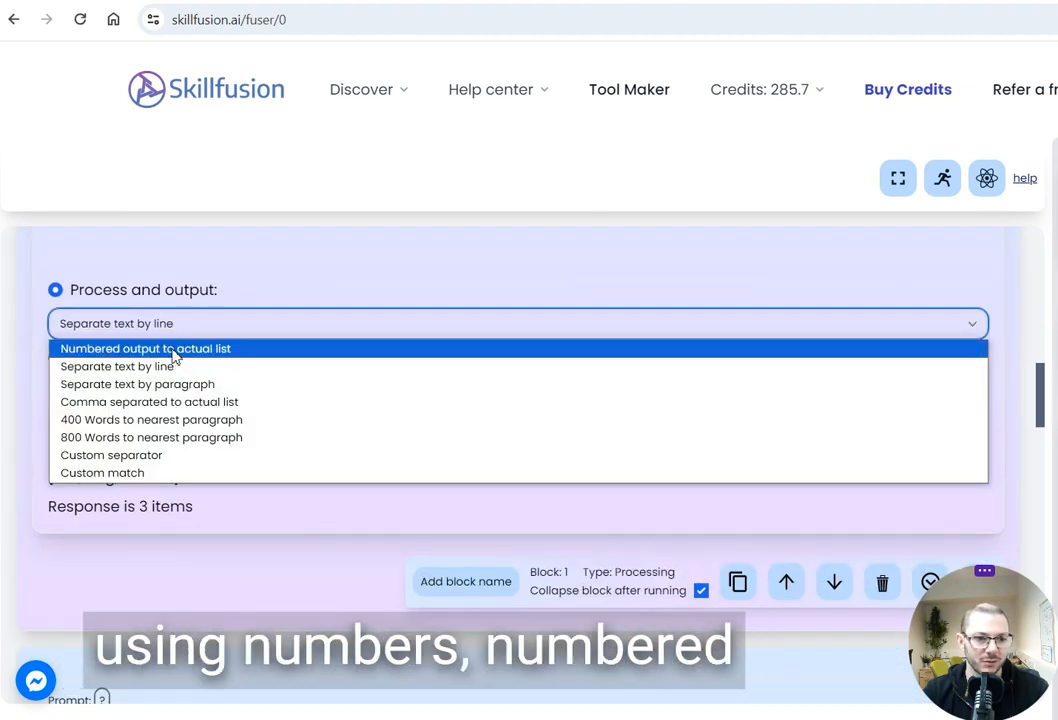
pyautogui.click(145, 348)
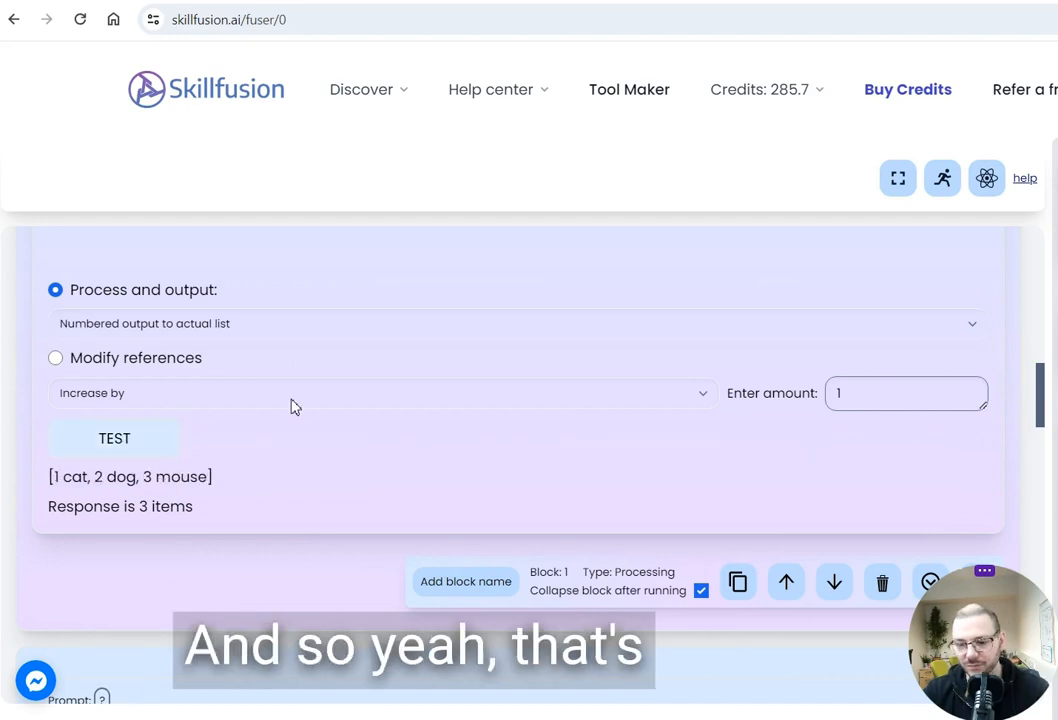
# Scroll to the processing block and reopen its 'Process and output' options.
pyautogui.scroll(3)
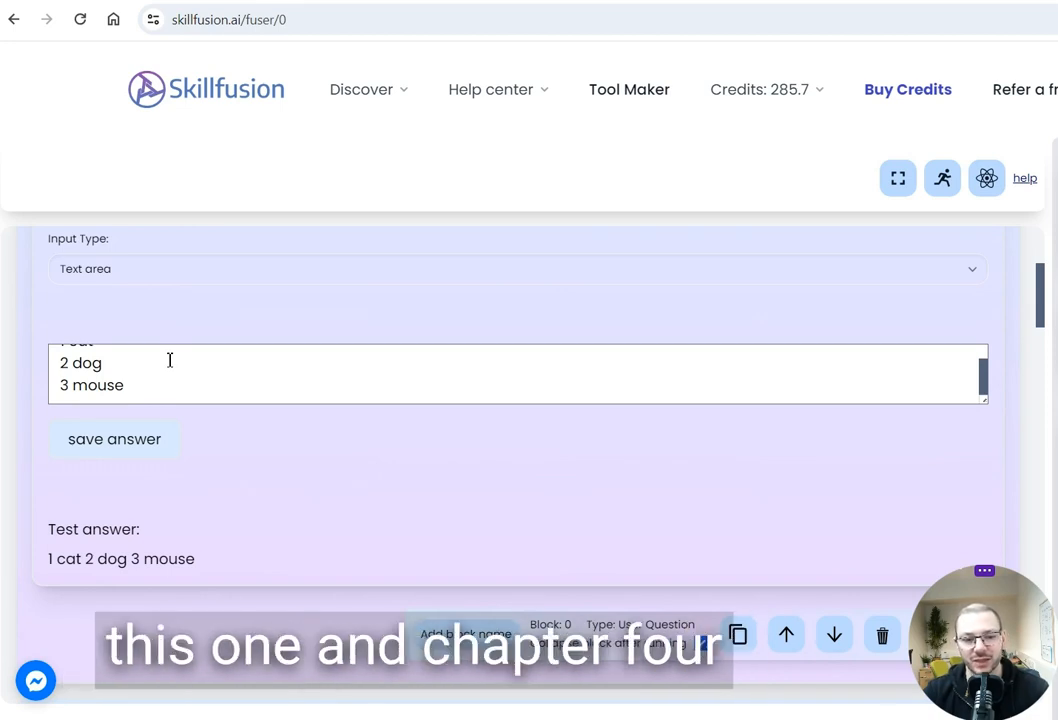
pyautogui.moveTo(191, 419)
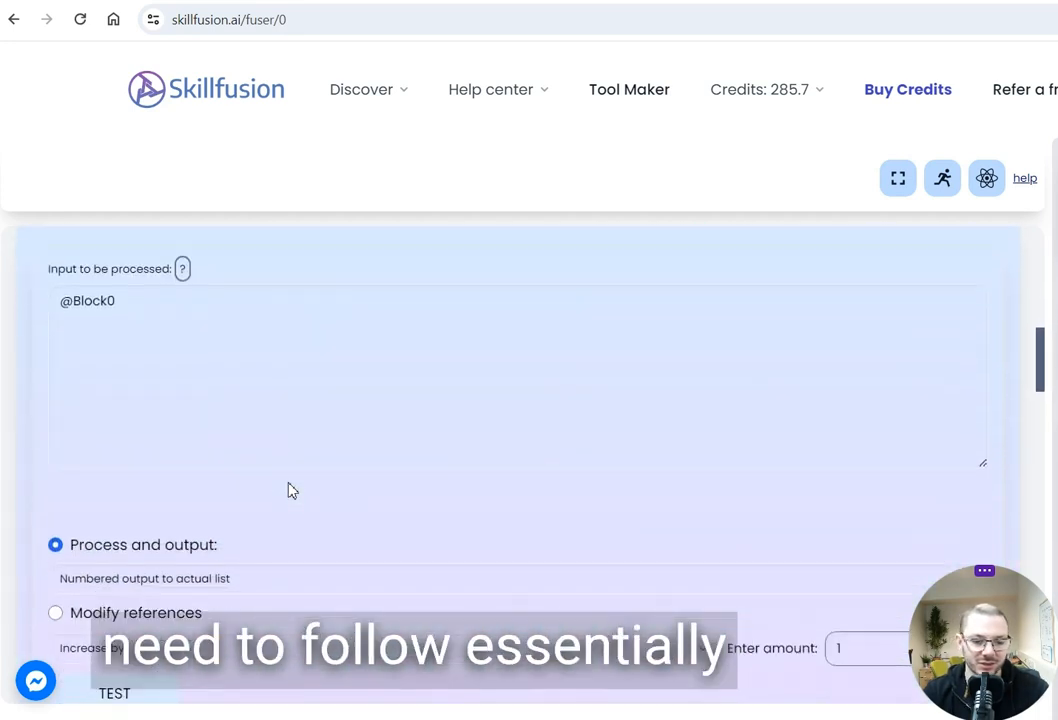
pyautogui.scroll(-3)
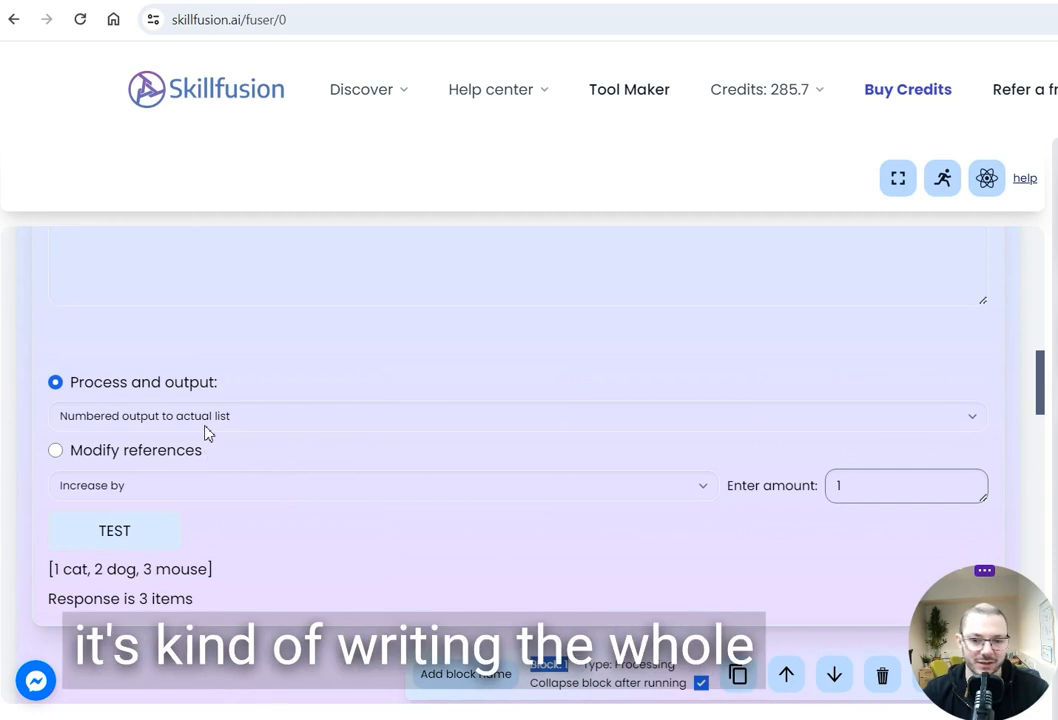
pyautogui.click(518, 415)
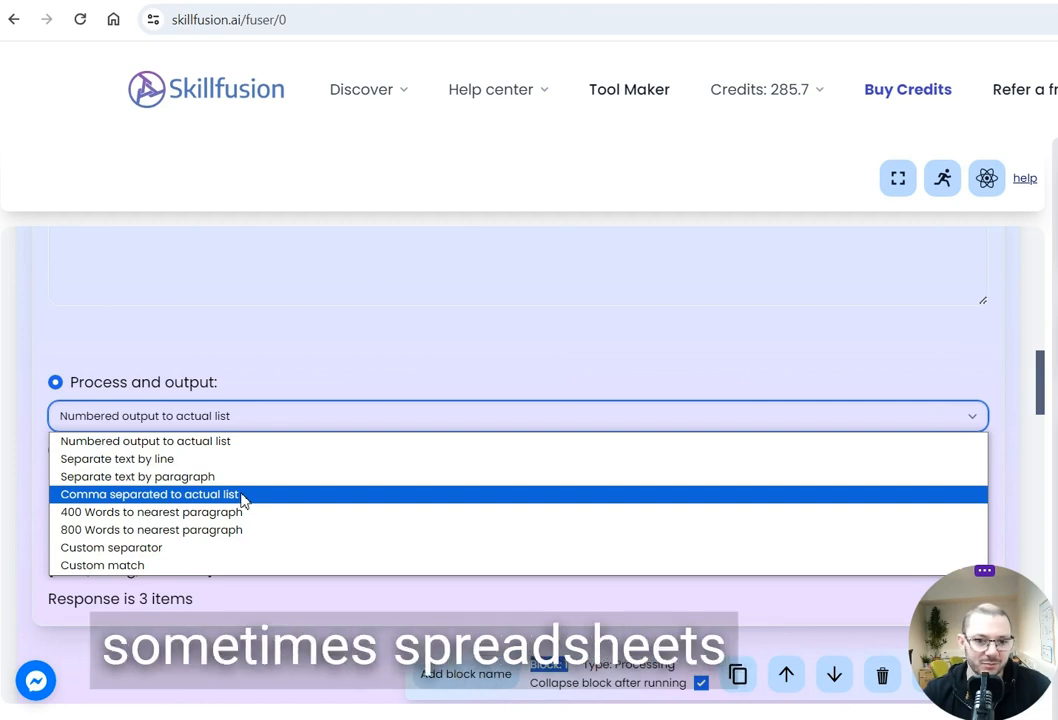
pyautogui.moveTo(245, 512)
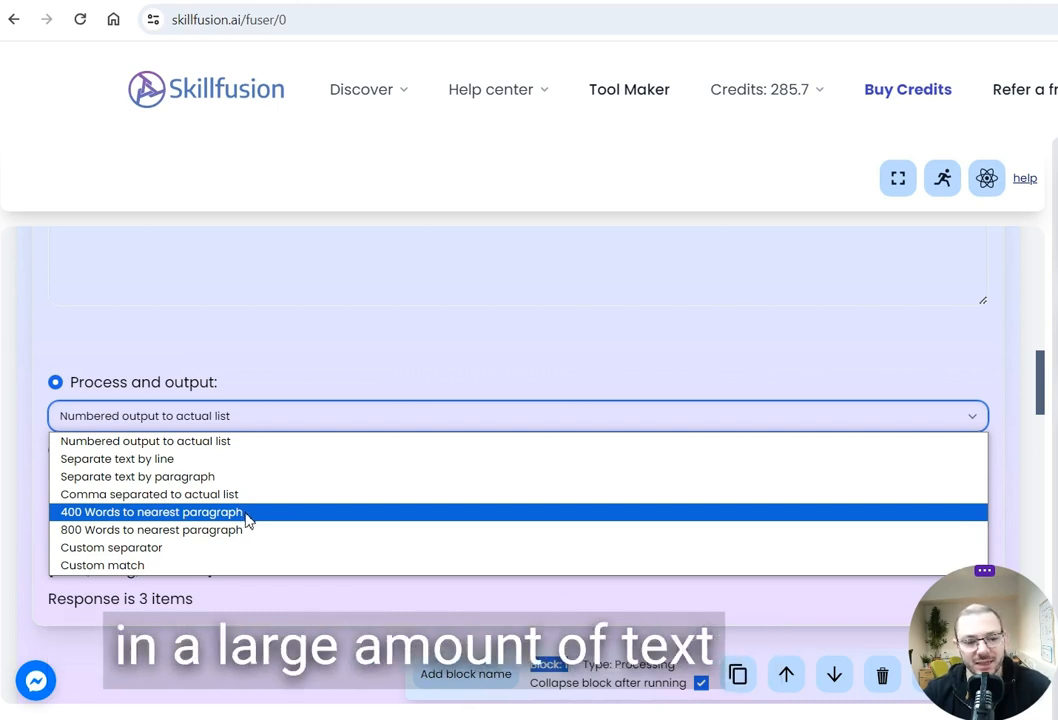
pyautogui.moveTo(240, 530)
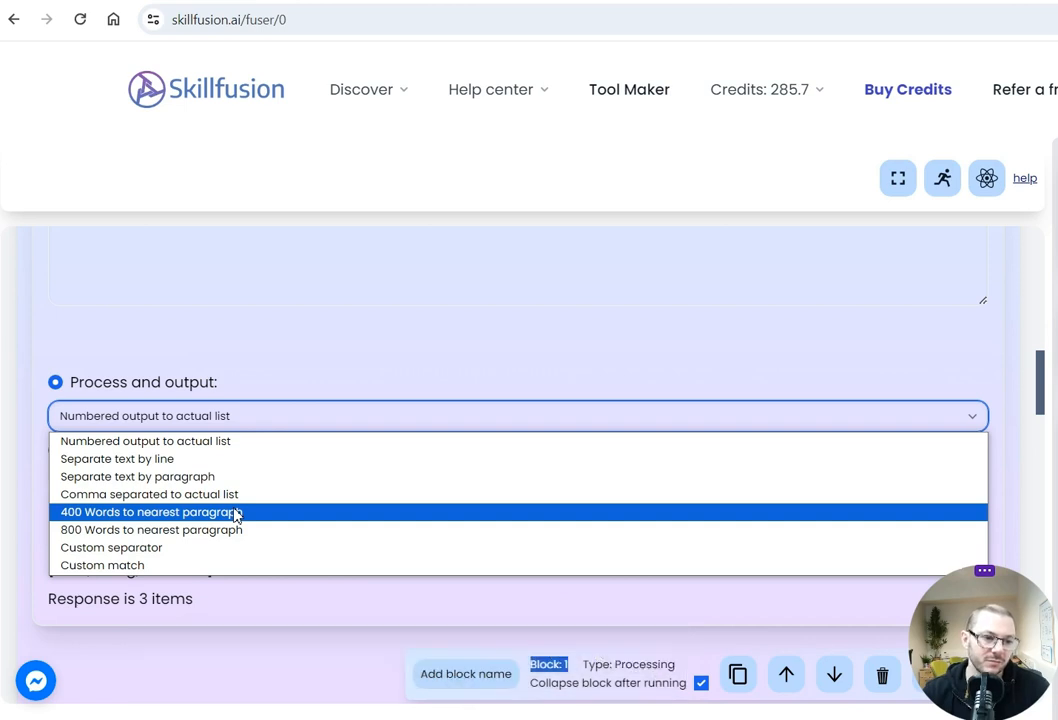
# Pick '400 Words to nearest paragraph' and change the prompt to 'Translate this in to russian'.
pyautogui.click(151, 512)
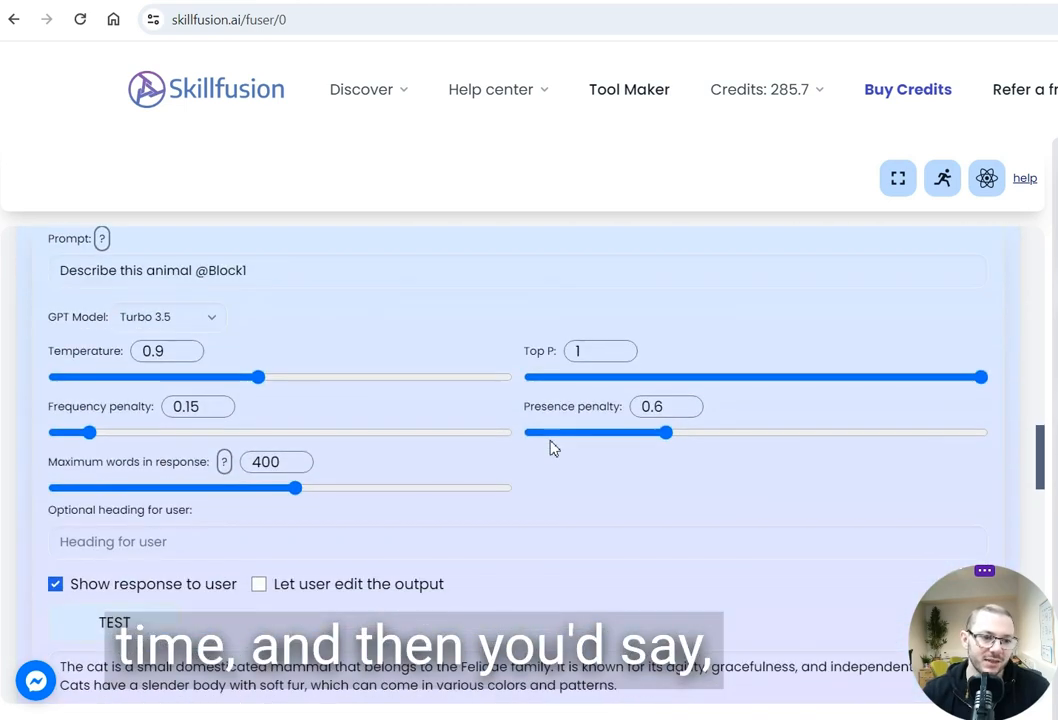
pyautogui.doubleClick(124, 270)
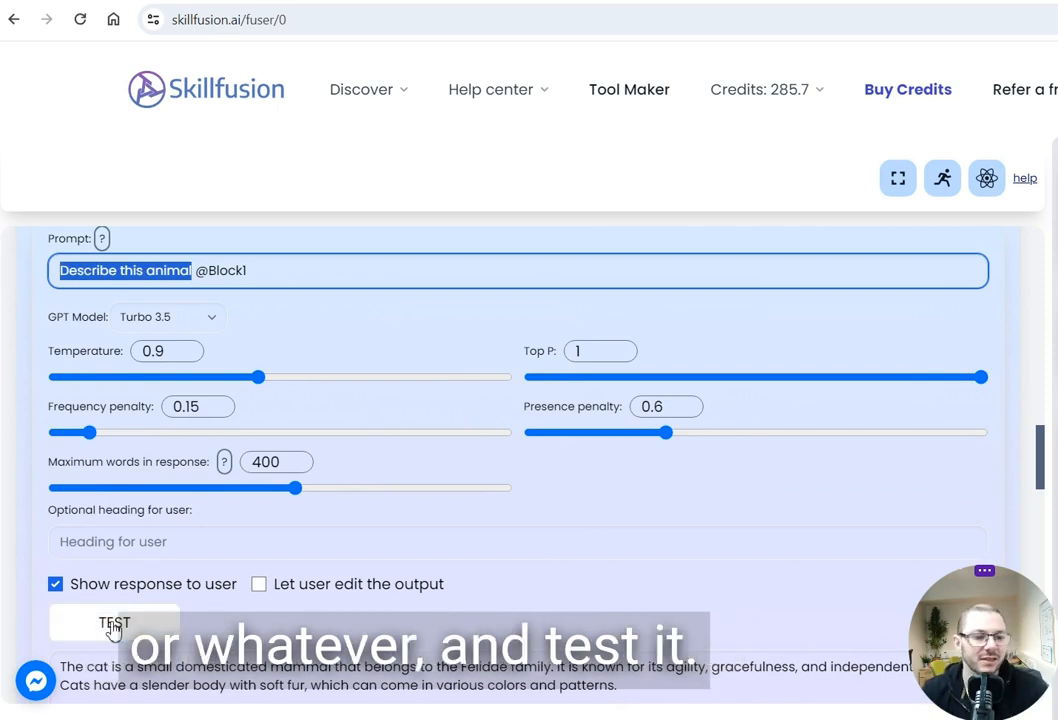
pyautogui.write('Translate @Block1')
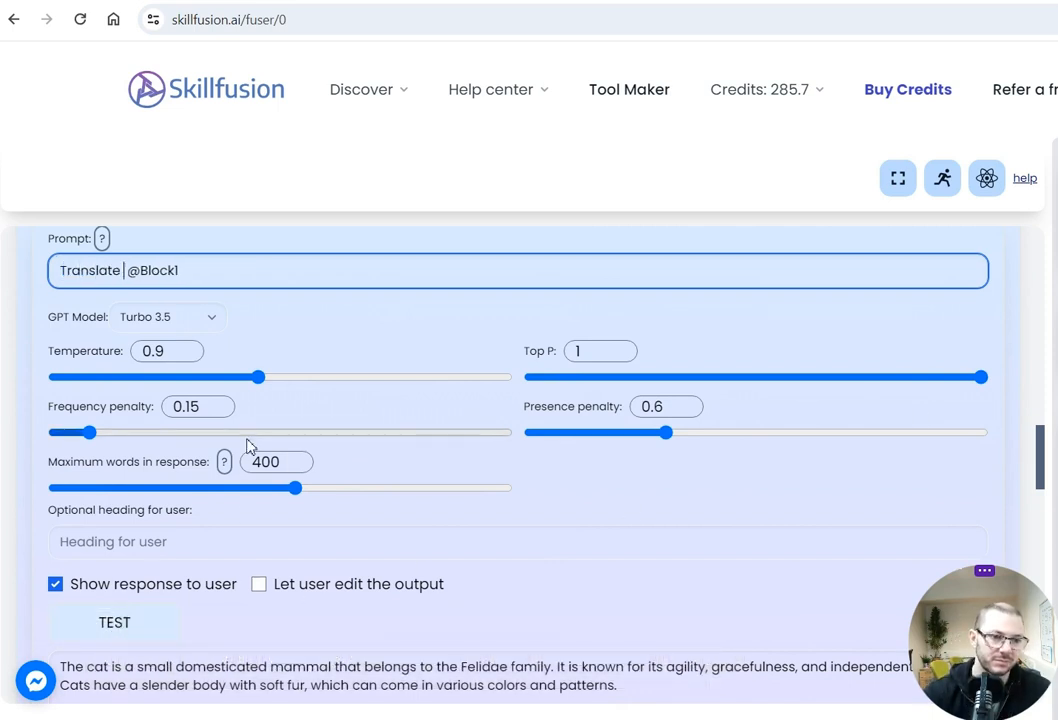
pyautogui.write('this in')
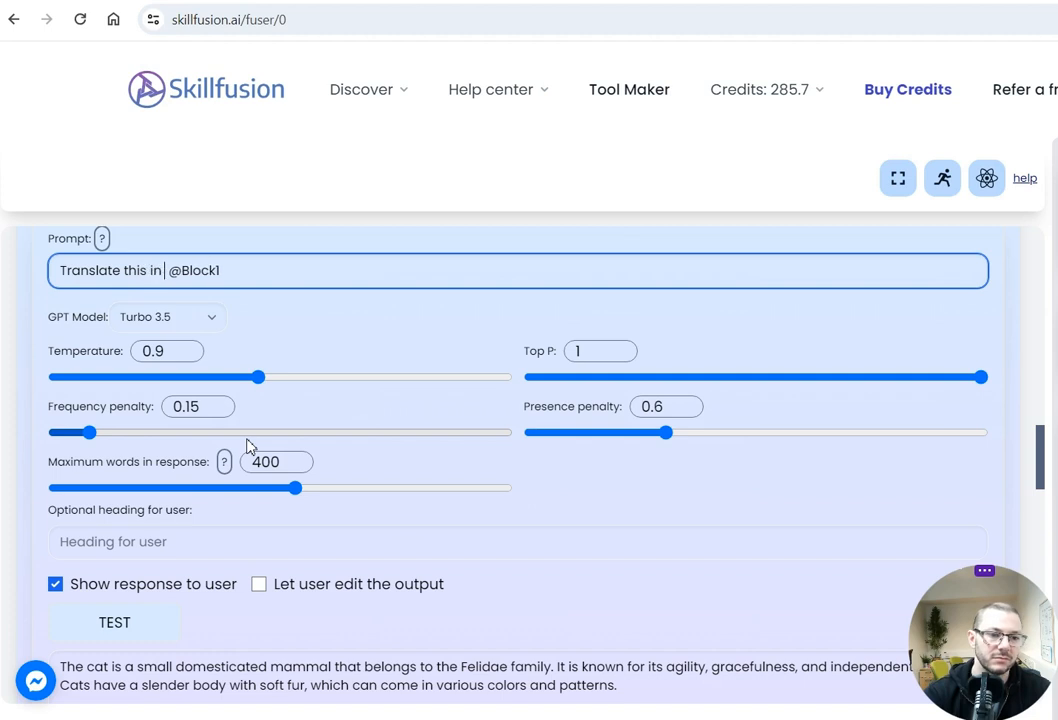
pyautogui.write('to russian:')
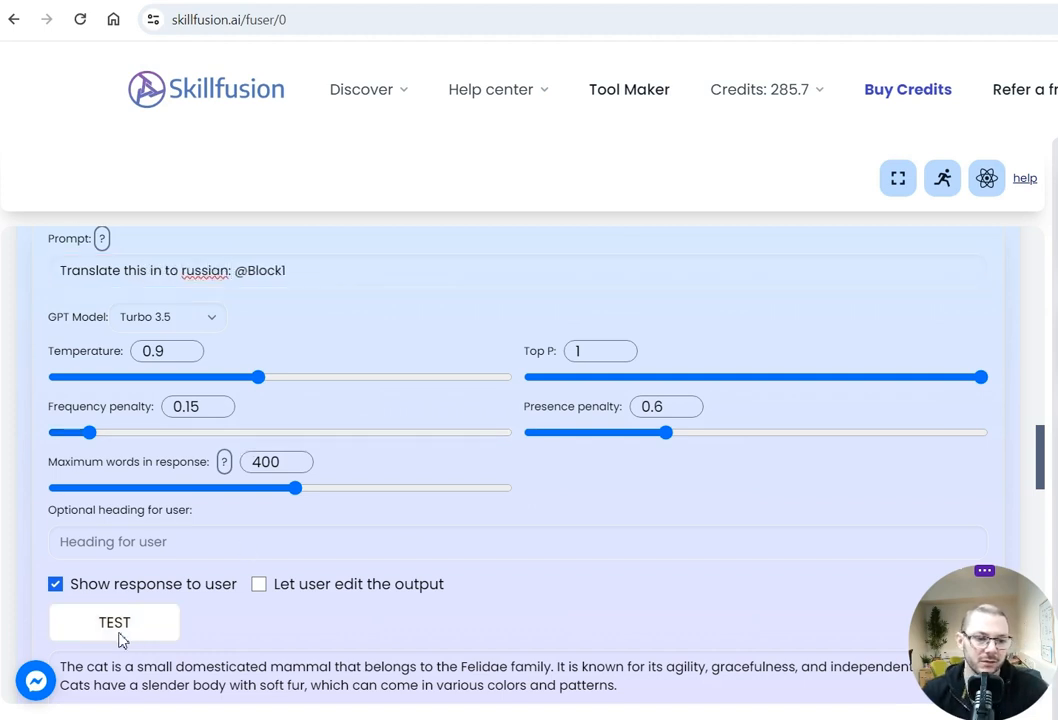
pyautogui.scroll(-3)
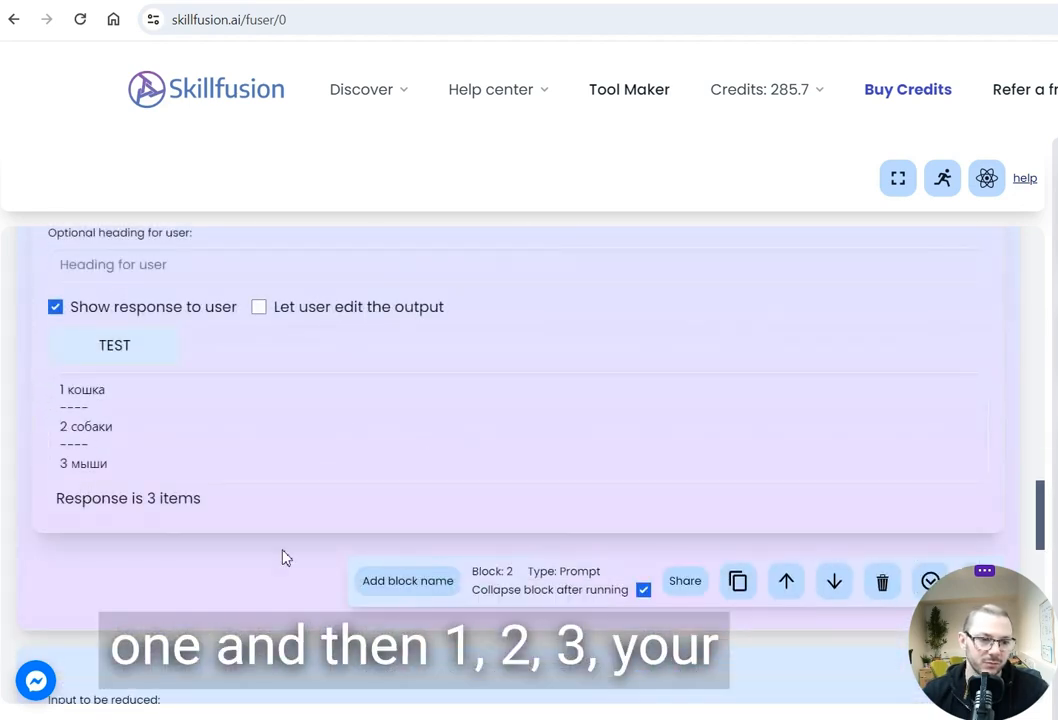
pyautogui.scroll(-3)
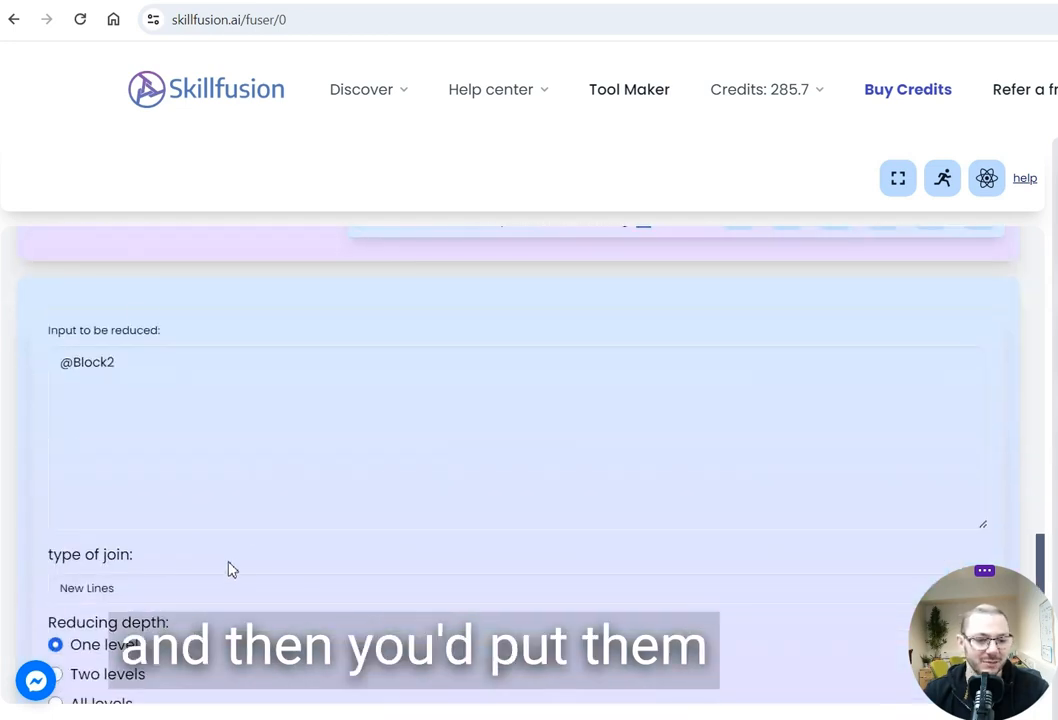
pyautogui.scroll(3)
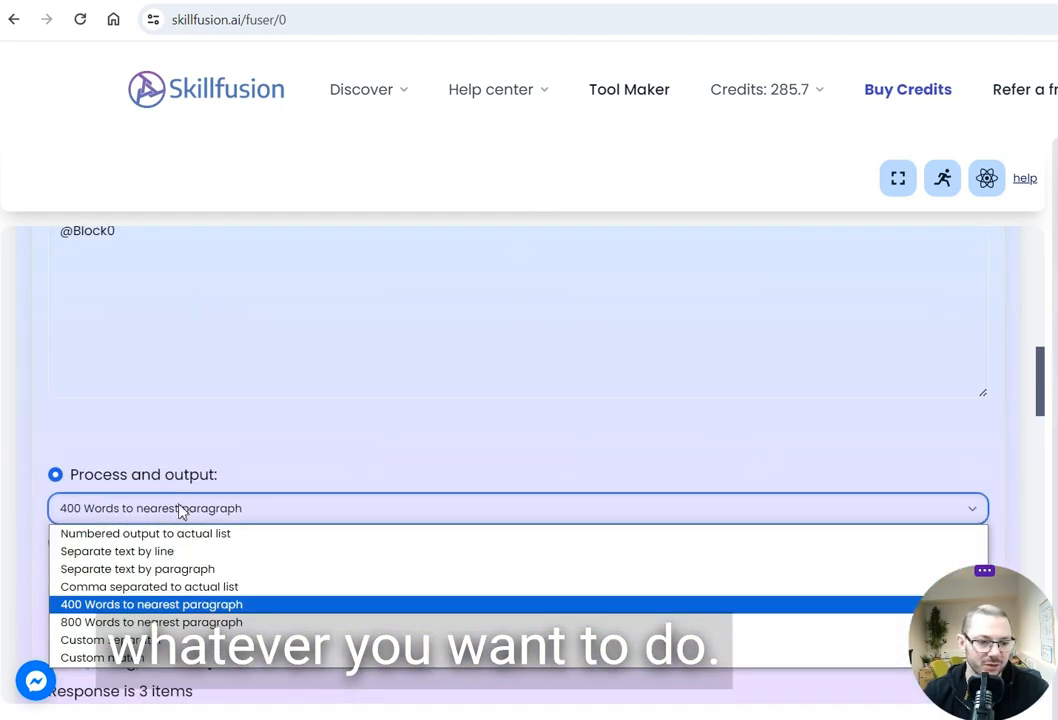
pyautogui.moveTo(150, 639)
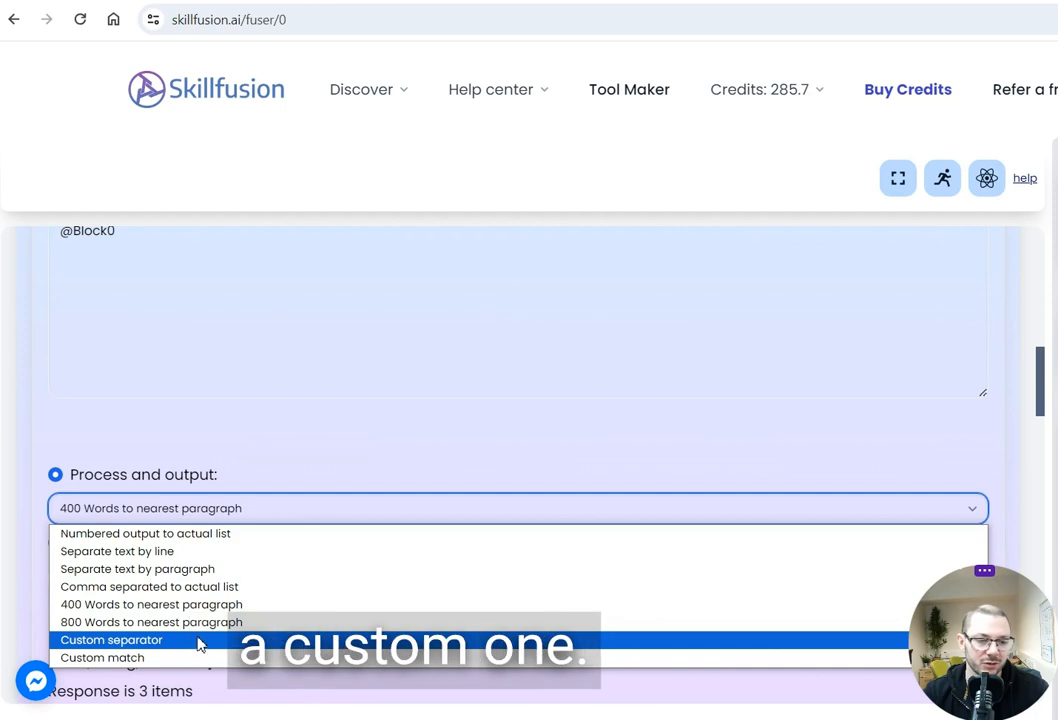
# Set the processing block to split on the custom separator '----'.
pyautogui.click(111, 640)
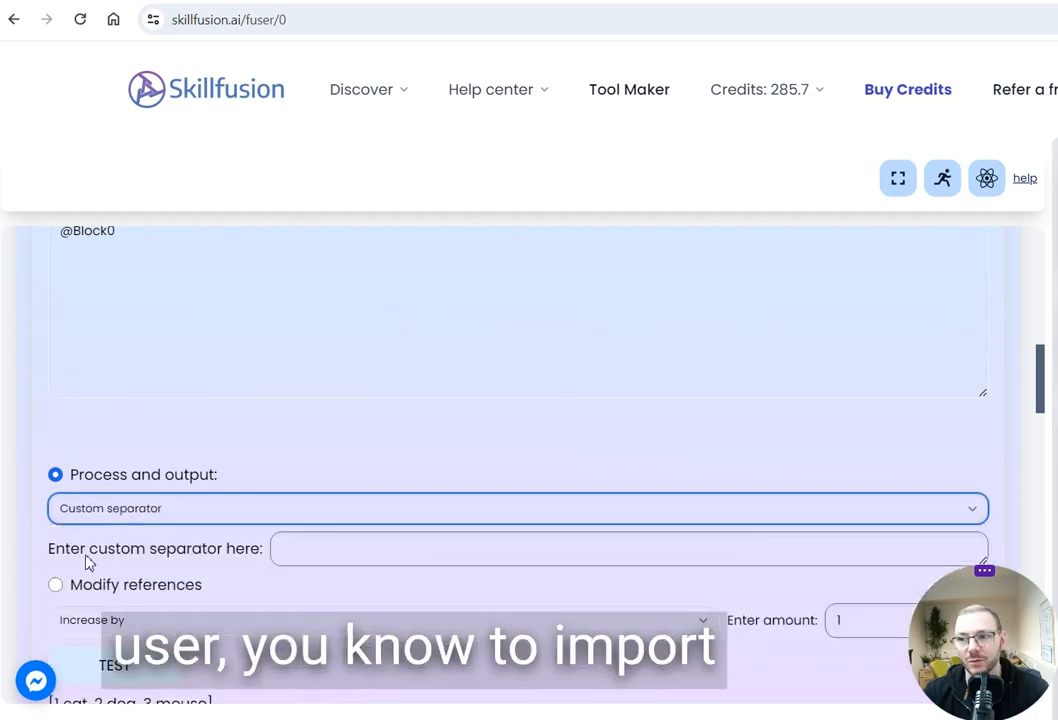
pyautogui.click(627, 548)
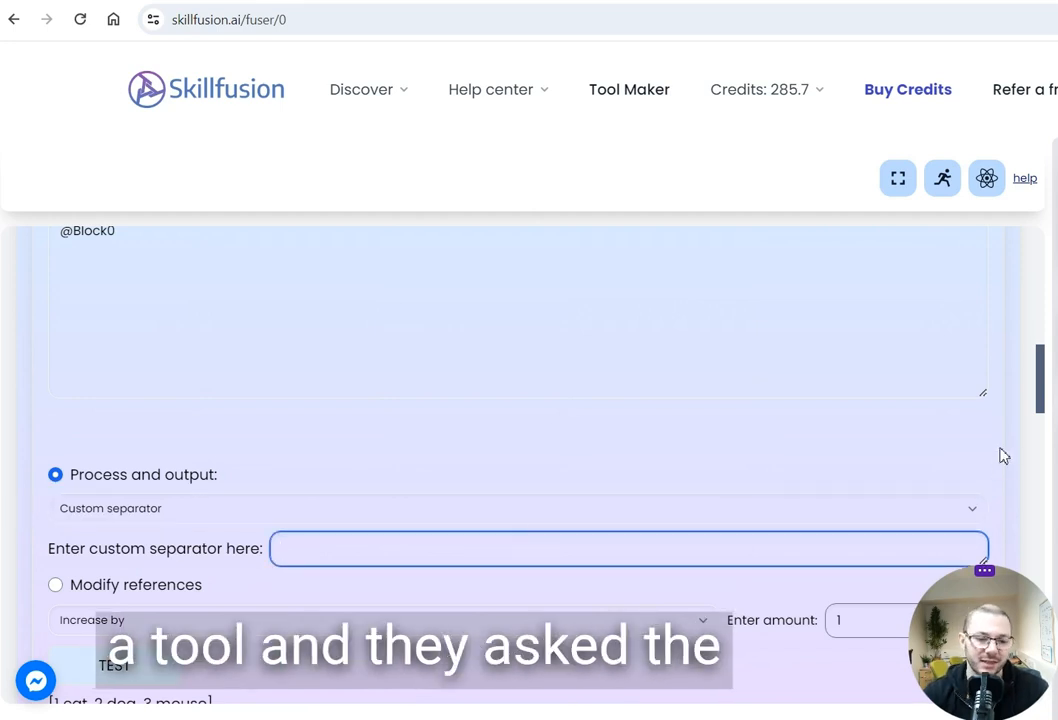
pyautogui.write('----')
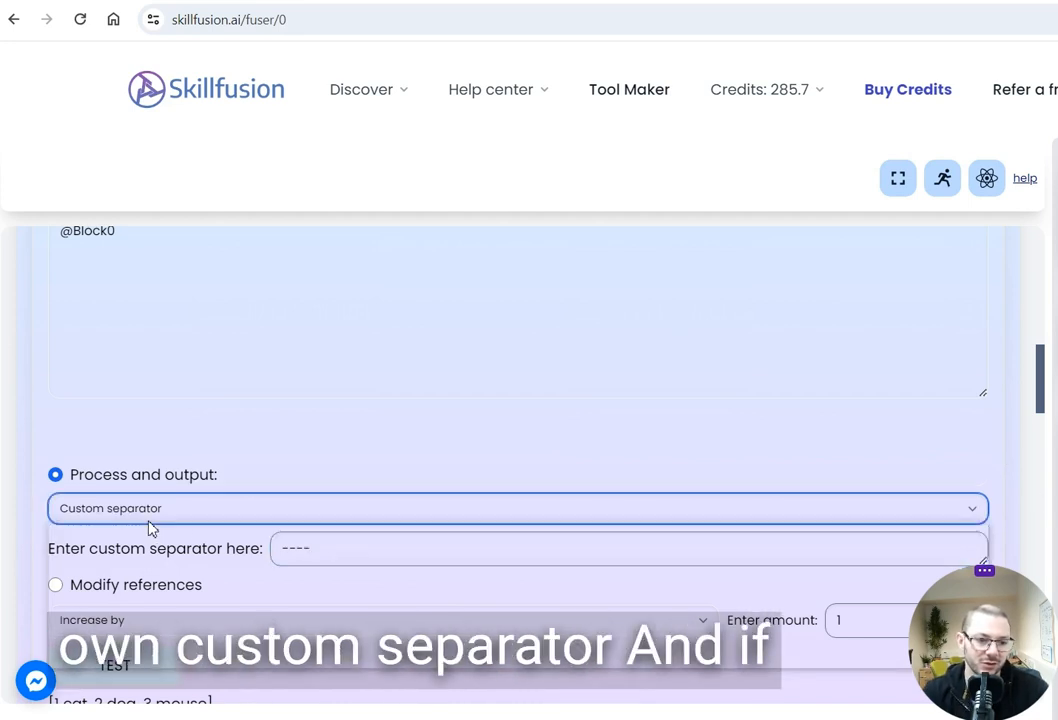
# Switch the processing mode to Custom match.
pyautogui.click(516, 508)
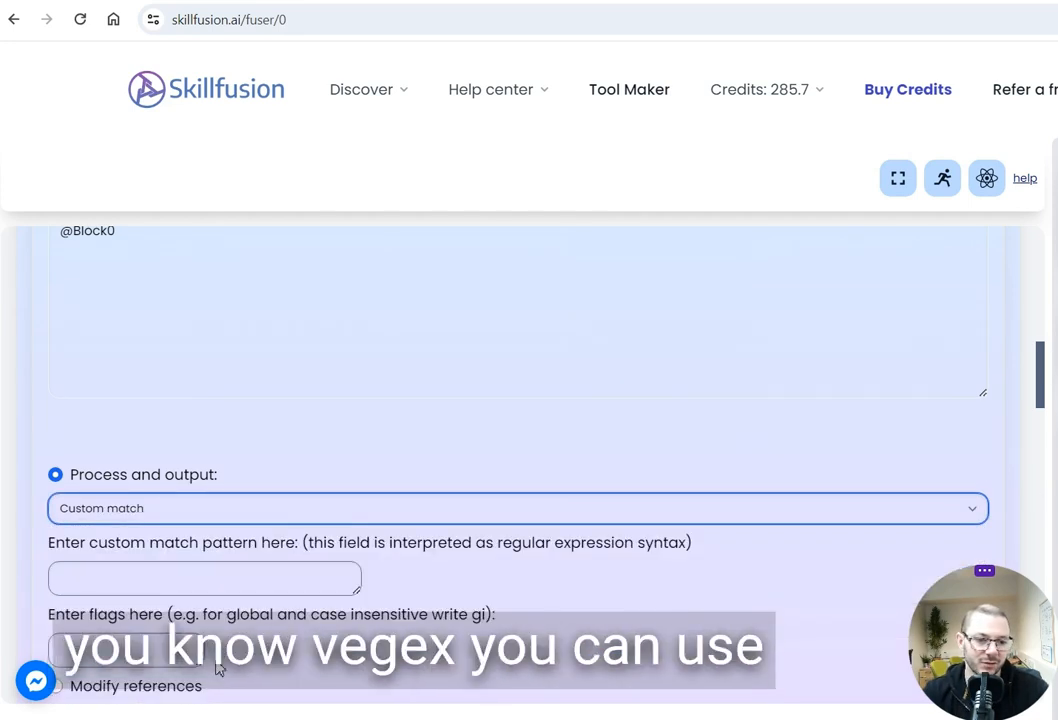
pyautogui.scroll(-3)
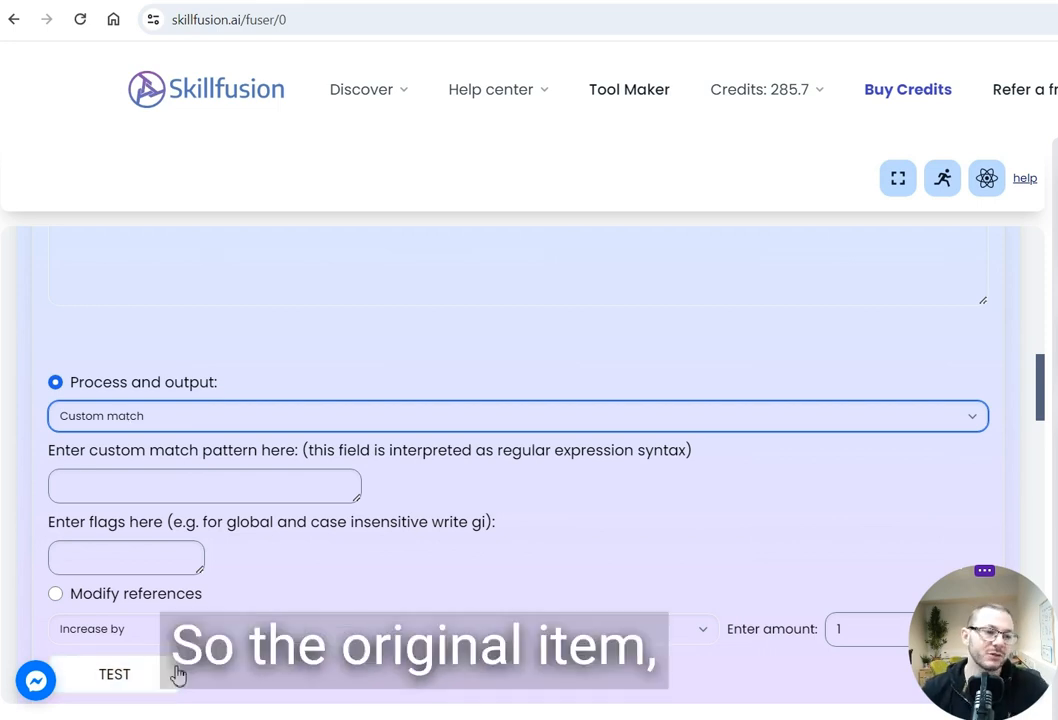
pyautogui.scroll(3)
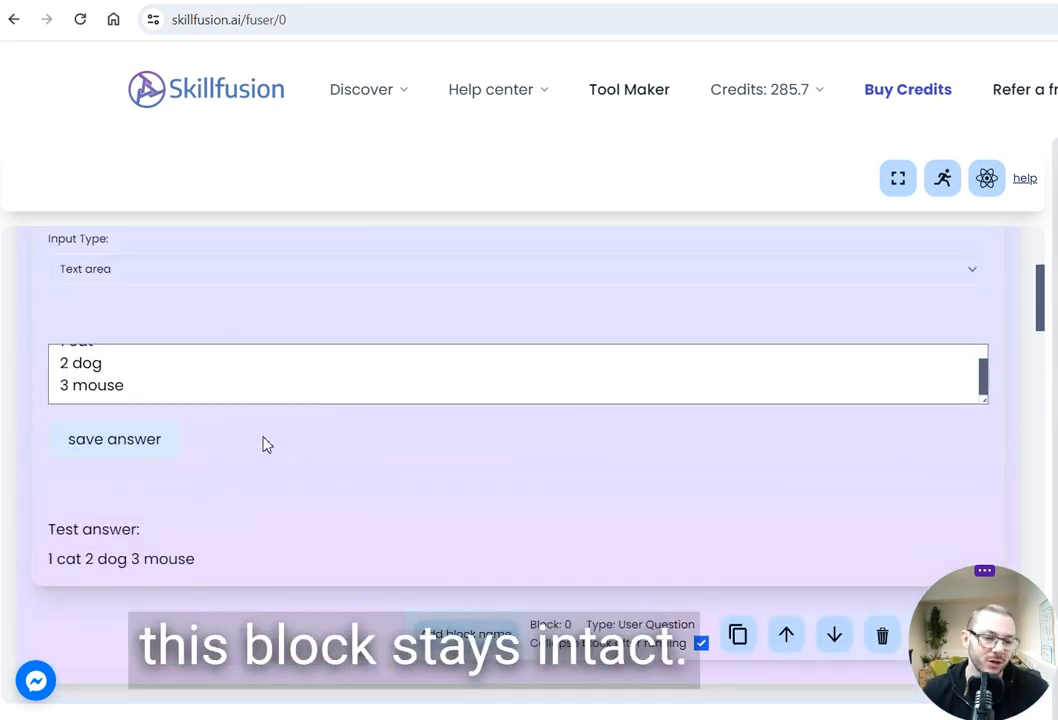
pyautogui.scroll(-3)
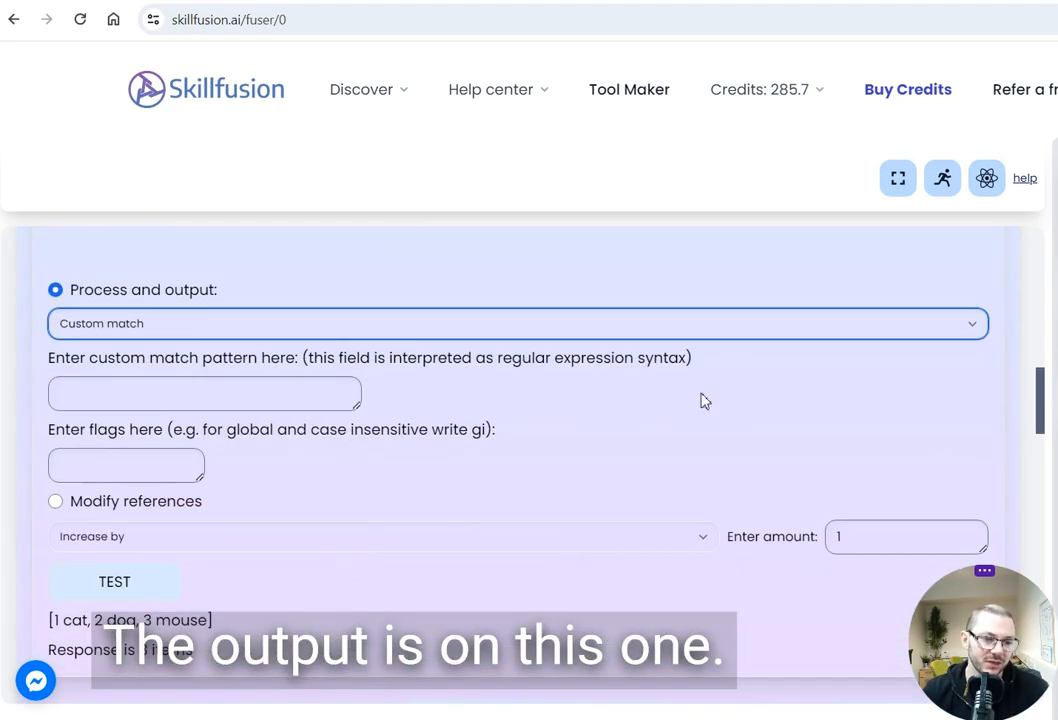
# Switch the processing block to 'Modify references' and scroll up to the untyped new block.
pyautogui.click(517, 323)
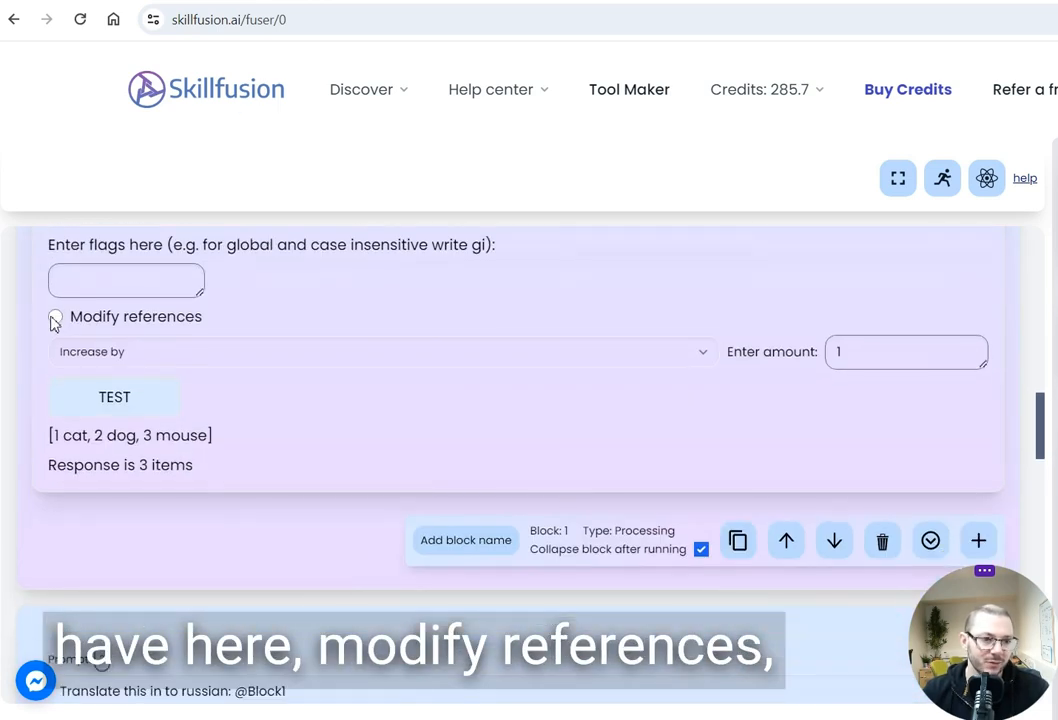
pyautogui.click(517, 323)
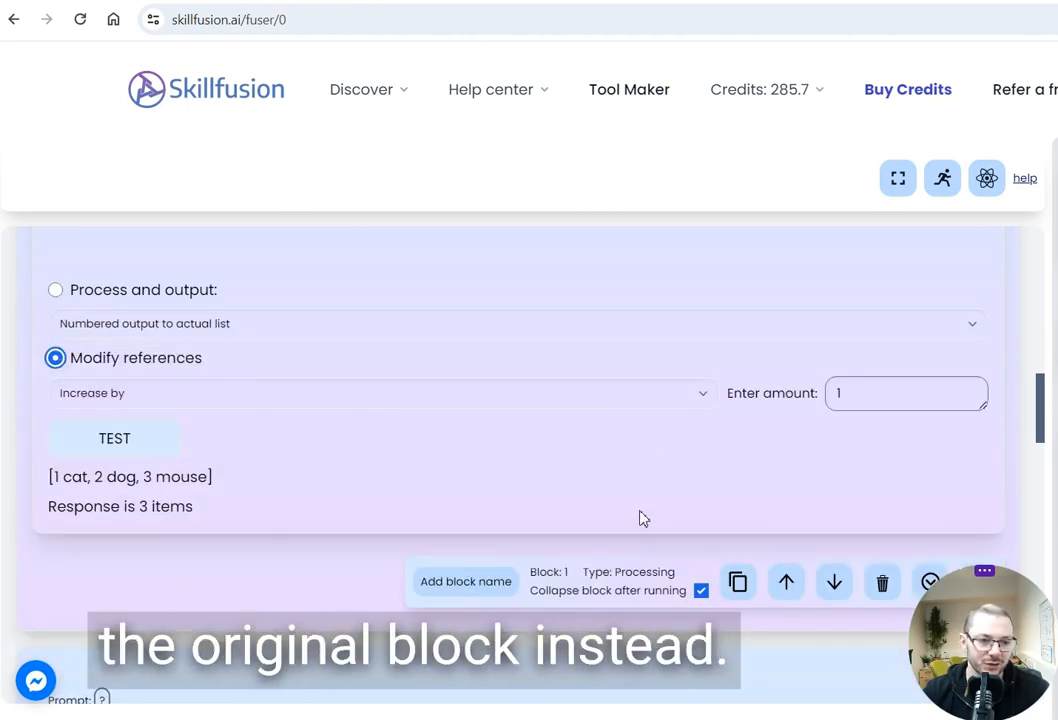
pyautogui.moveTo(425, 454)
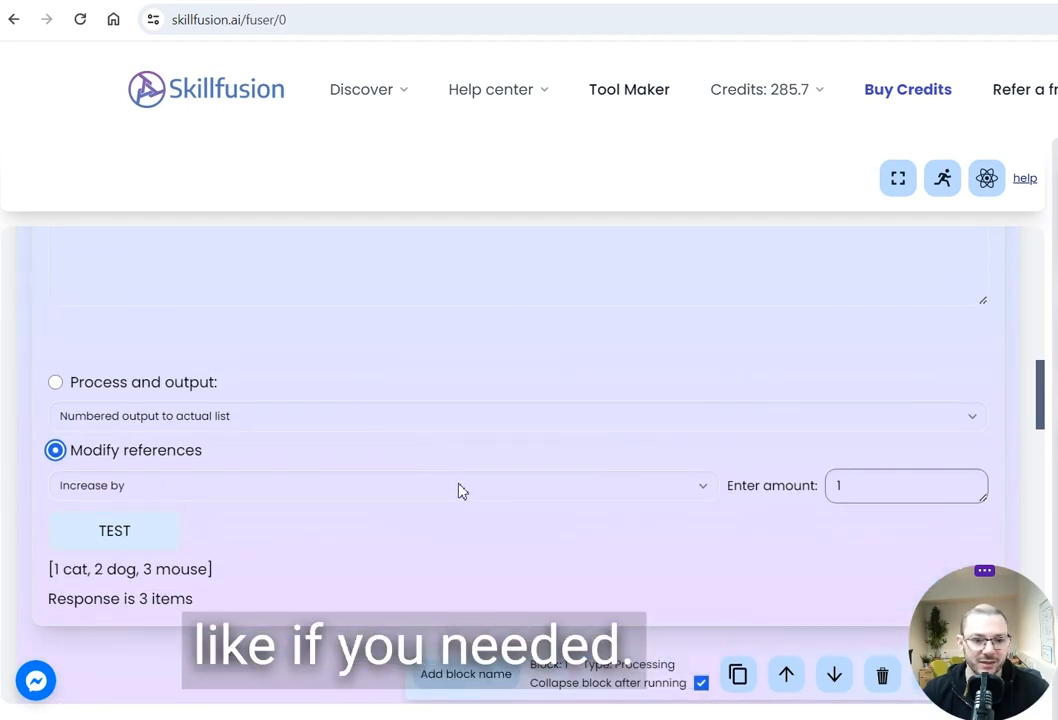
pyautogui.scroll(3)
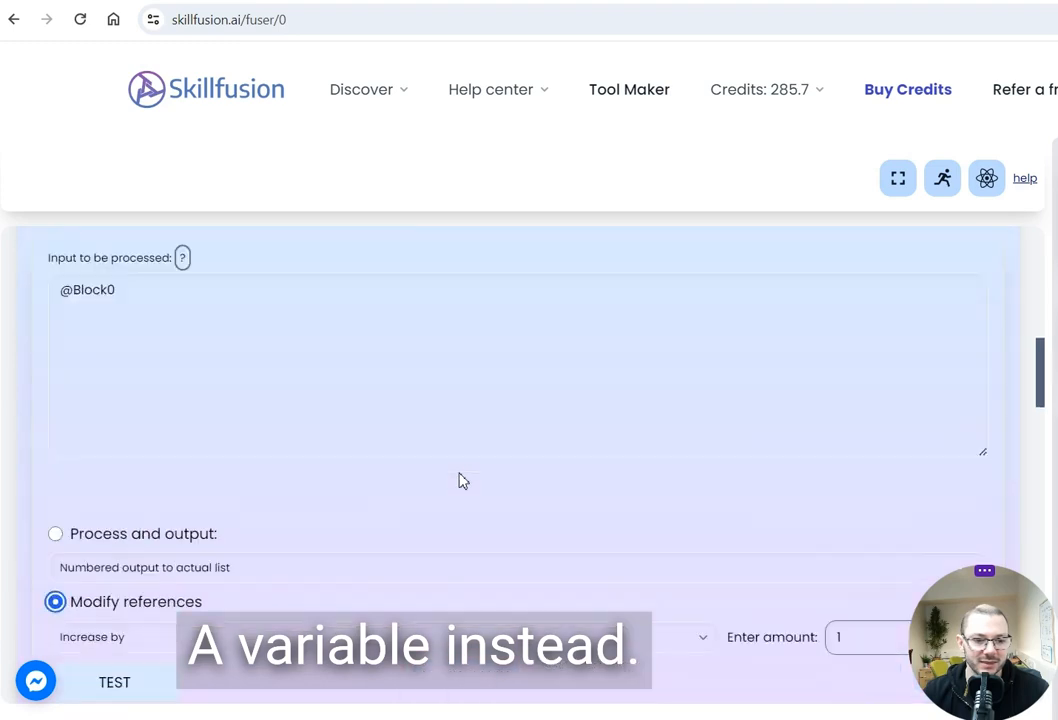
pyautogui.scroll(-3)
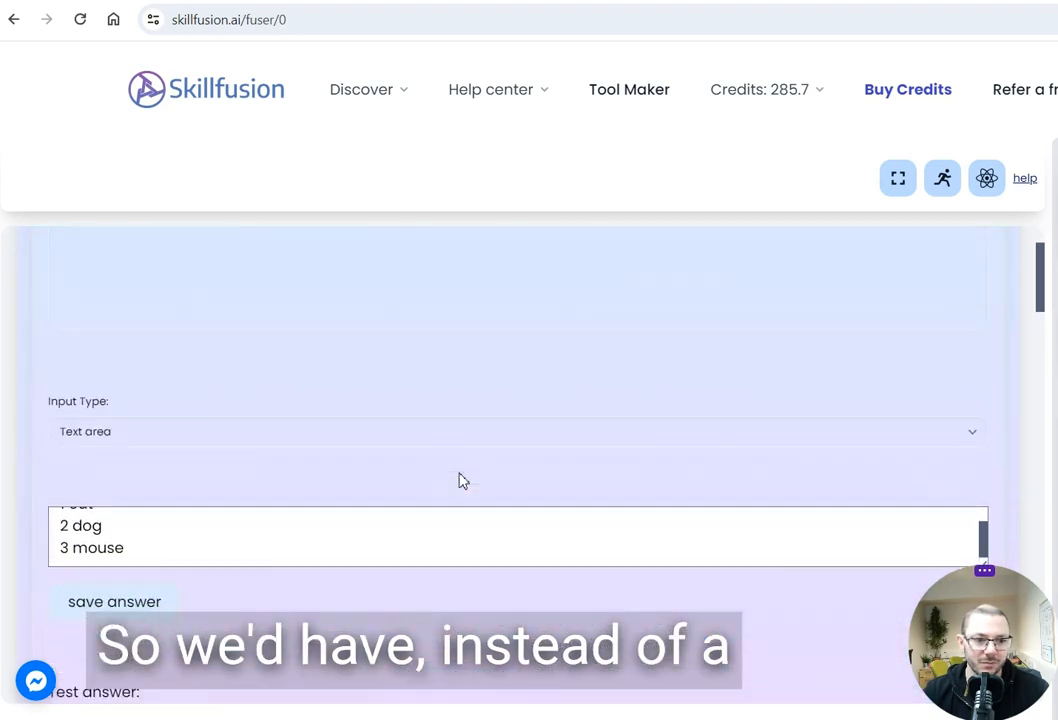
pyautogui.scroll(3)
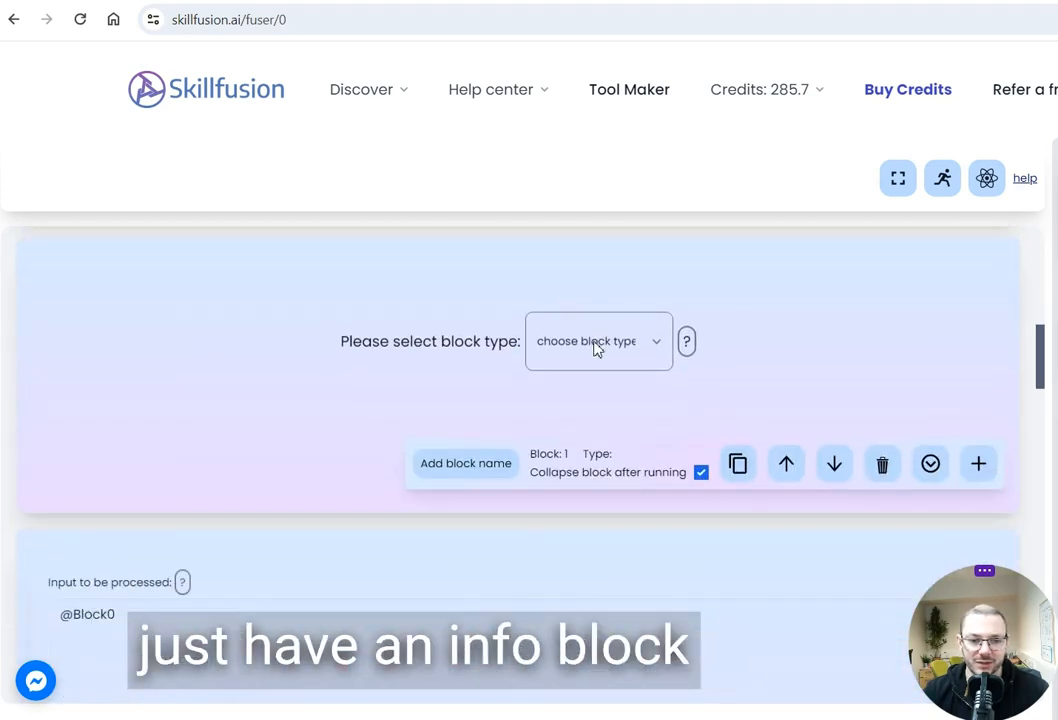
pyautogui.click(598, 341)
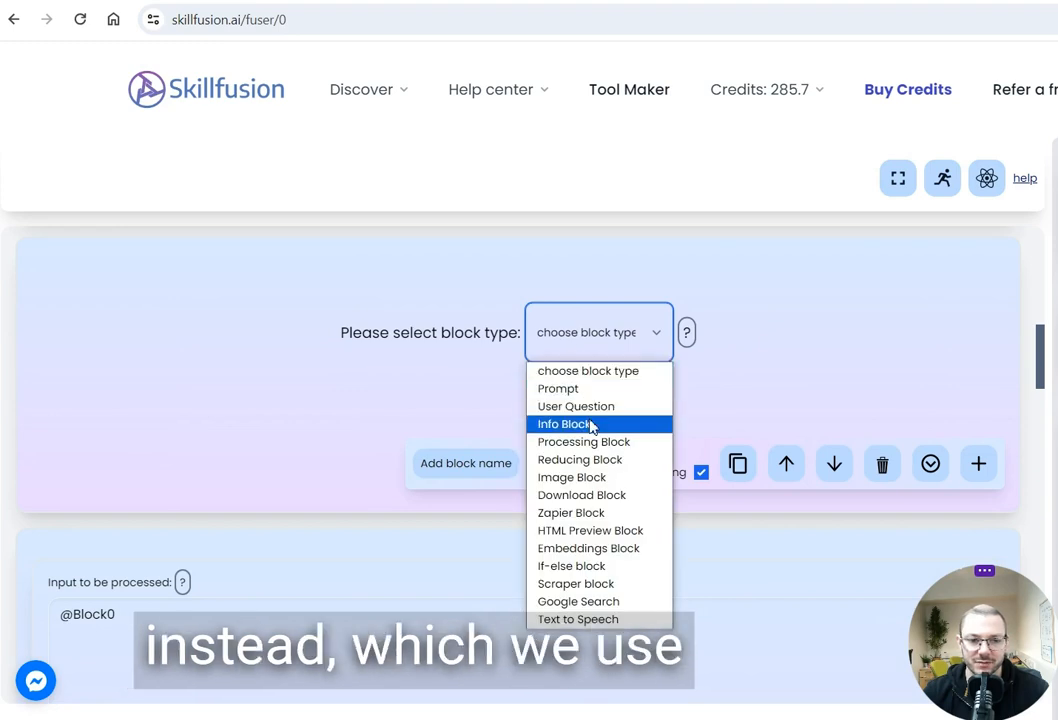
pyautogui.click(565, 424)
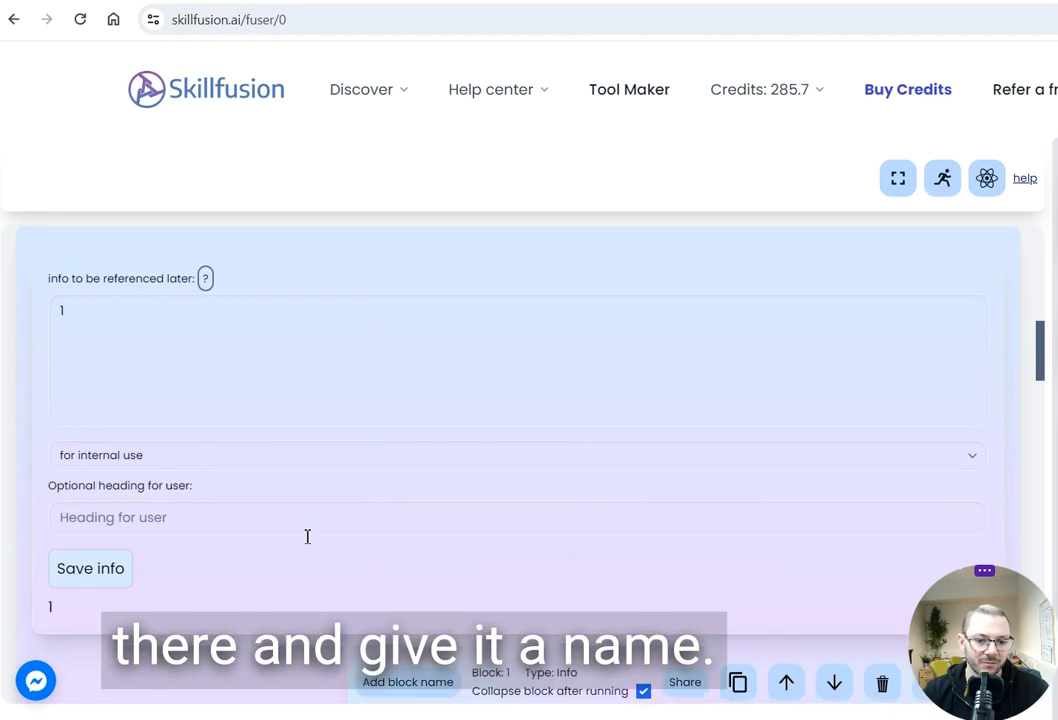
pyautogui.click(408, 681)
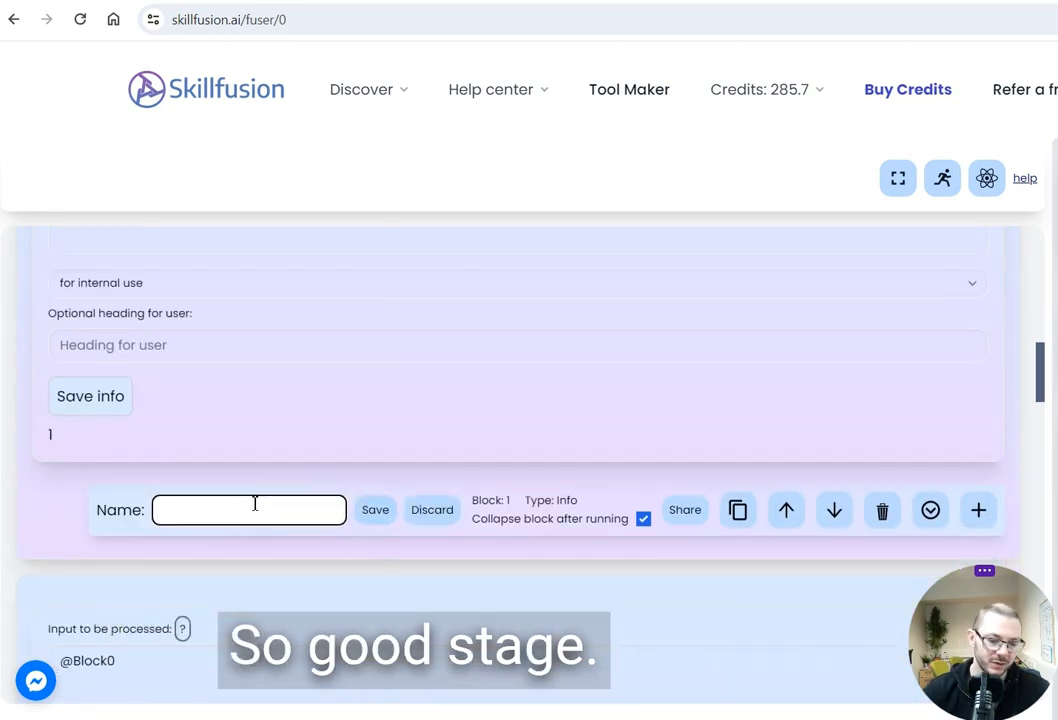
pyautogui.write('currents')
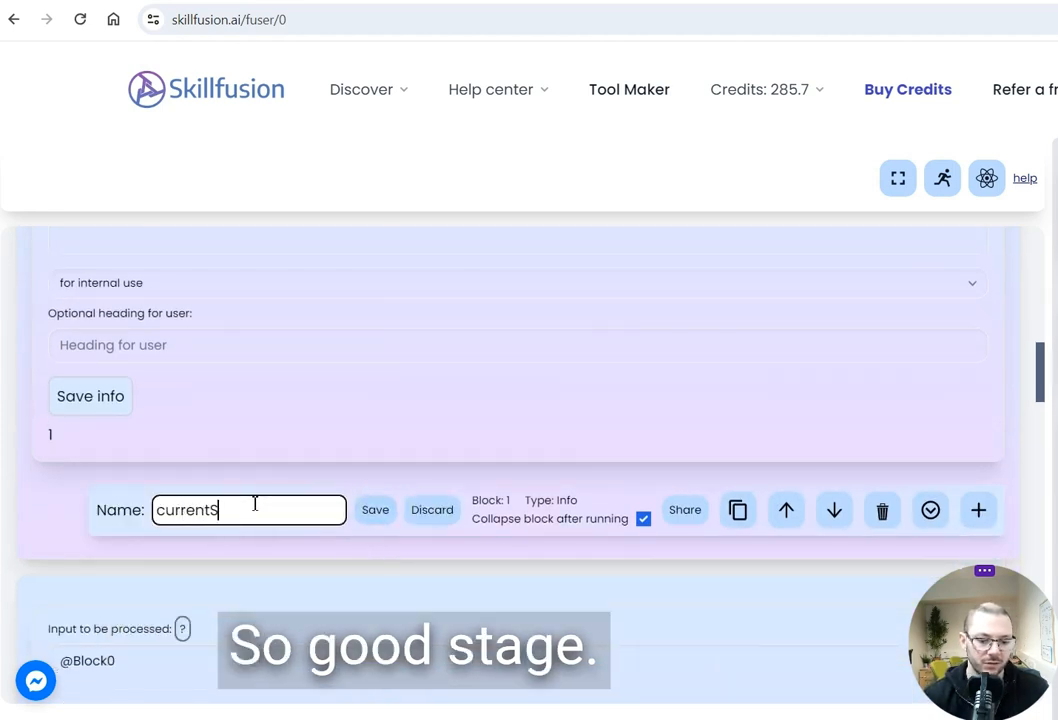
pyautogui.click(375, 509)
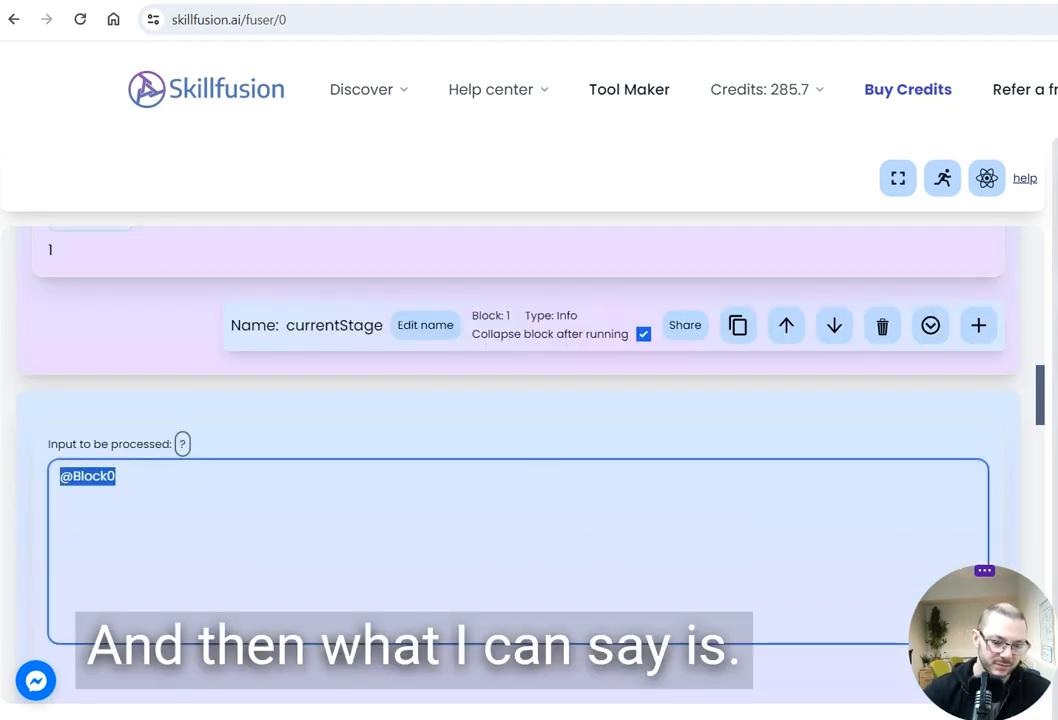
pyautogui.write('@currentStage')
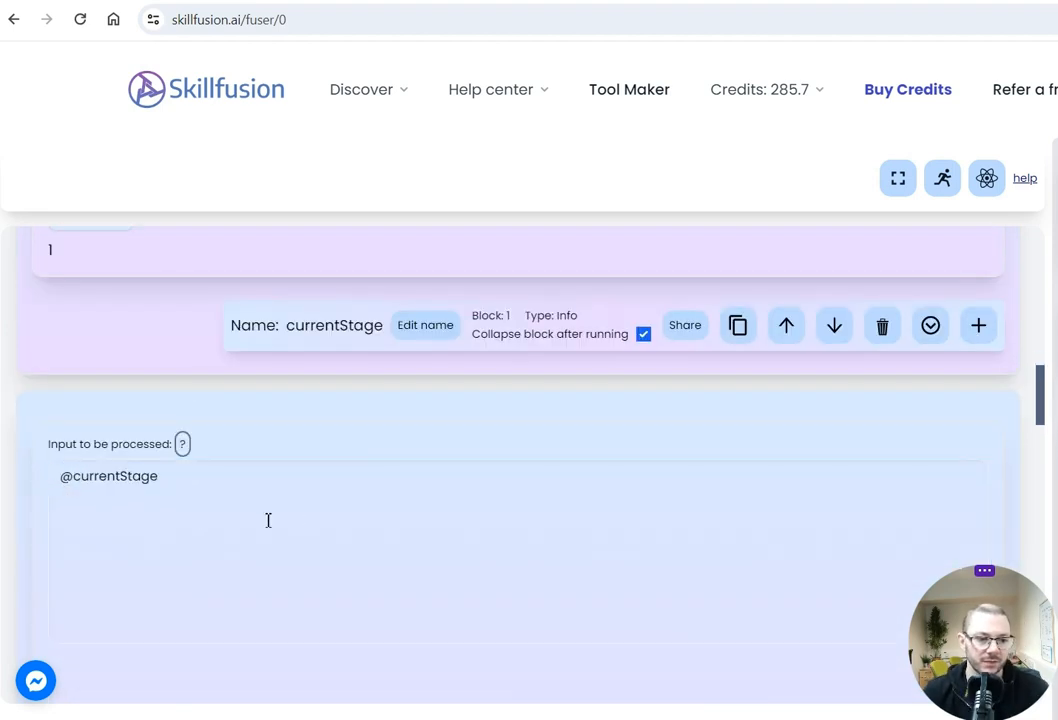
# Test the increase-by-1 modification repeatedly, checking currentStage rise from 1 to 3.
pyautogui.scroll(-3)
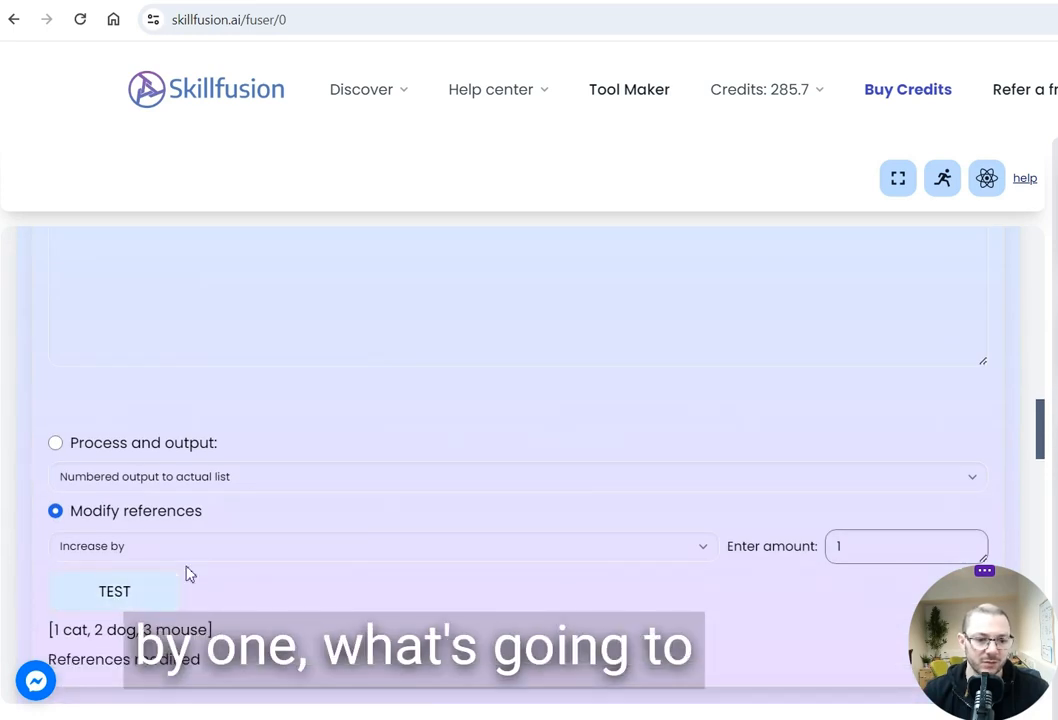
pyautogui.scroll(3)
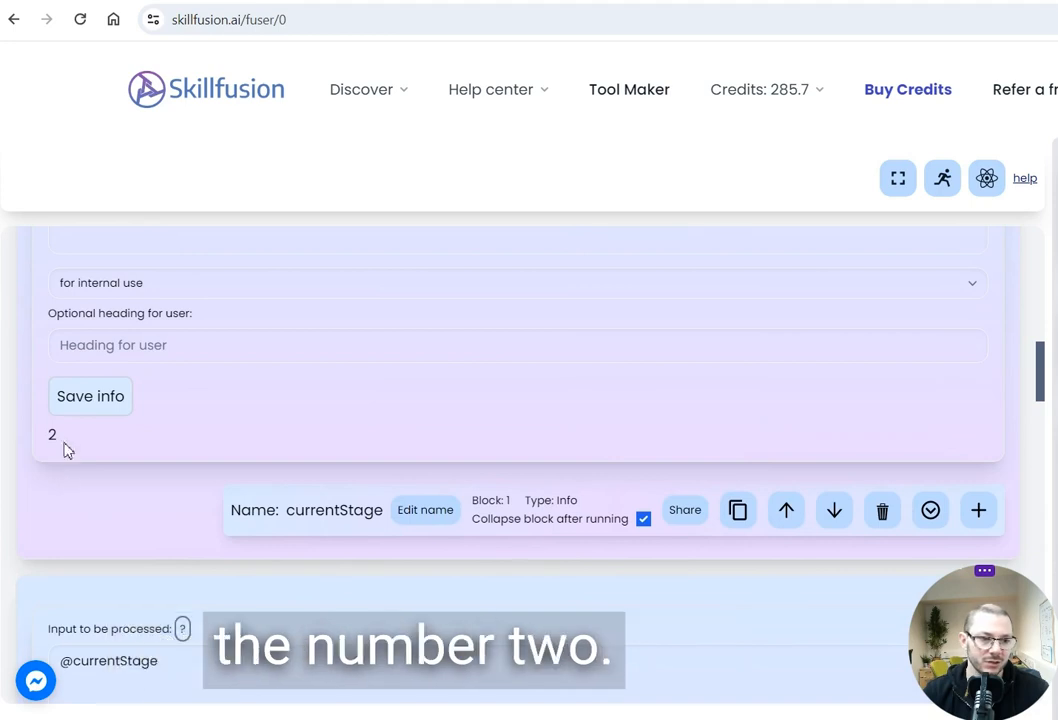
pyautogui.scroll(3)
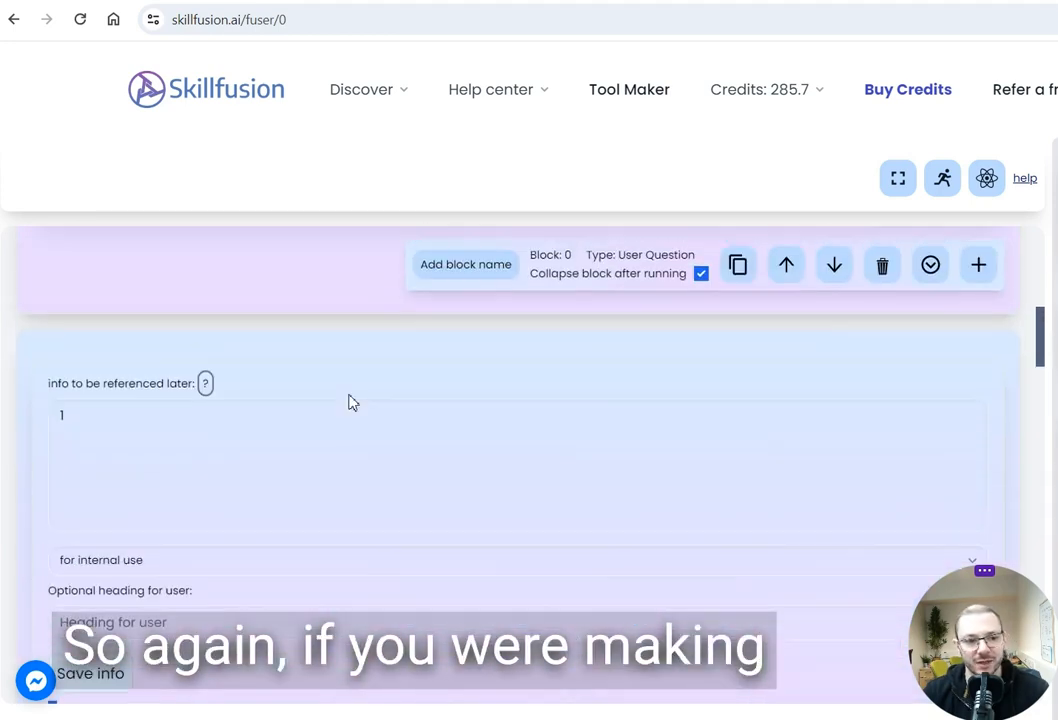
pyautogui.scroll(-3)
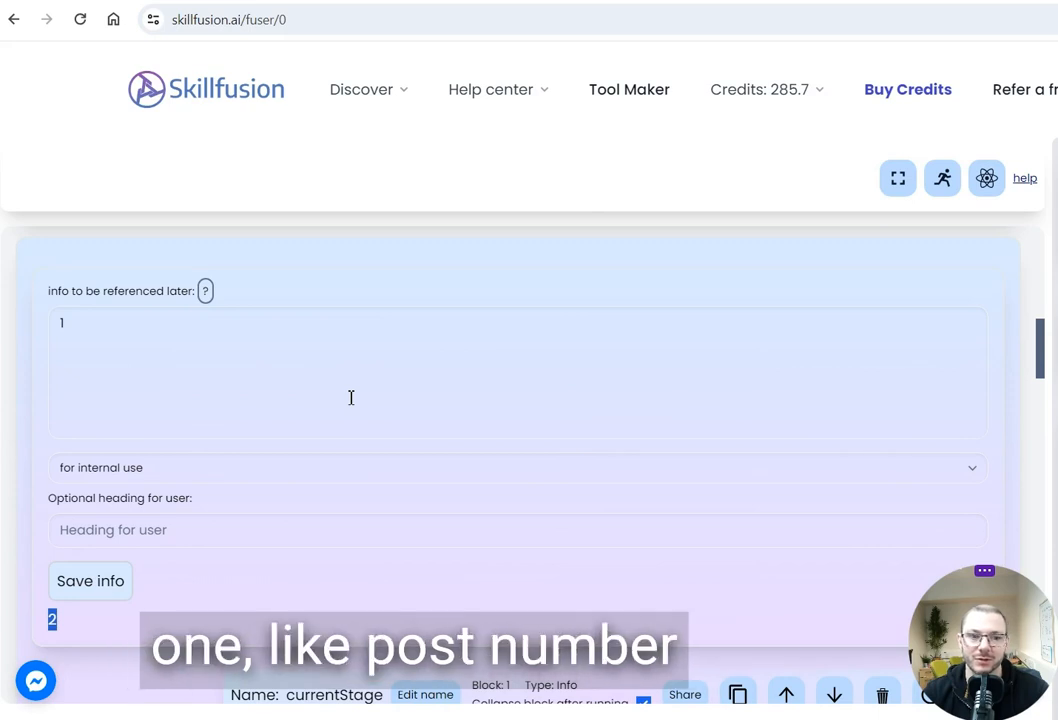
pyautogui.scroll(-3)
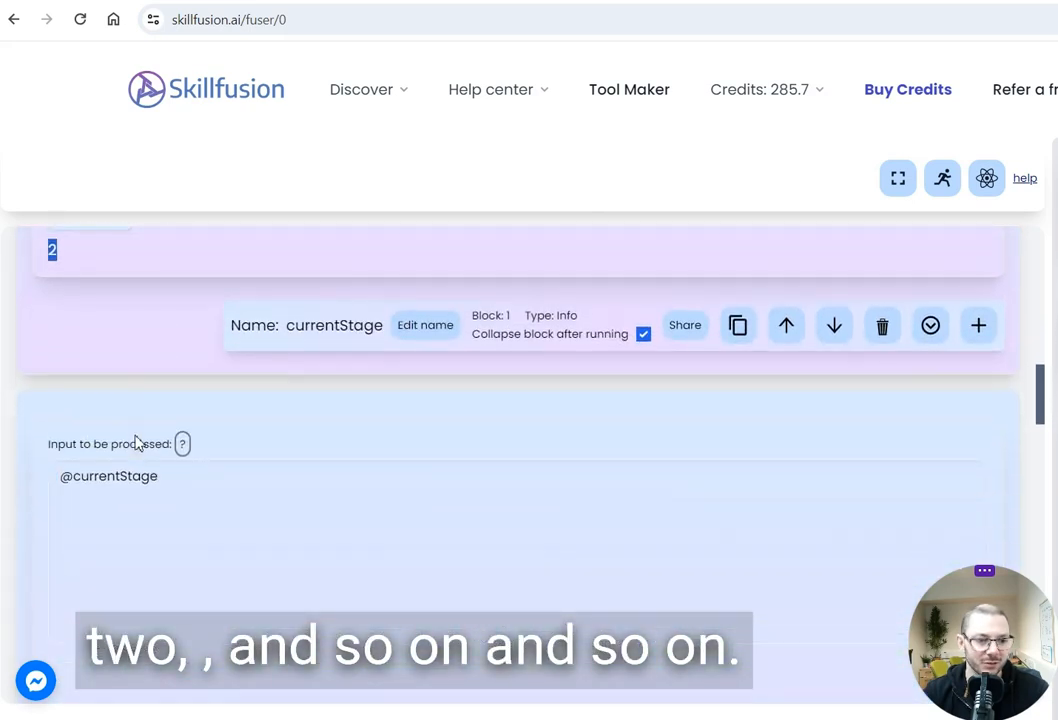
pyautogui.scroll(-3)
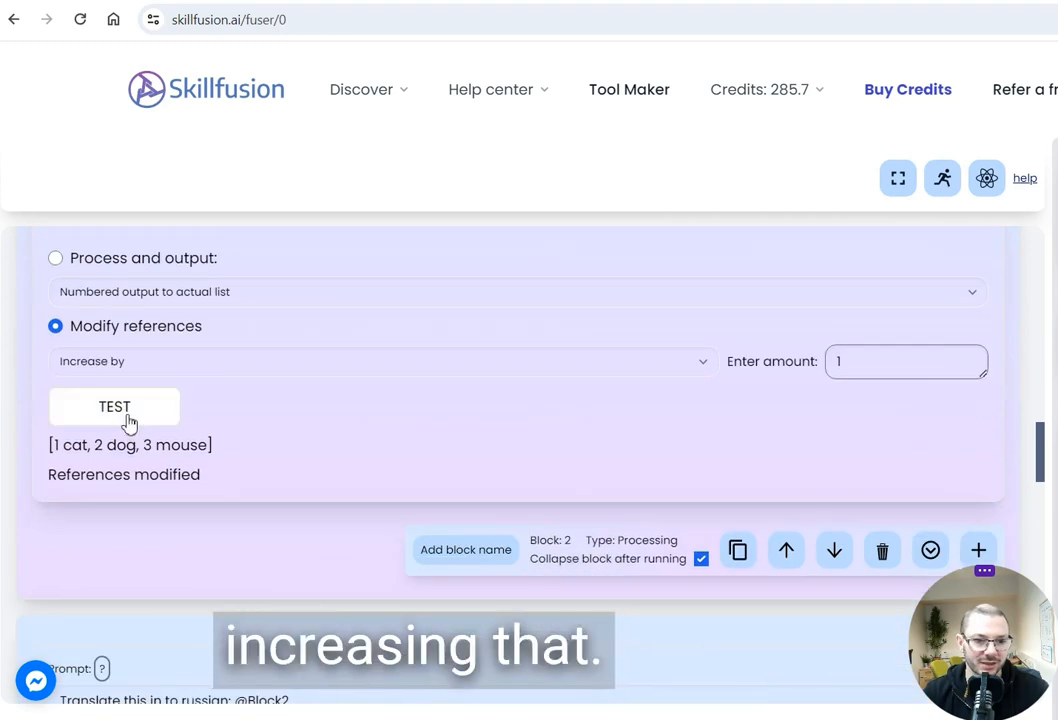
pyautogui.scroll(3)
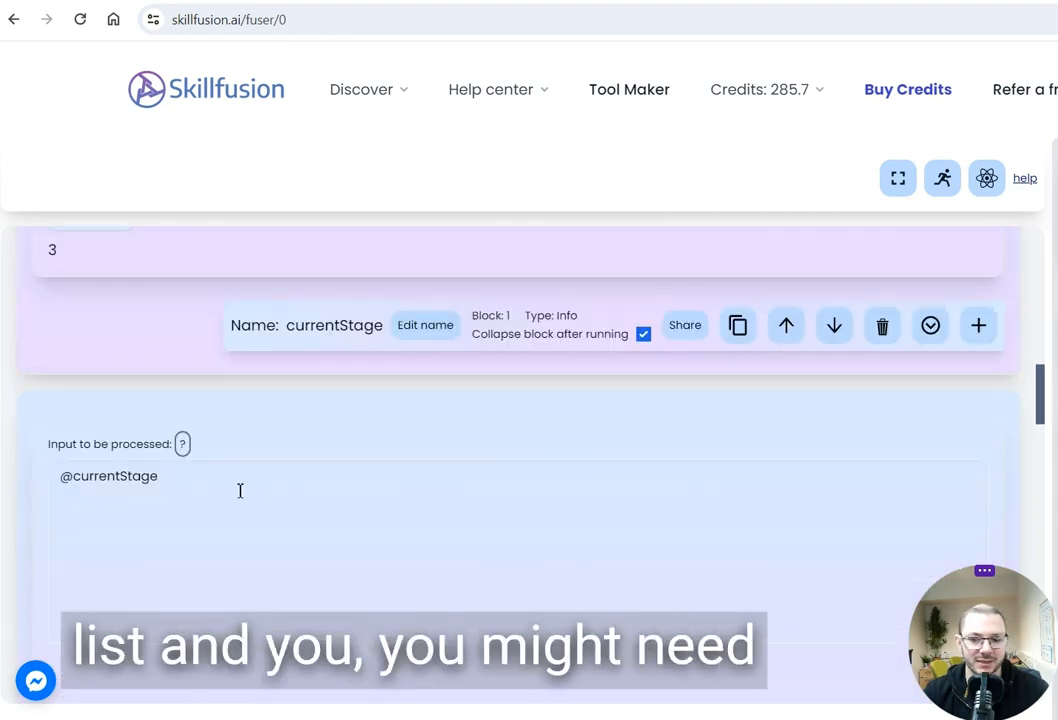
pyautogui.scroll(-3)
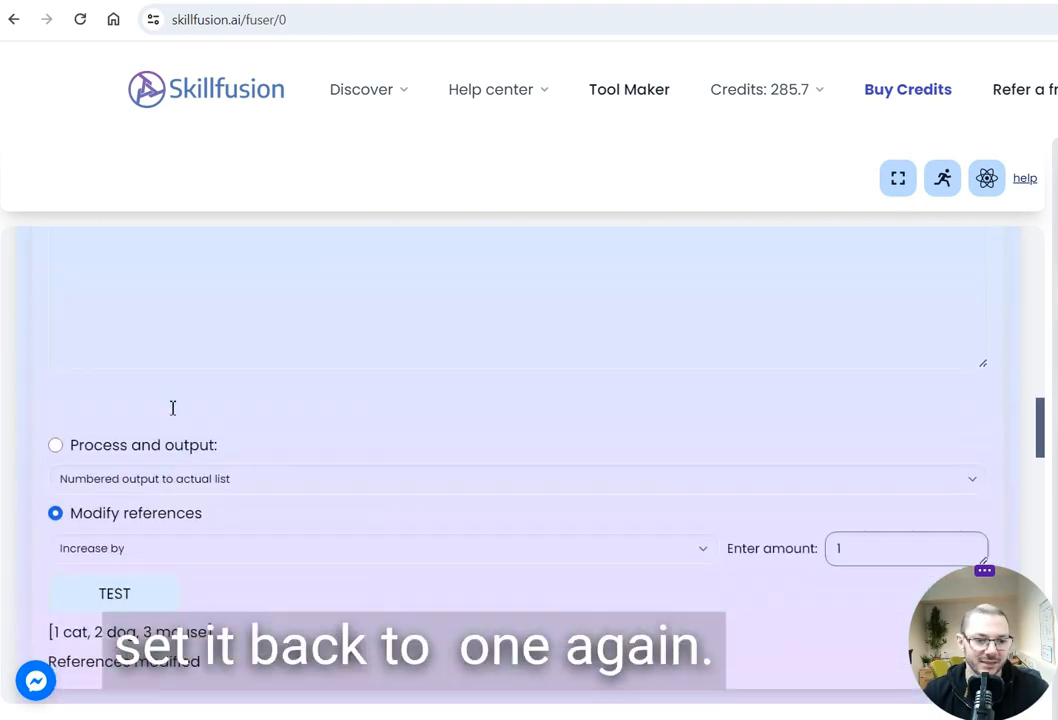
# Try Append, Keep the first and Keep the last, then choose 'Remove words from start' removing 400 words.
pyautogui.click(383, 548)
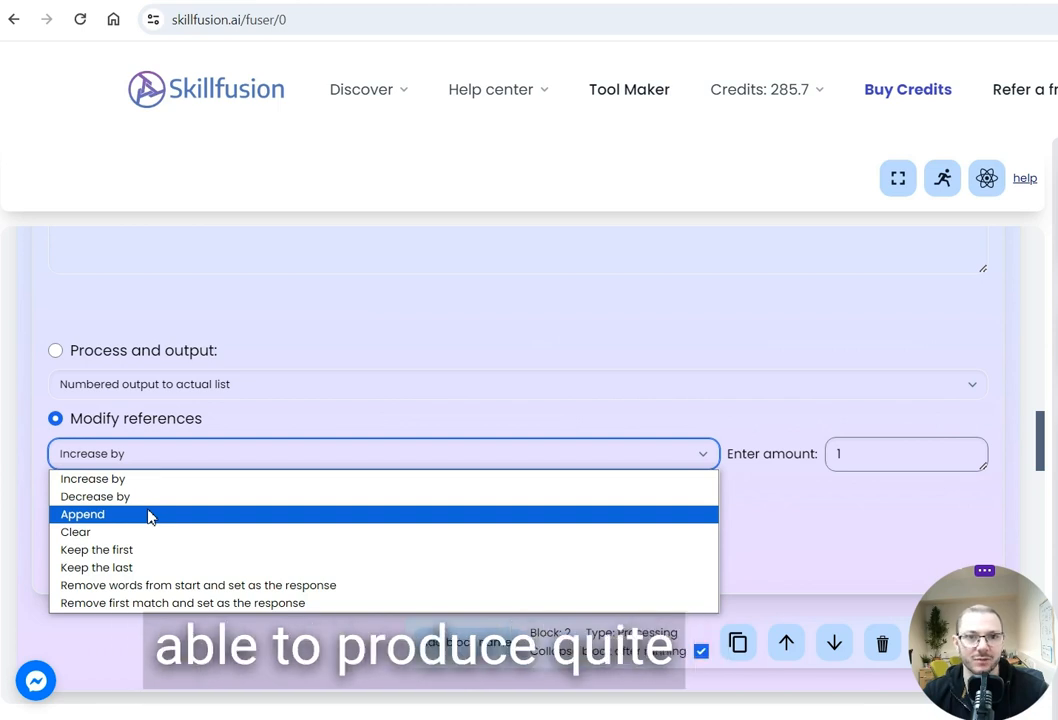
pyautogui.click(83, 514)
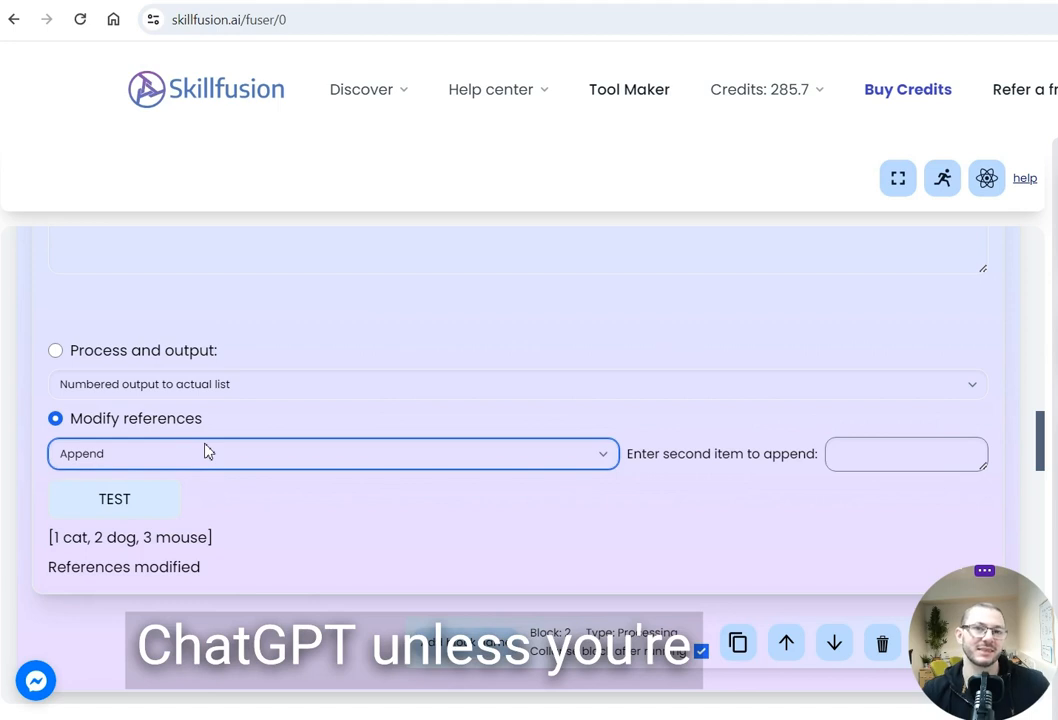
pyautogui.click(333, 453)
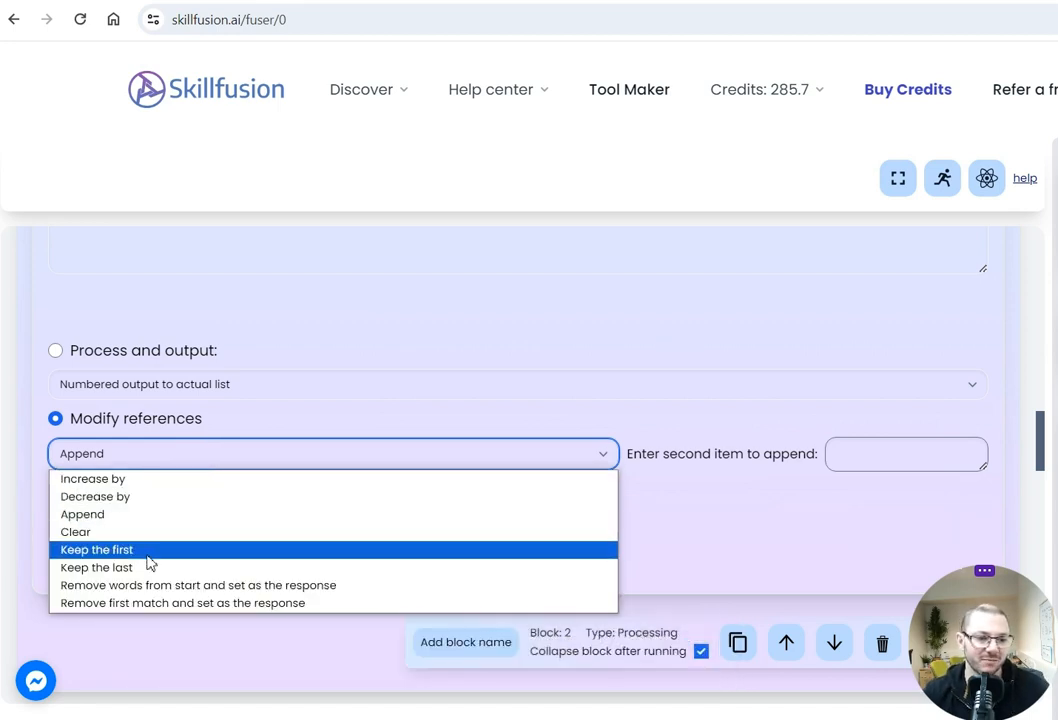
pyautogui.click(96, 549)
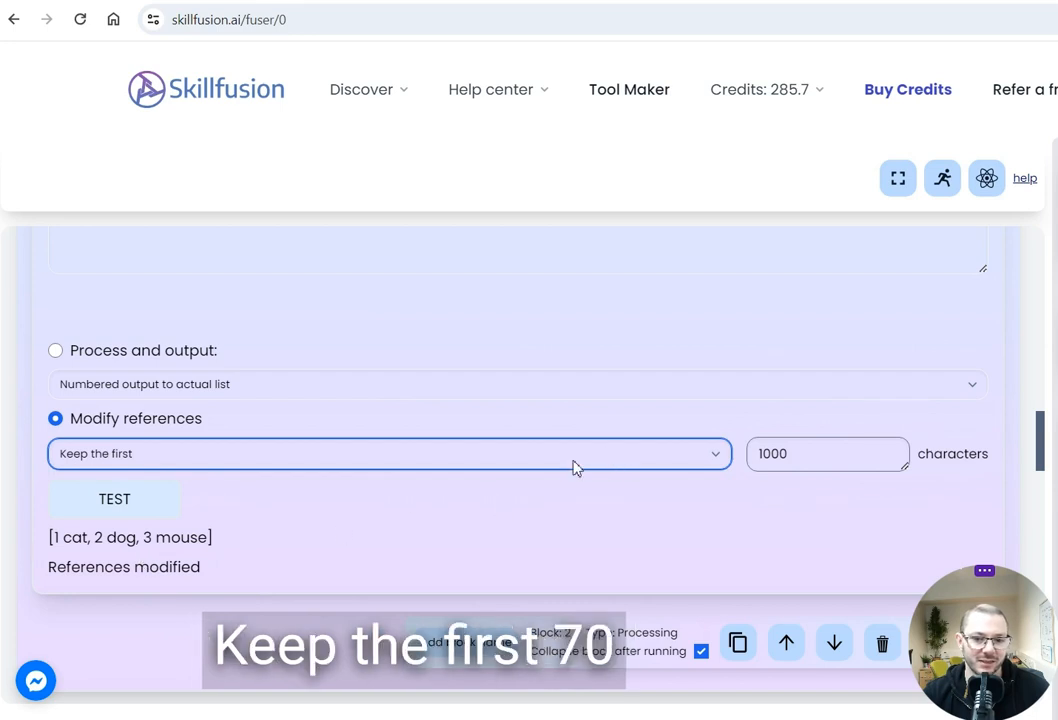
pyautogui.click(390, 453)
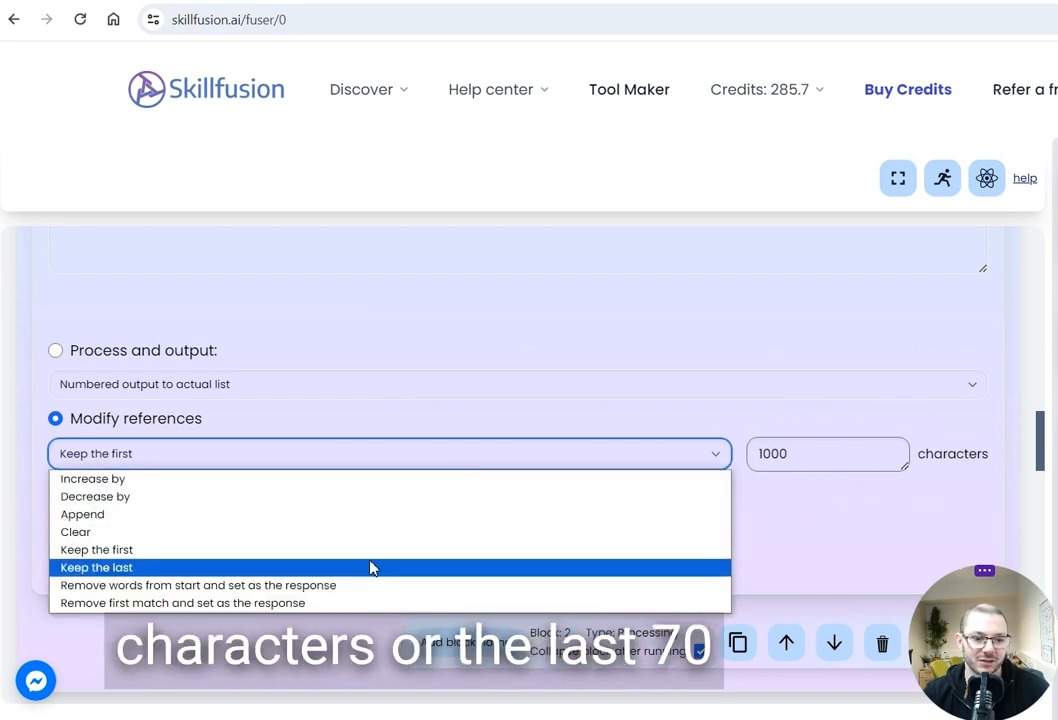
pyautogui.click(97, 567)
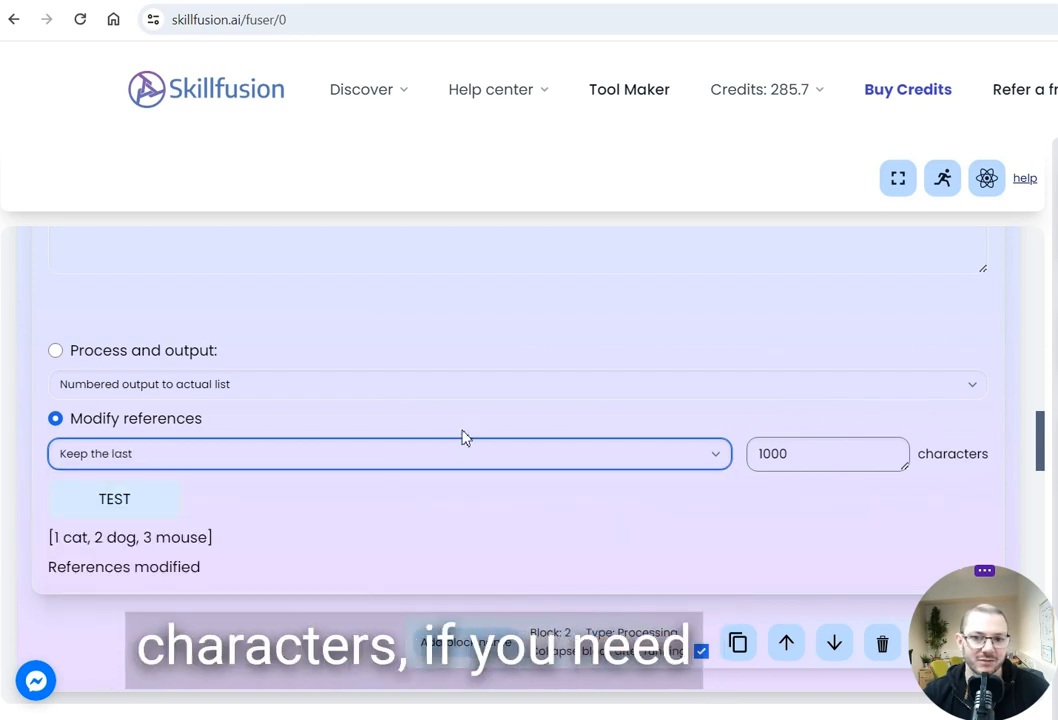
pyautogui.click(390, 453)
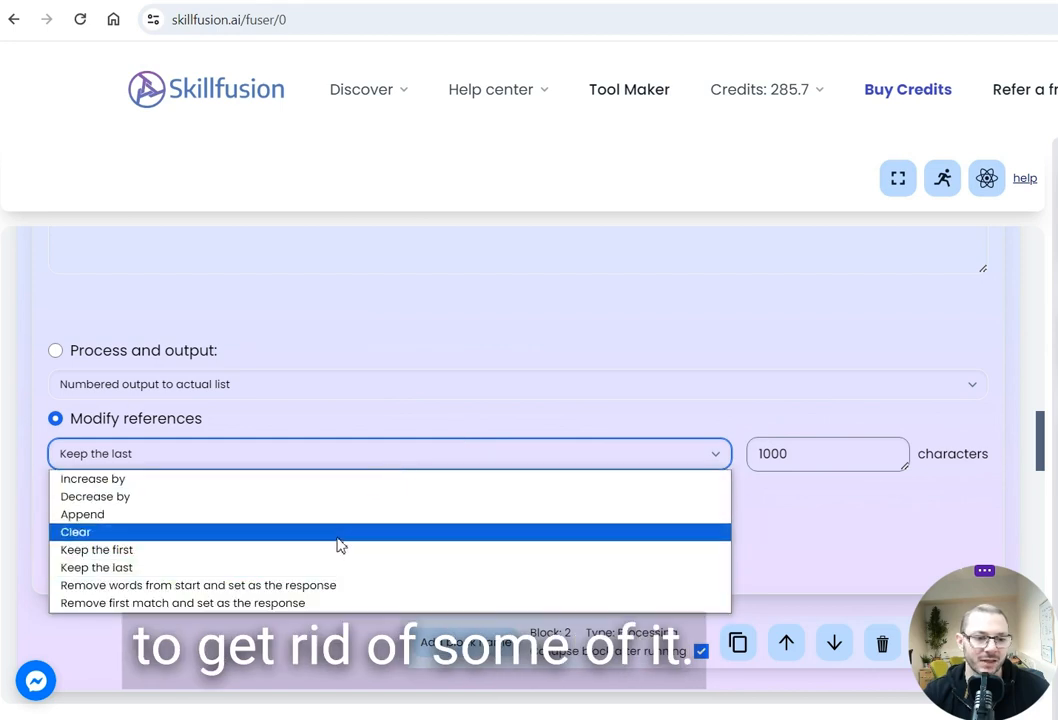
pyautogui.click(198, 585)
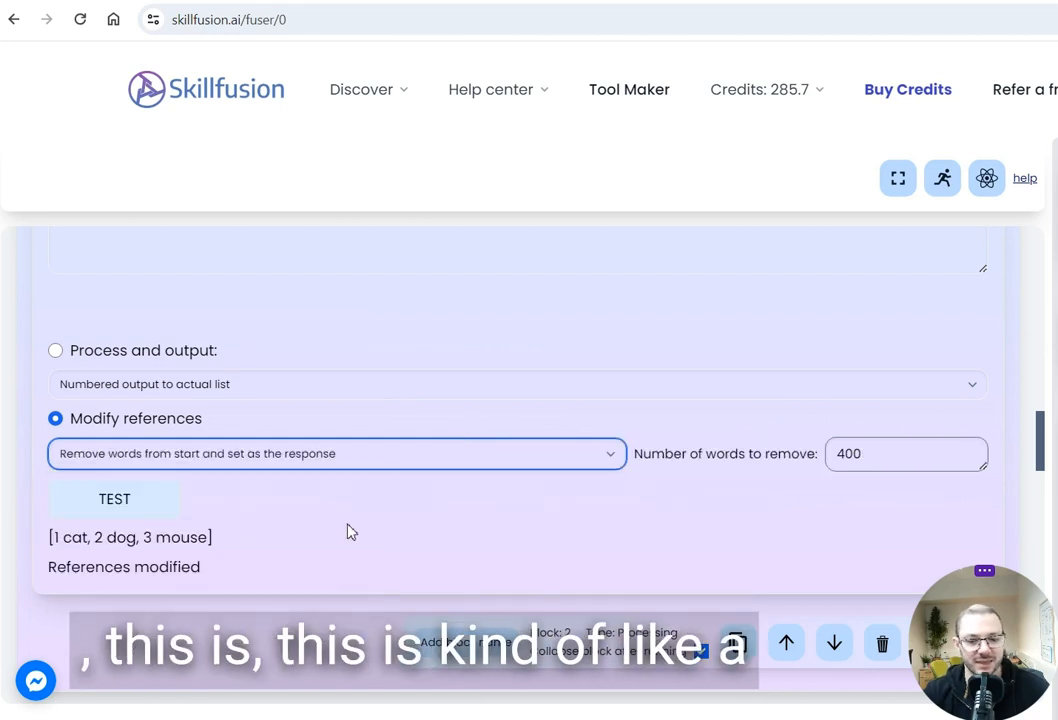
pyautogui.moveTo(342, 528)
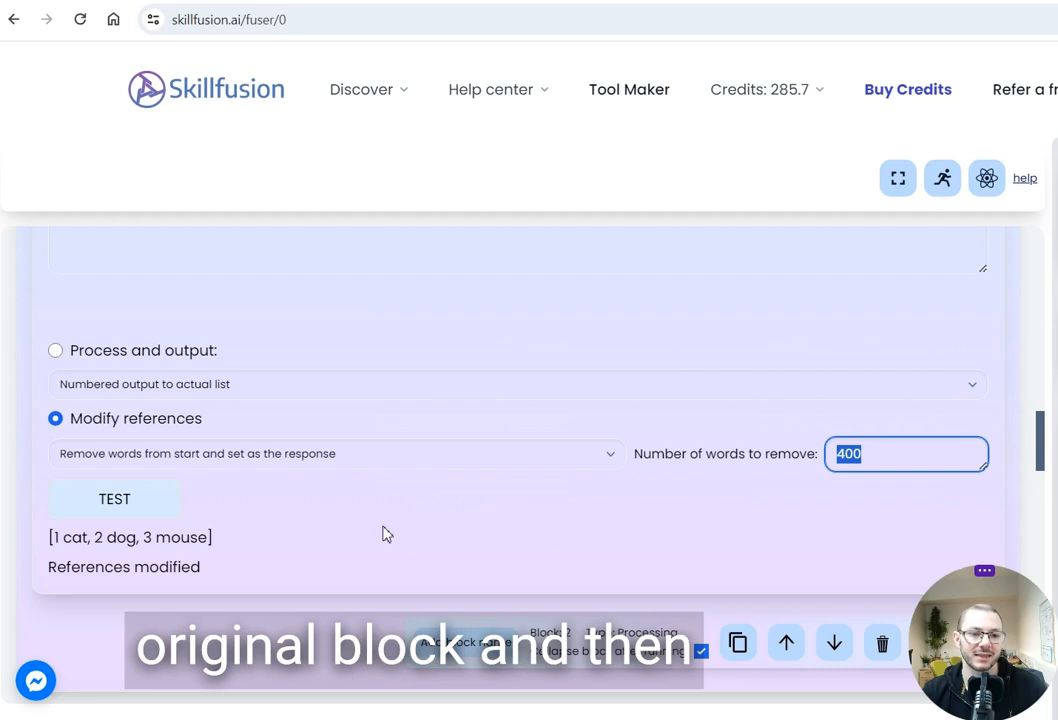
pyautogui.moveTo(372, 531)
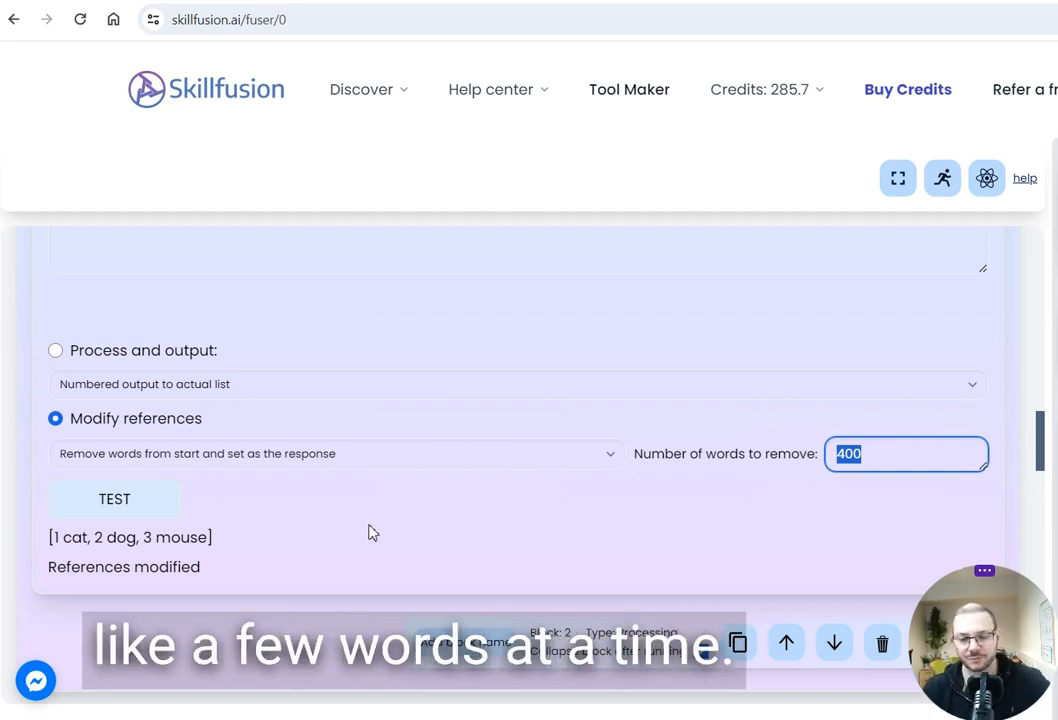
pyautogui.moveTo(419, 471)
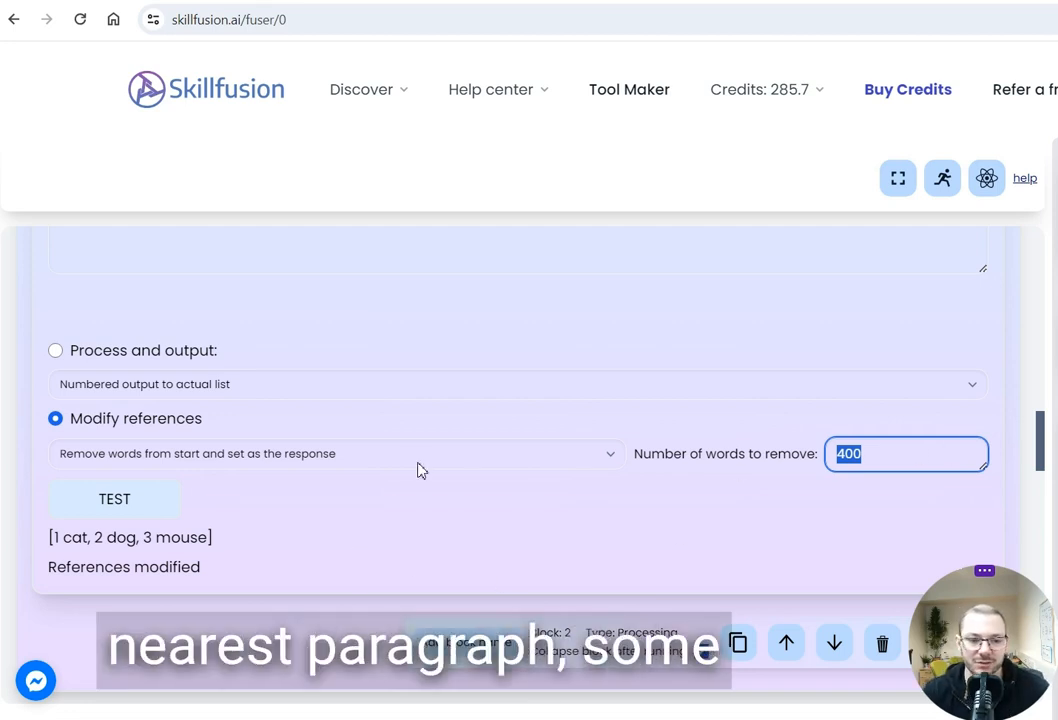
# Change the reference modification to remove the first match and set it as response.
pyautogui.click(336, 453)
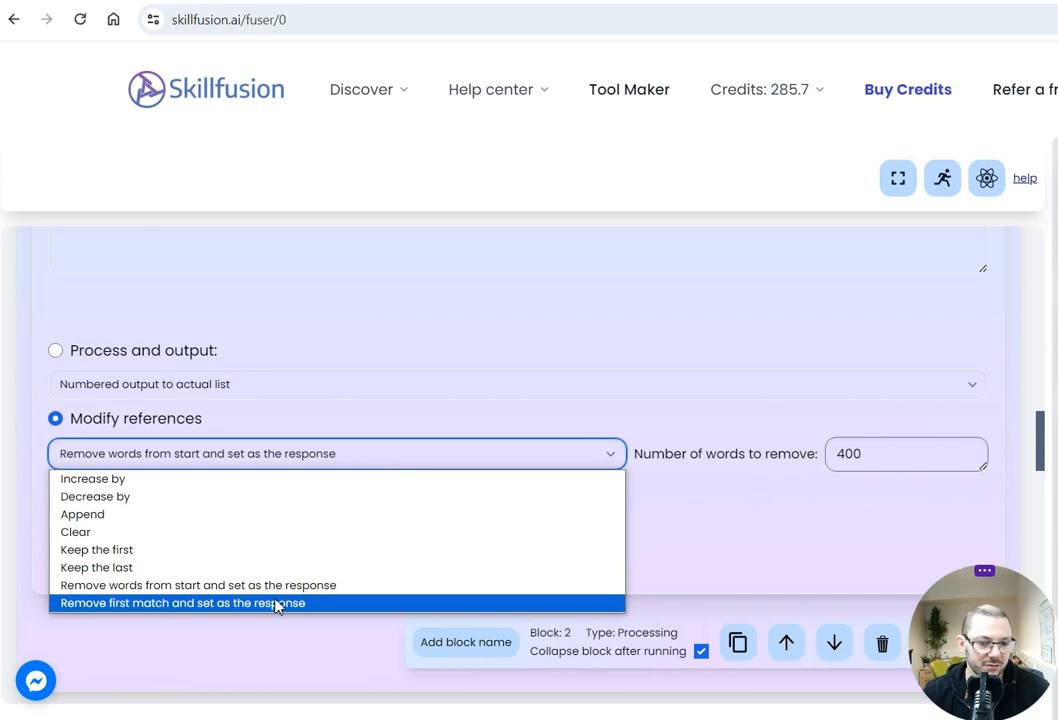
pyautogui.click(196, 602)
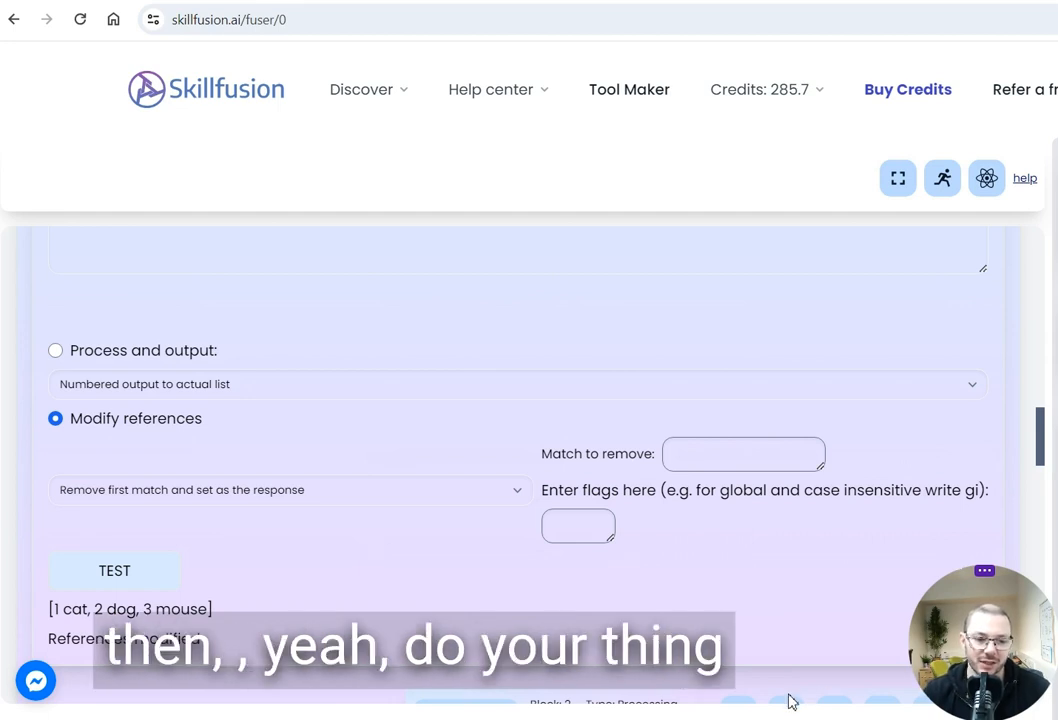
pyautogui.moveTo(500, 583)
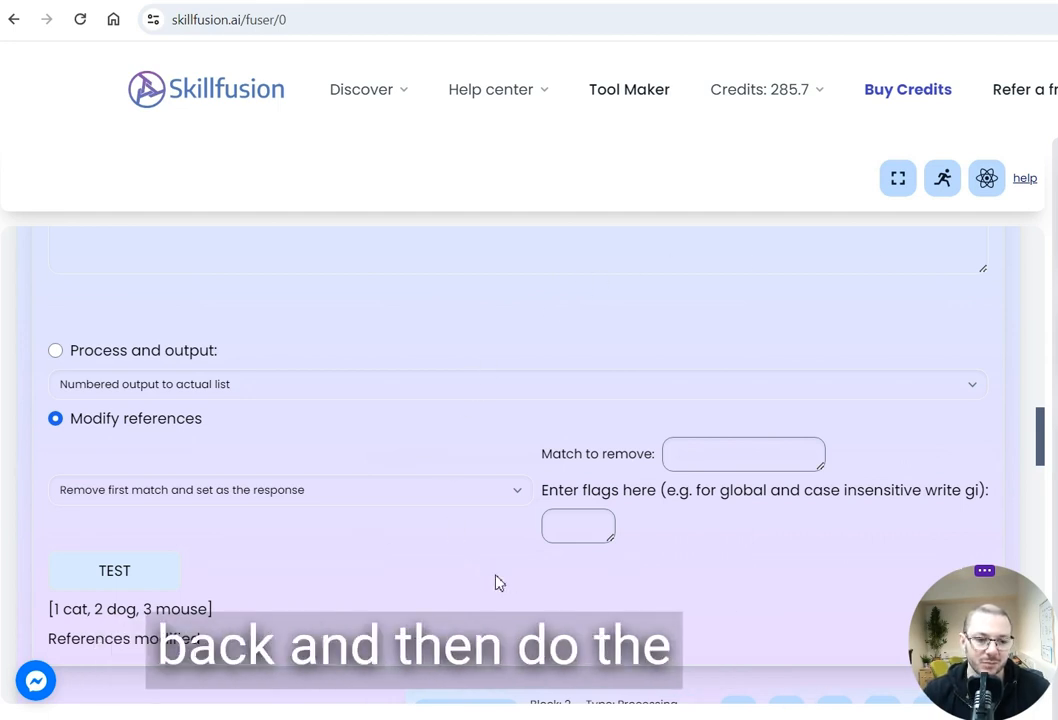
pyautogui.moveTo(448, 558)
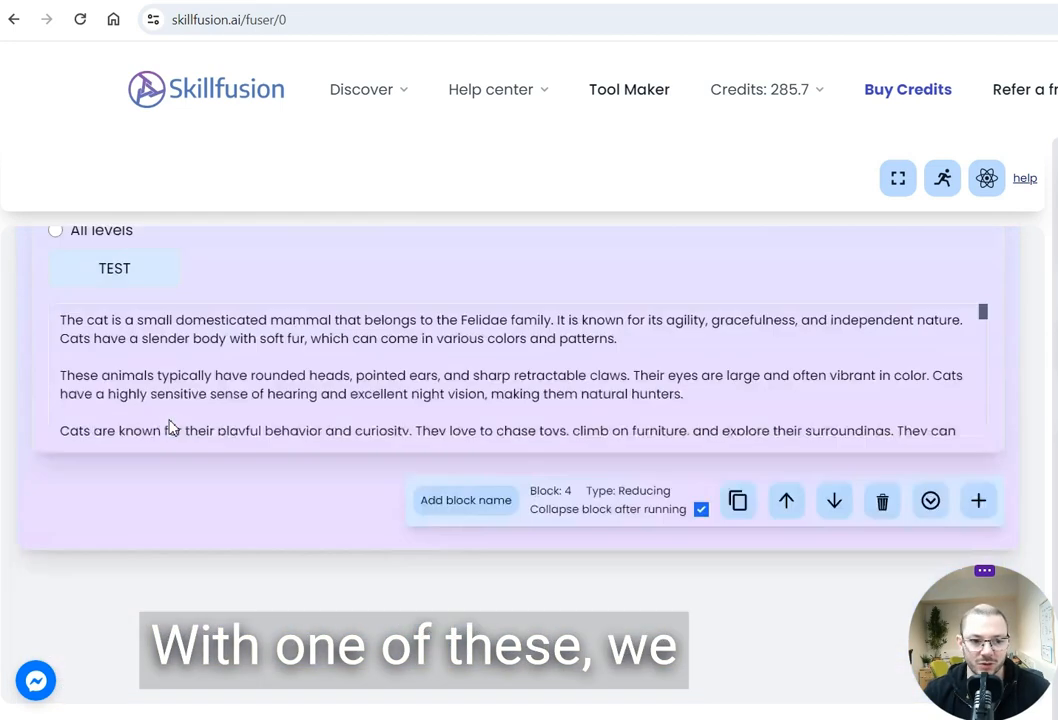
pyautogui.scroll(-3)
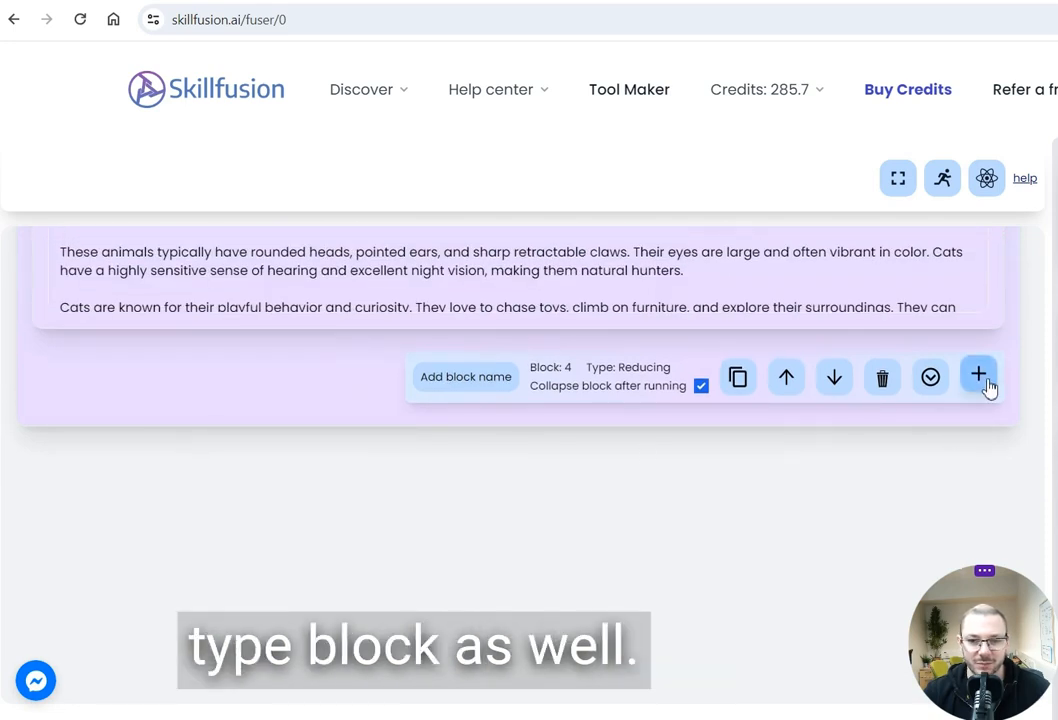
pyautogui.click(978, 377)
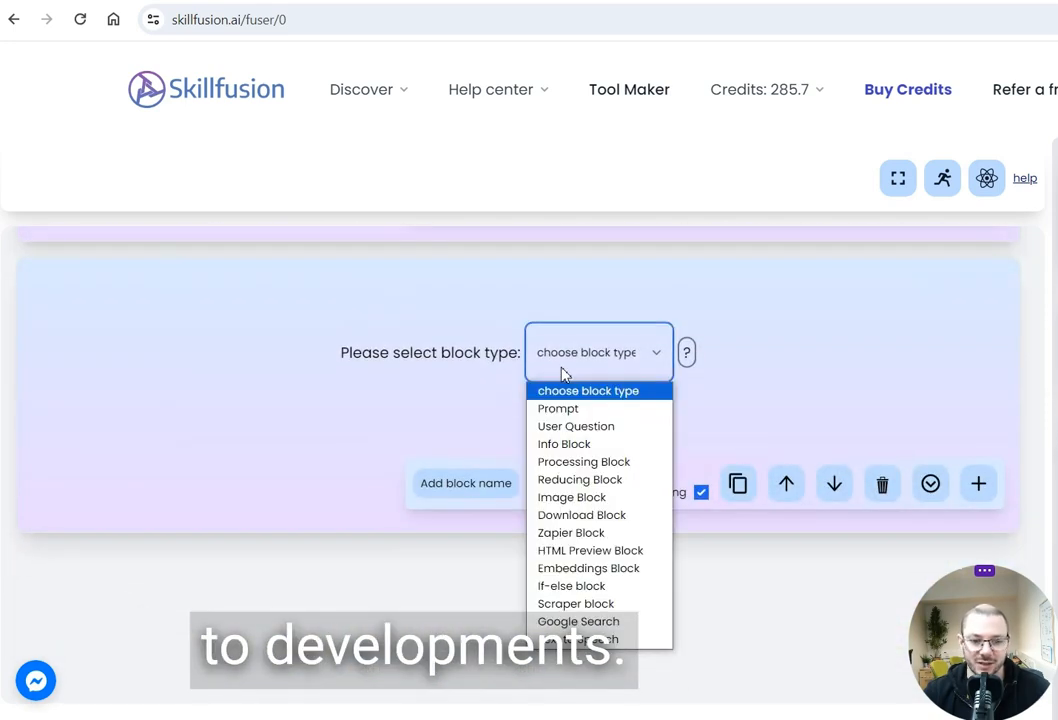
pyautogui.moveTo(571, 585)
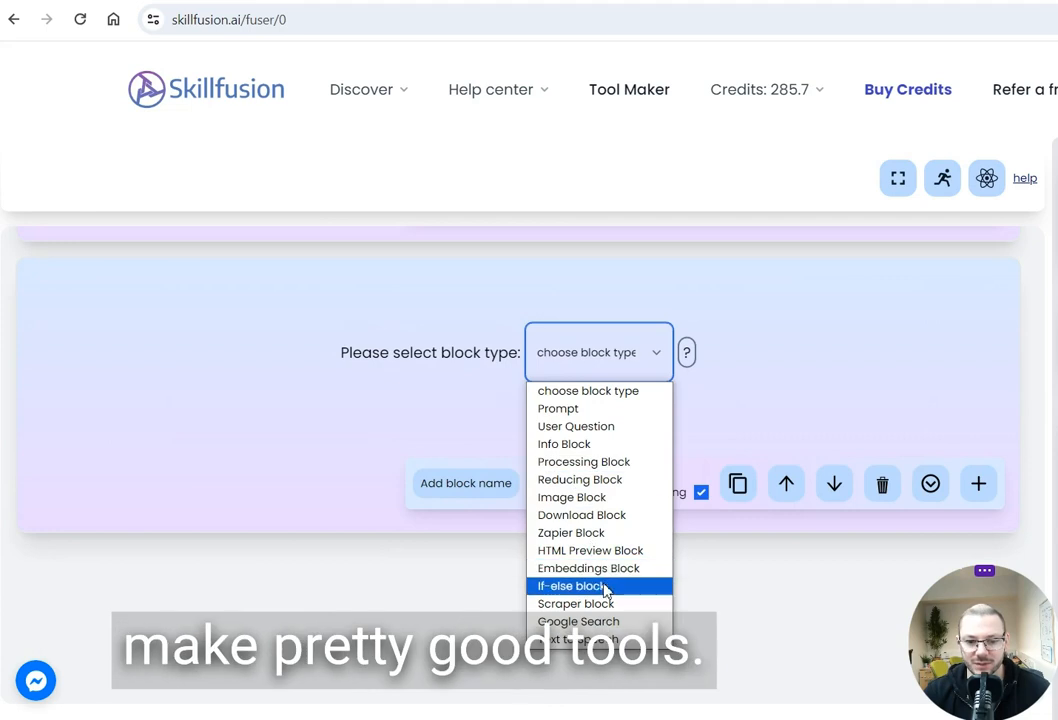
pyautogui.click(572, 586)
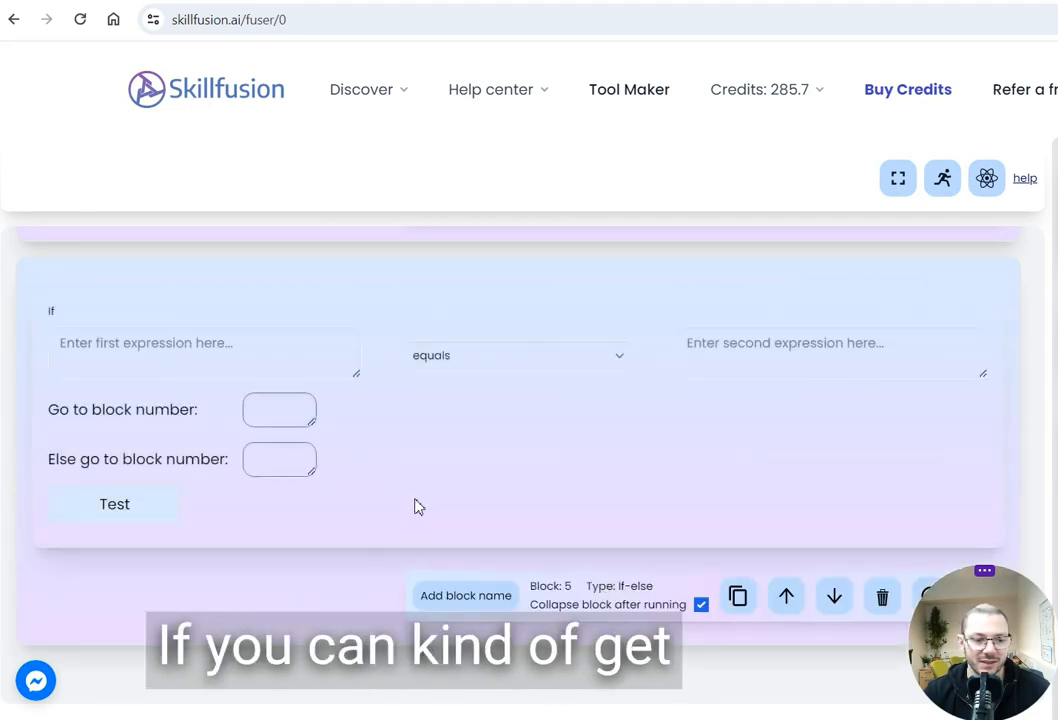
pyautogui.click(204, 352)
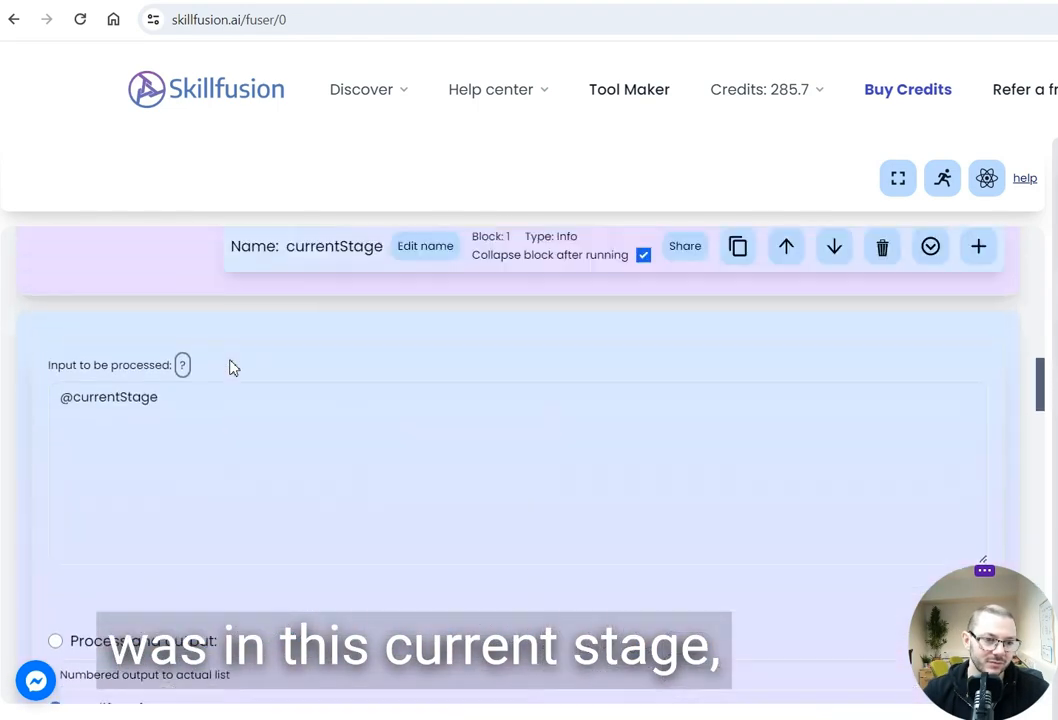
pyautogui.scroll(-3)
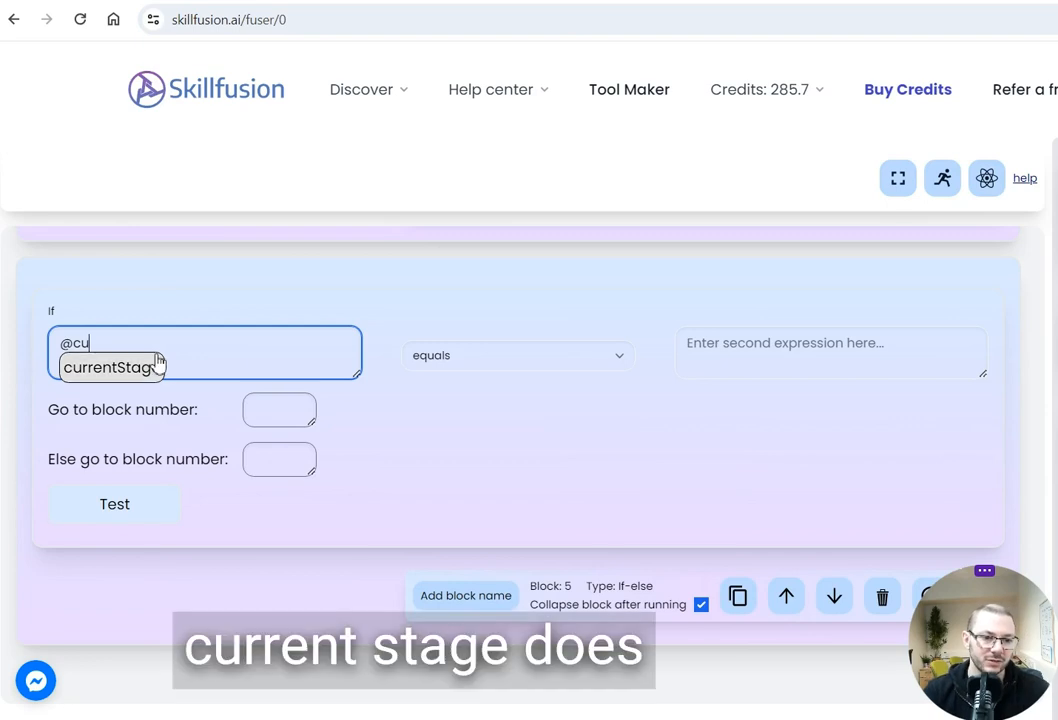
pyautogui.click(517, 355)
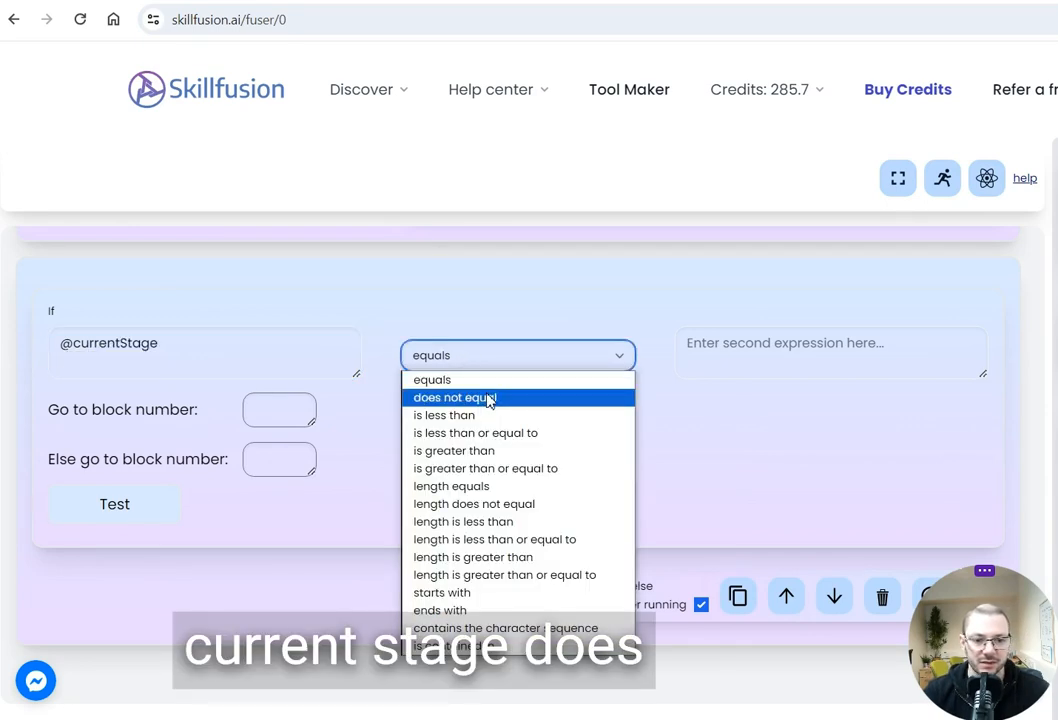
pyautogui.click(455, 397)
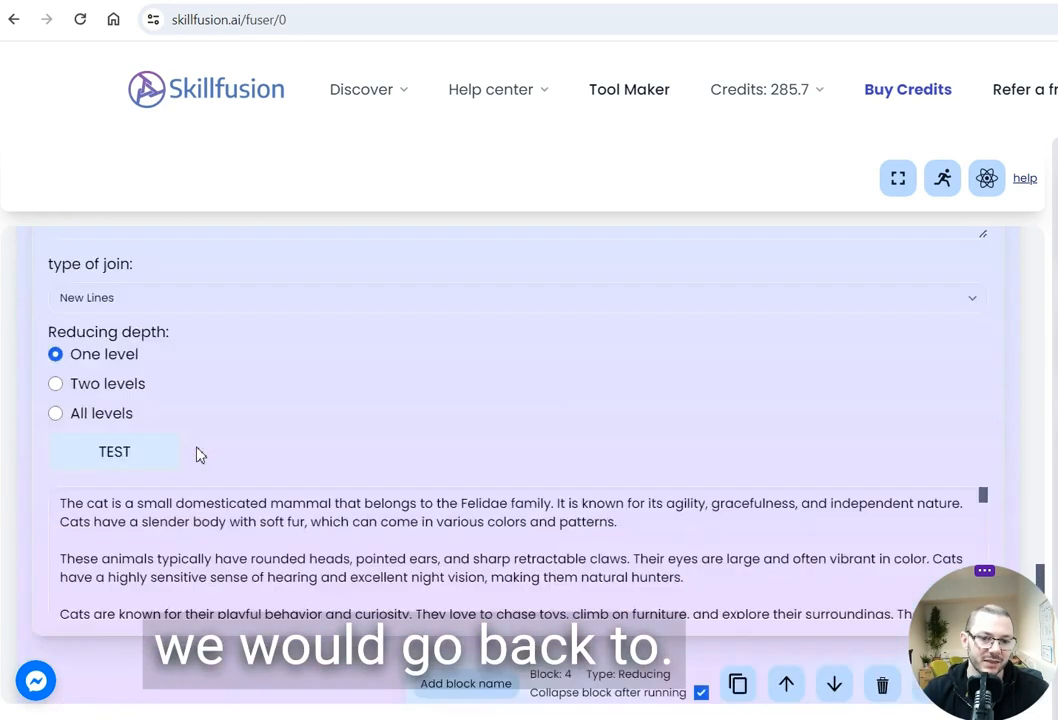
pyautogui.scroll(-3)
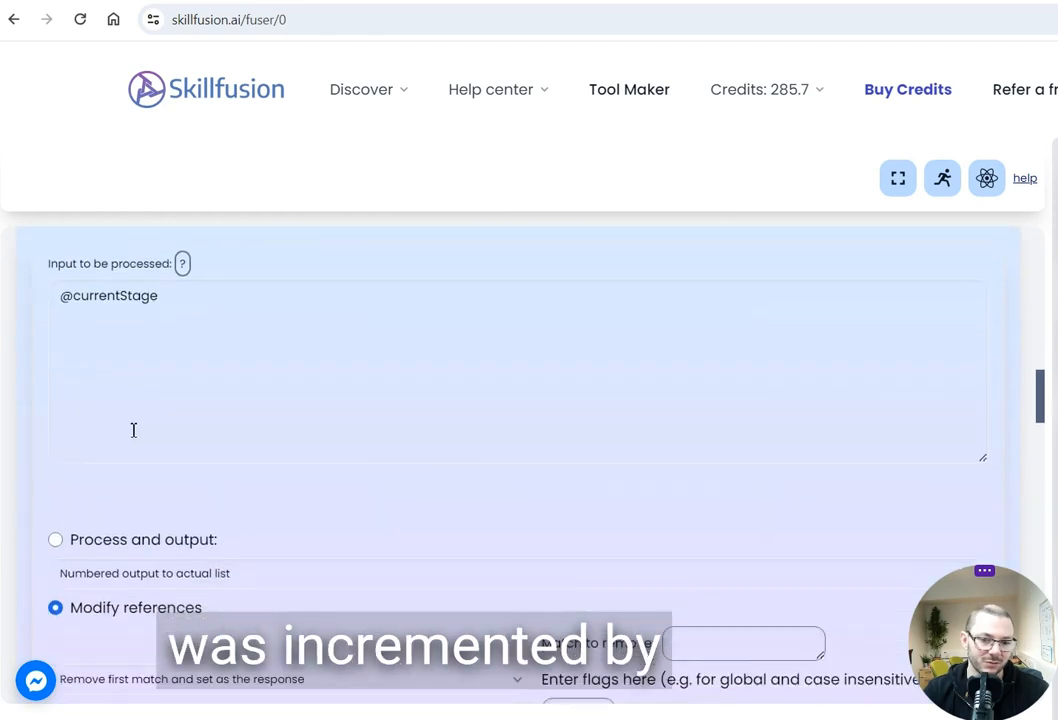
pyautogui.scroll(-3)
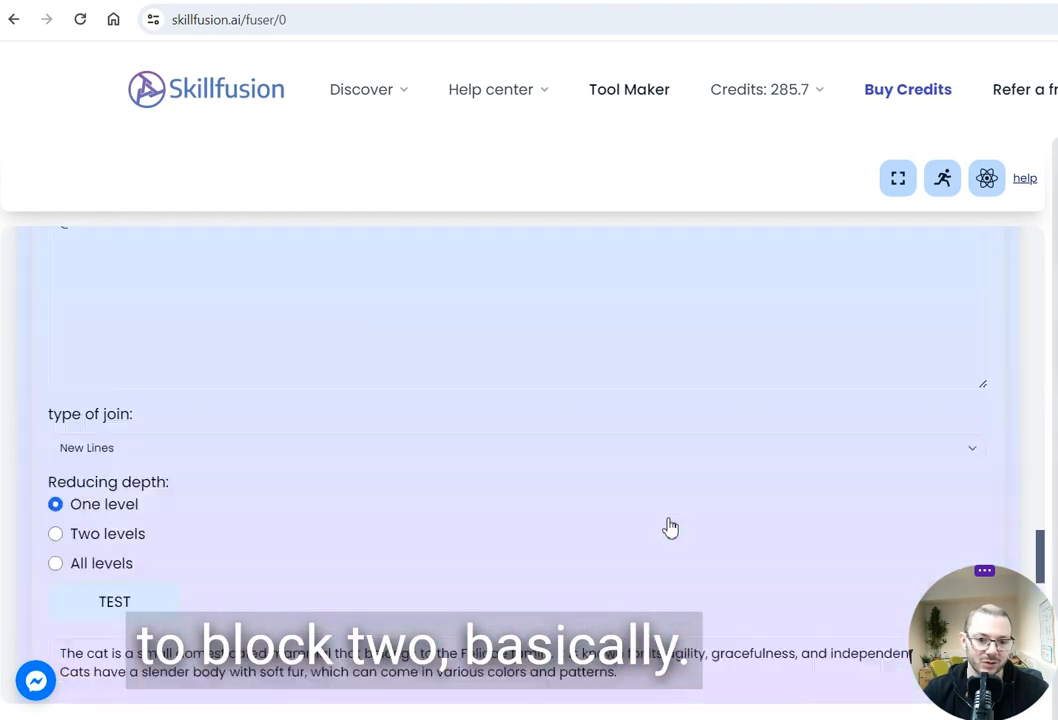
pyautogui.scroll(3)
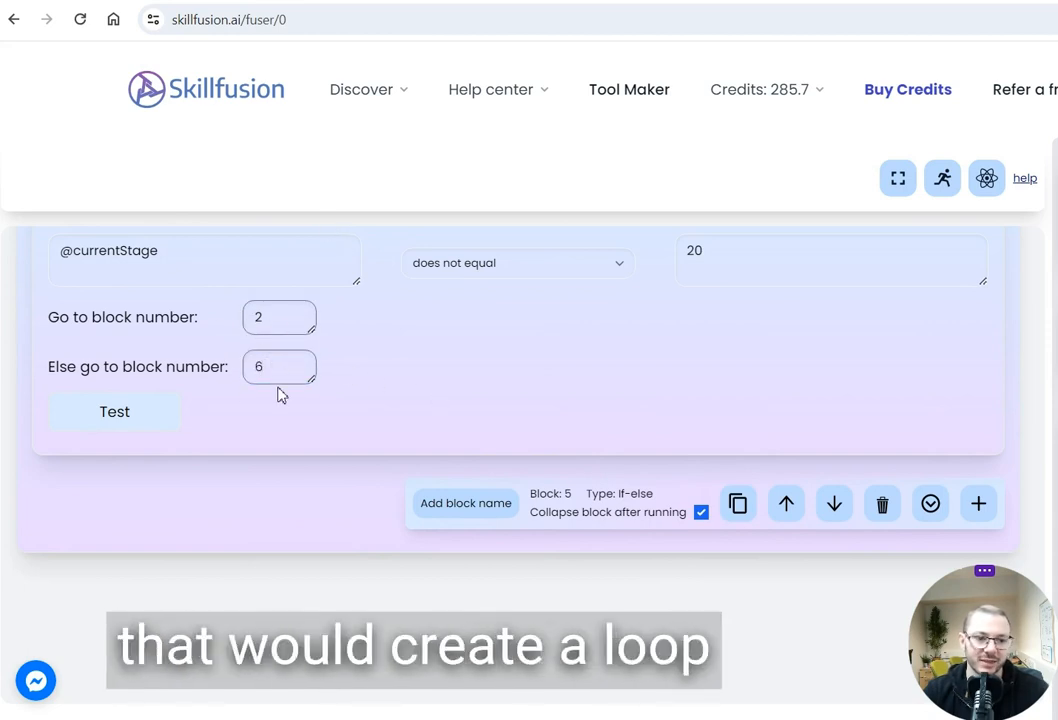
pyautogui.moveTo(170, 320)
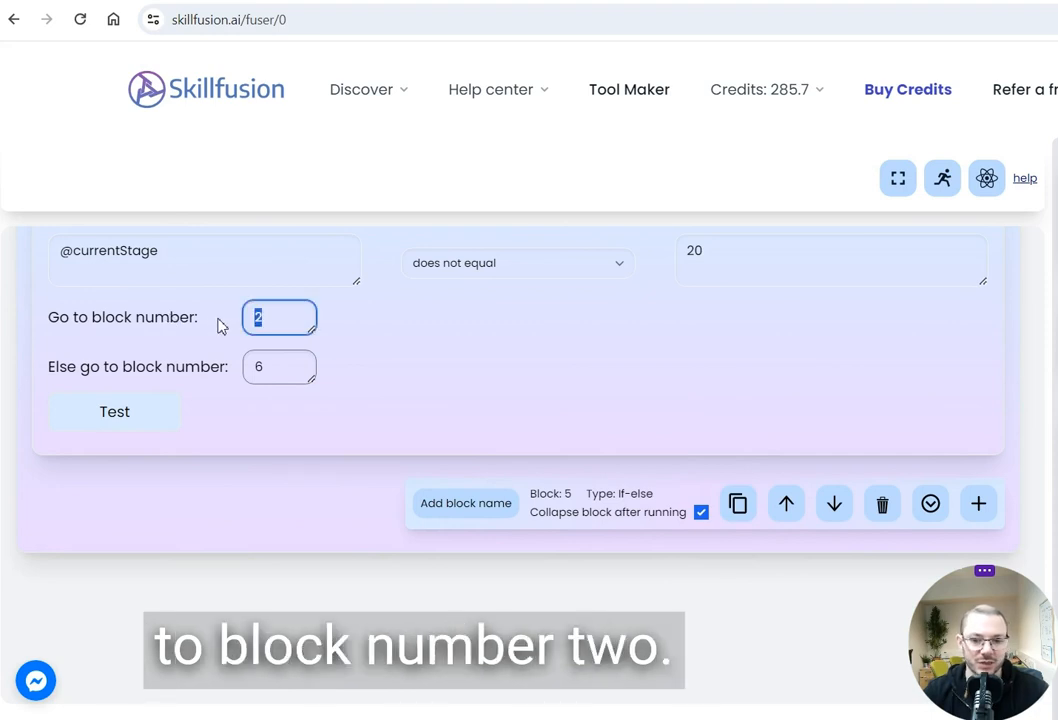
pyautogui.scroll(3)
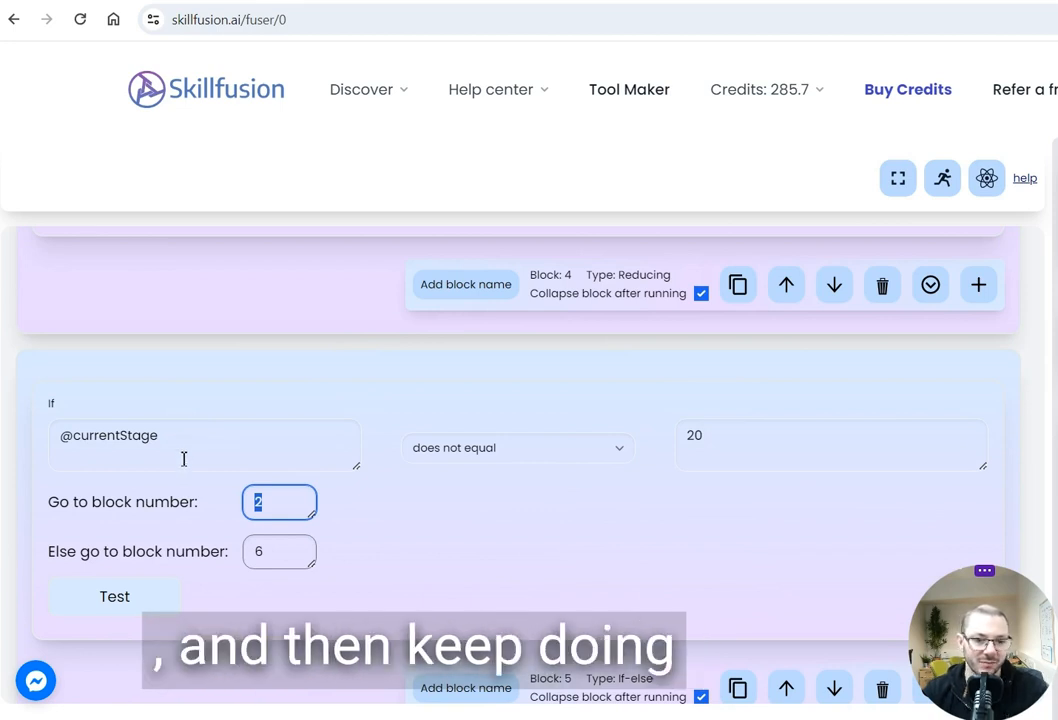
pyautogui.moveTo(344, 537)
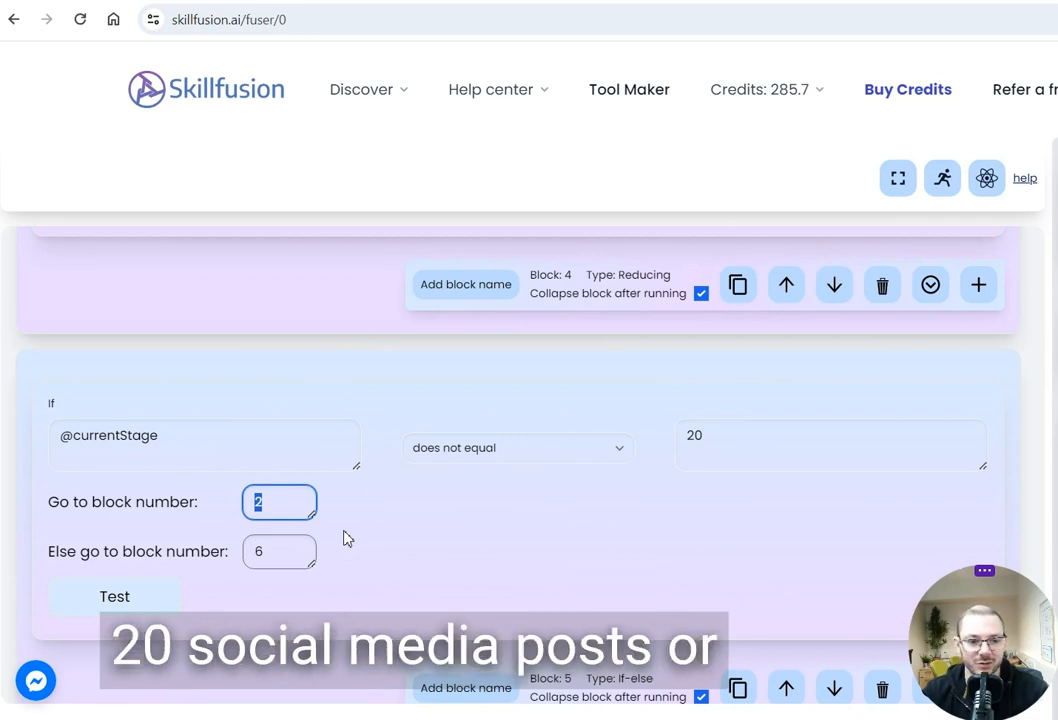
pyautogui.scroll(3)
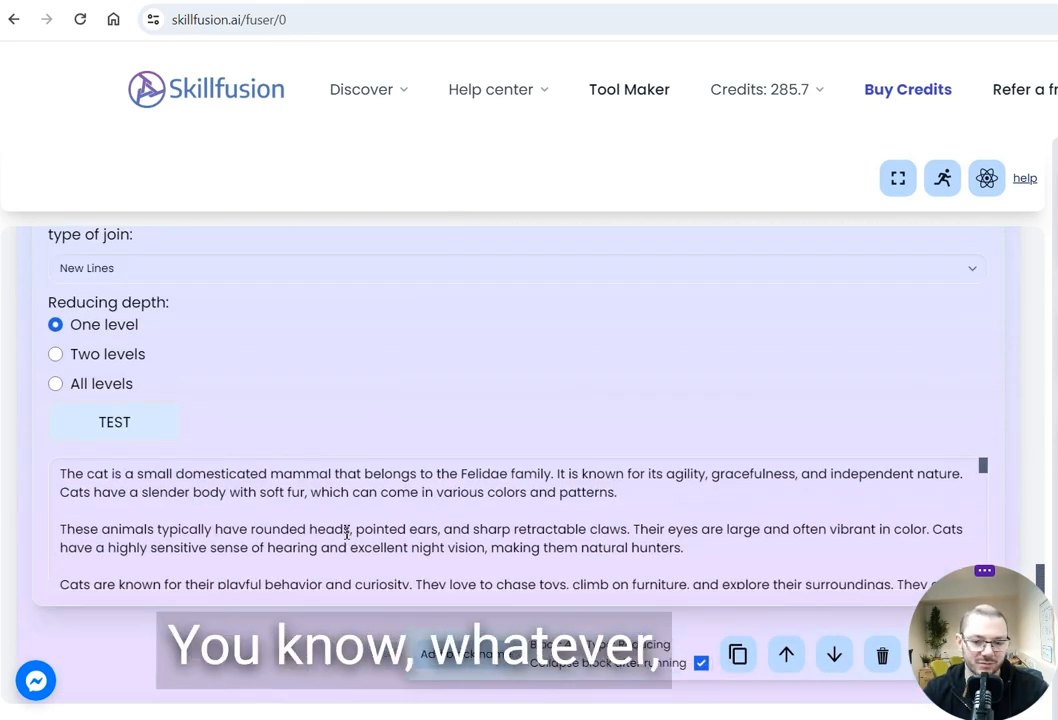
pyautogui.scroll(3)
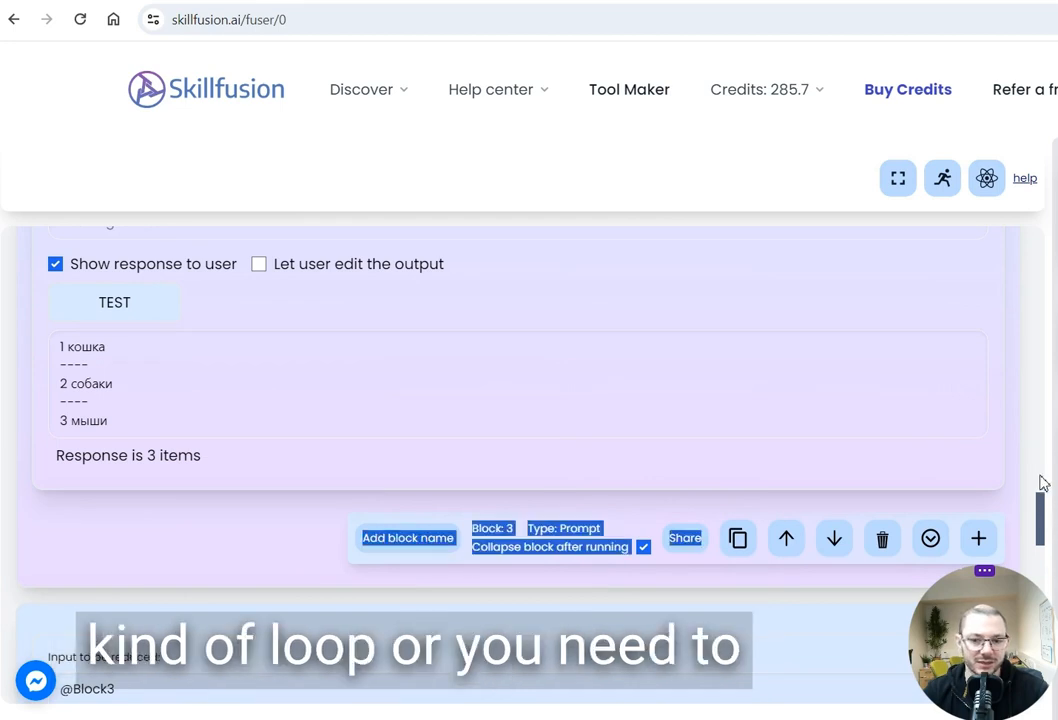
pyautogui.scroll(3)
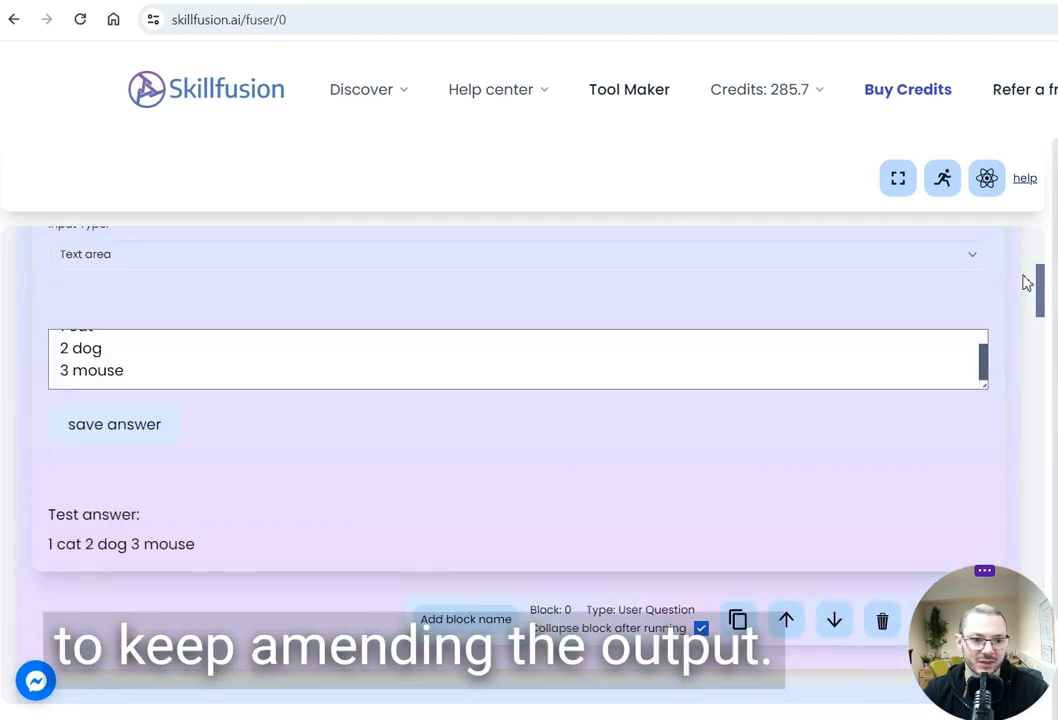
pyautogui.scroll(3)
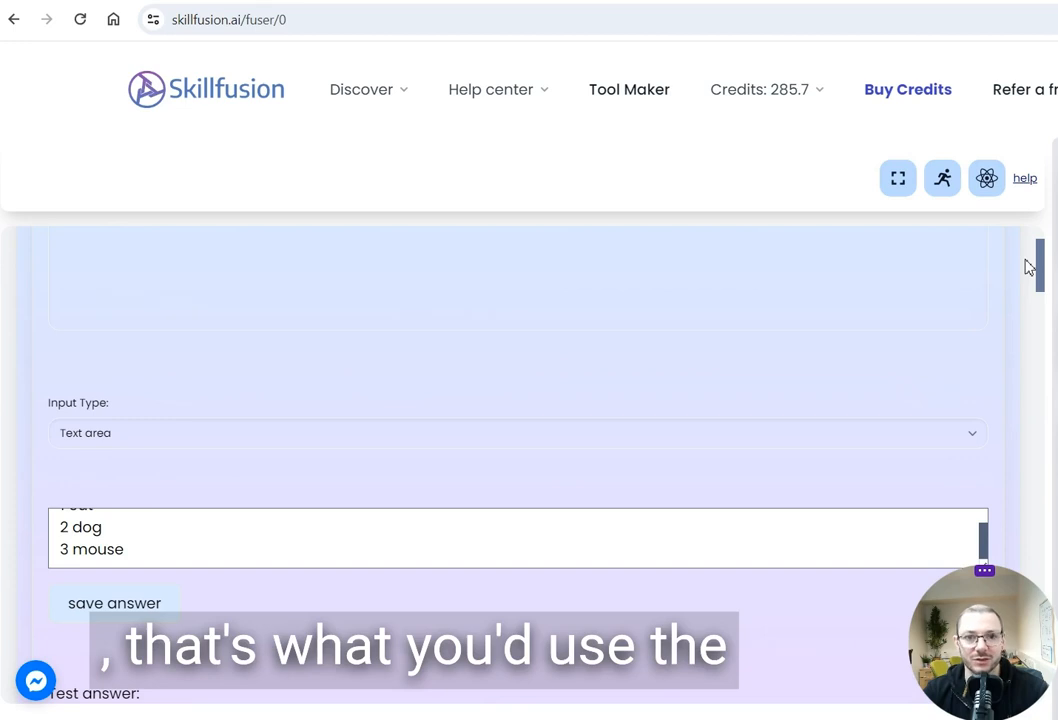
pyautogui.scroll(3)
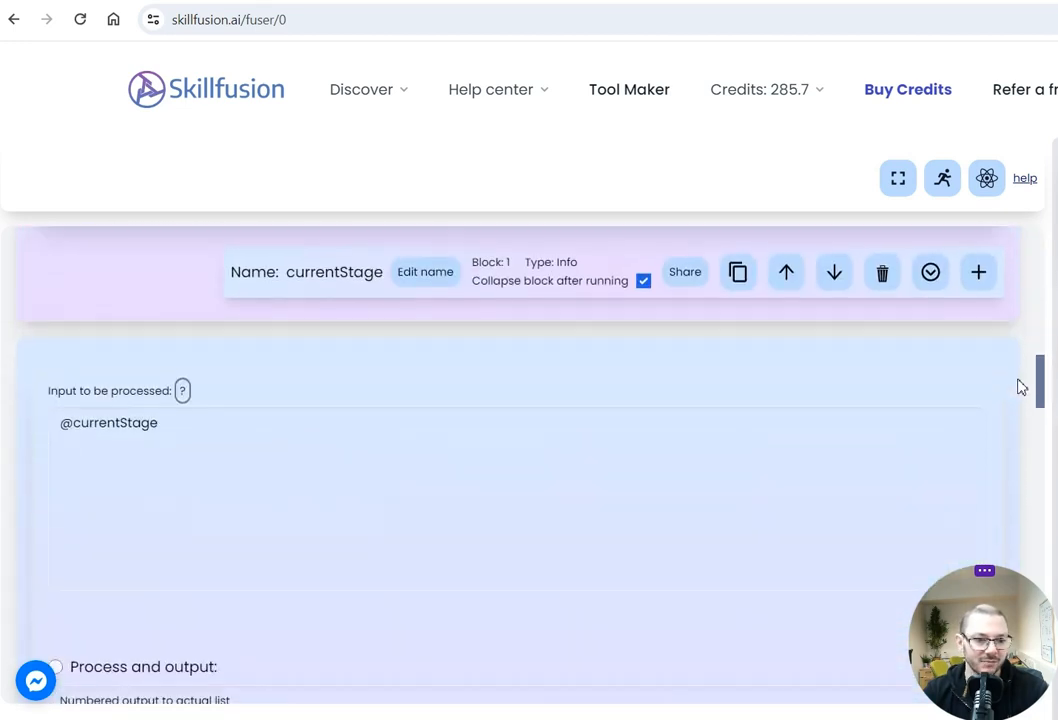
pyautogui.scroll(-3)
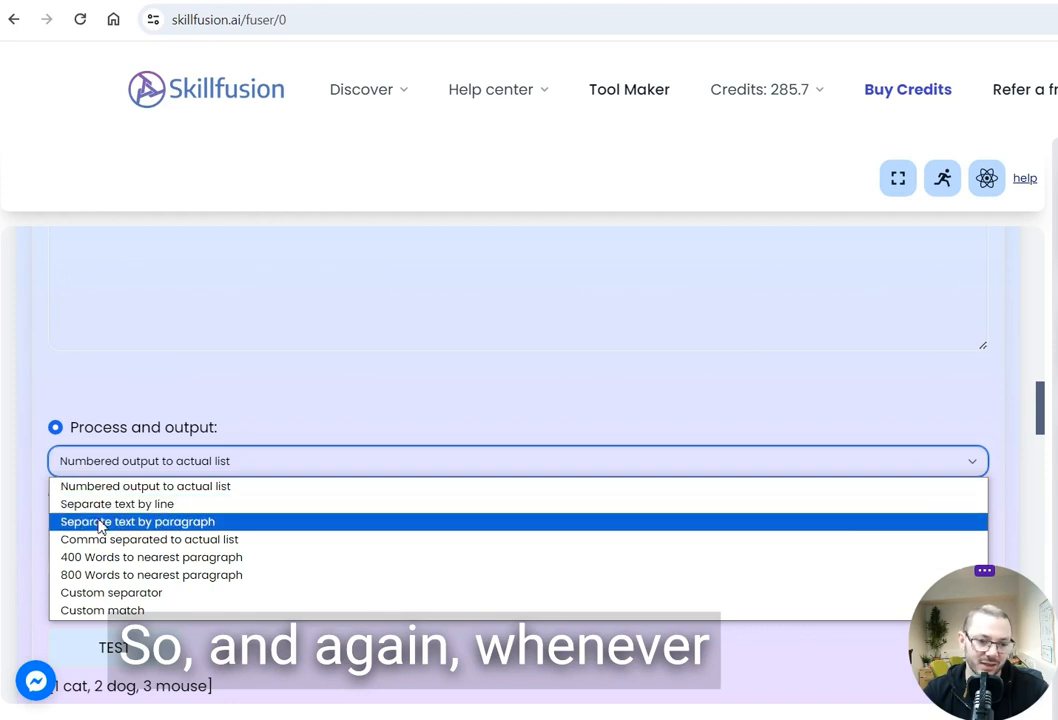
pyautogui.moveTo(119, 574)
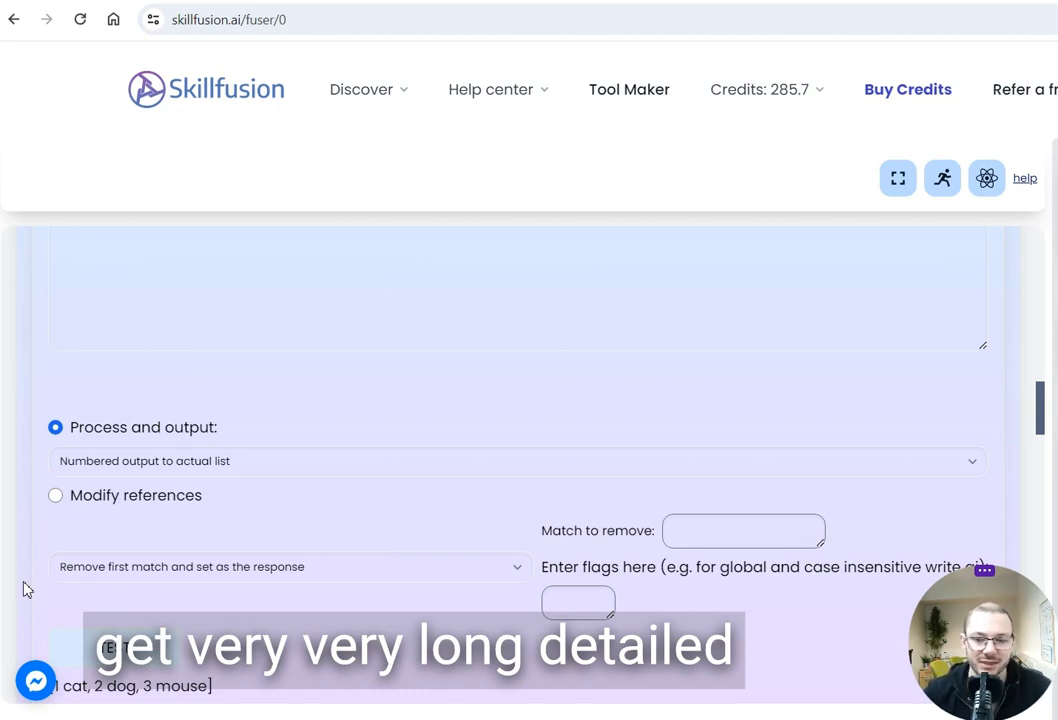
pyautogui.moveTo(360, 405)
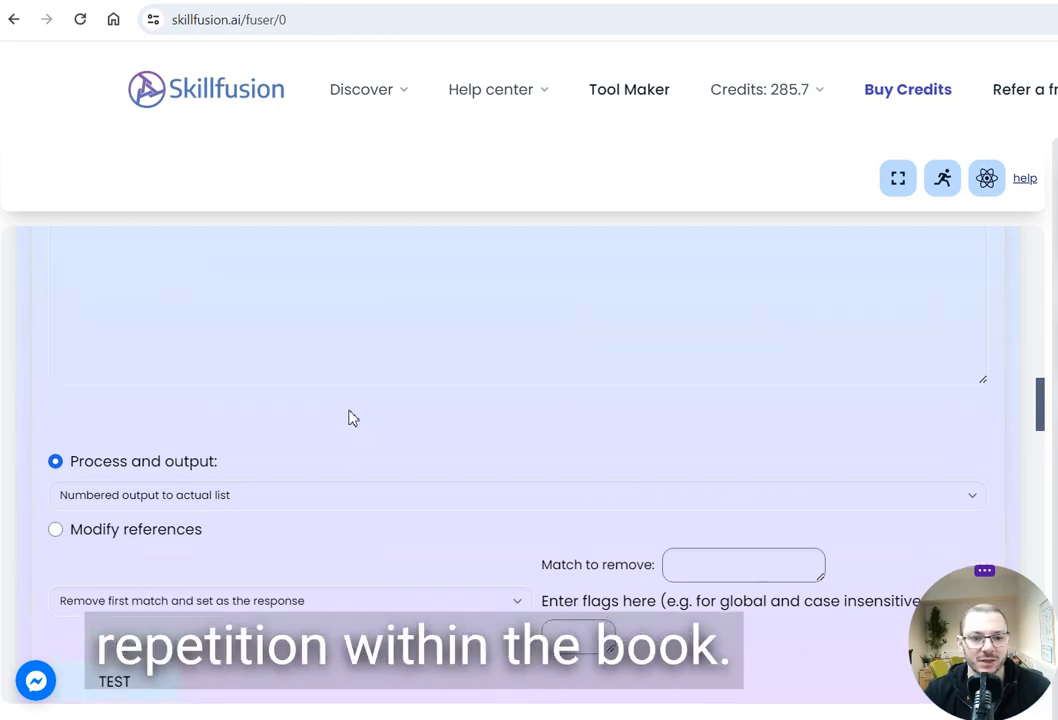
pyautogui.scroll(3)
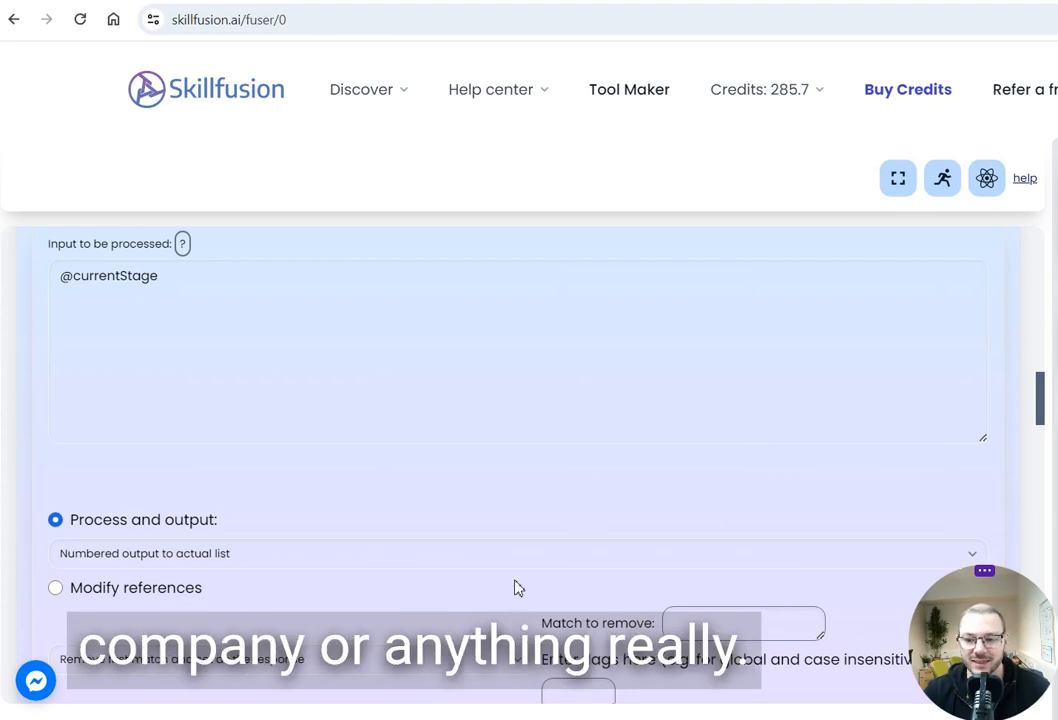
pyautogui.scroll(-3)
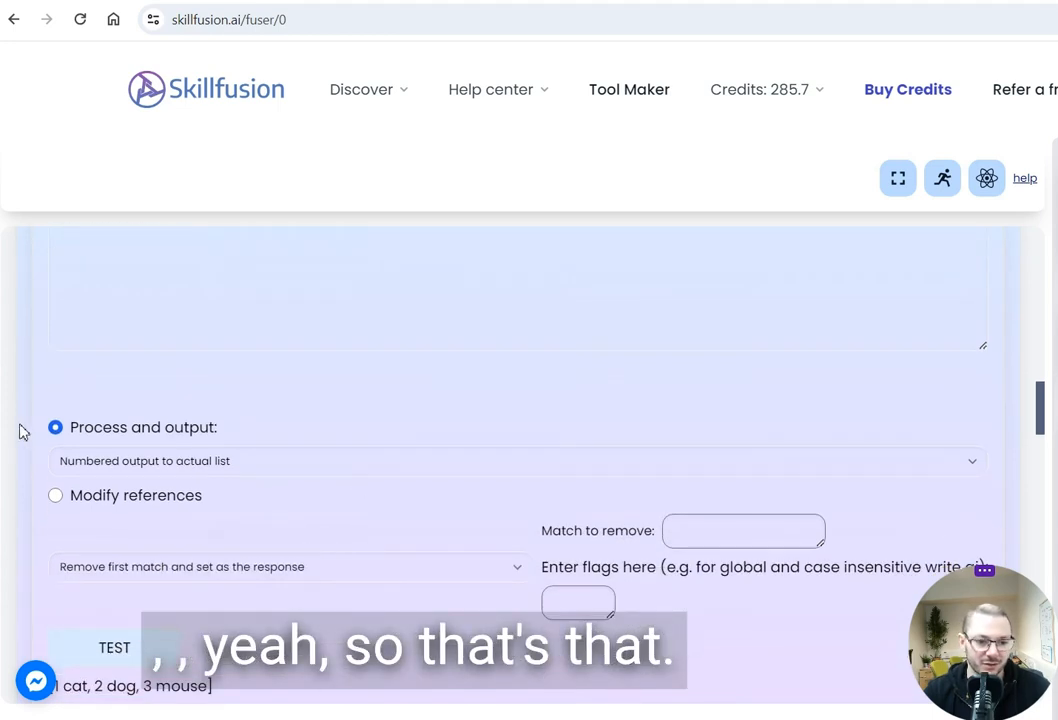
pyautogui.click(289, 566)
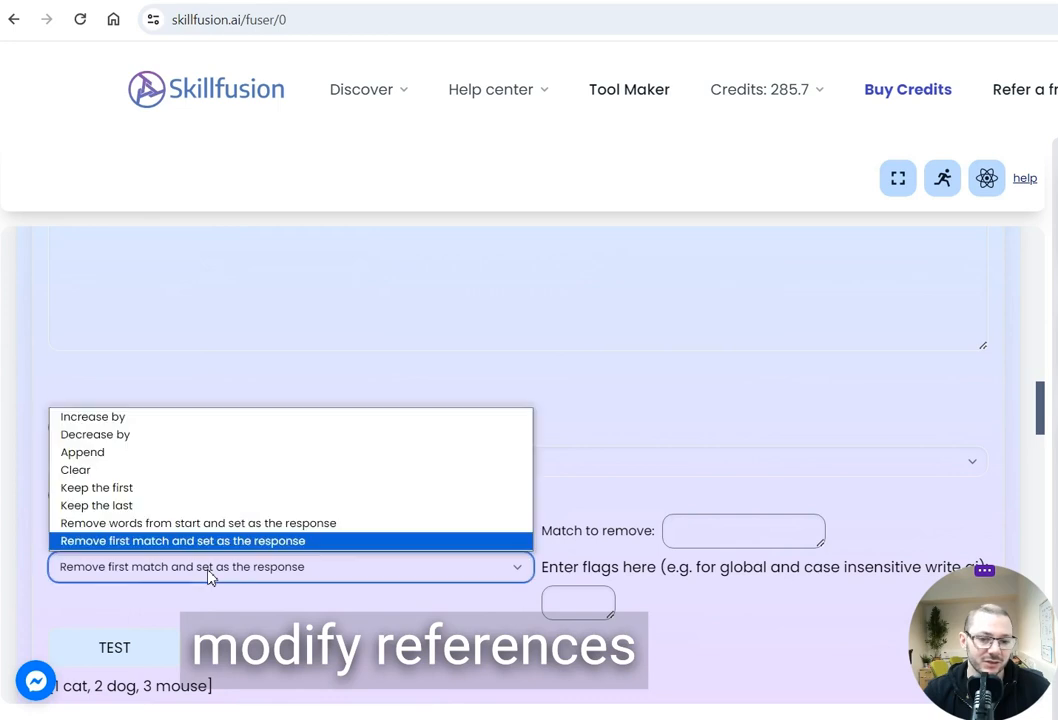
pyautogui.moveTo(190, 487)
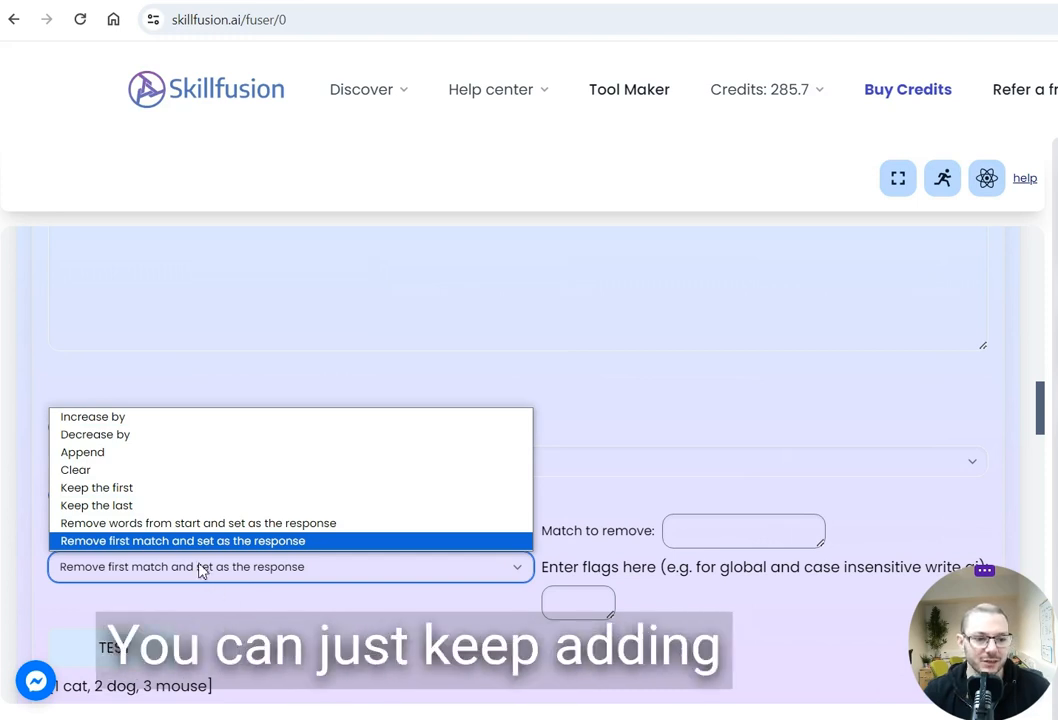
pyautogui.click(182, 540)
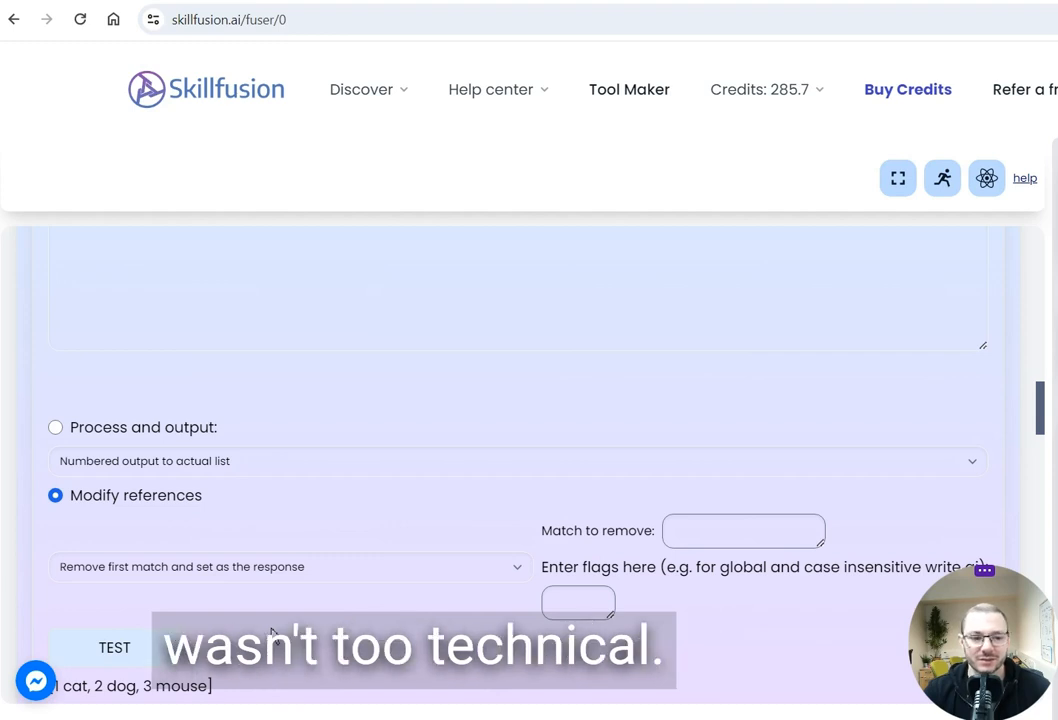
pyautogui.scroll(3)
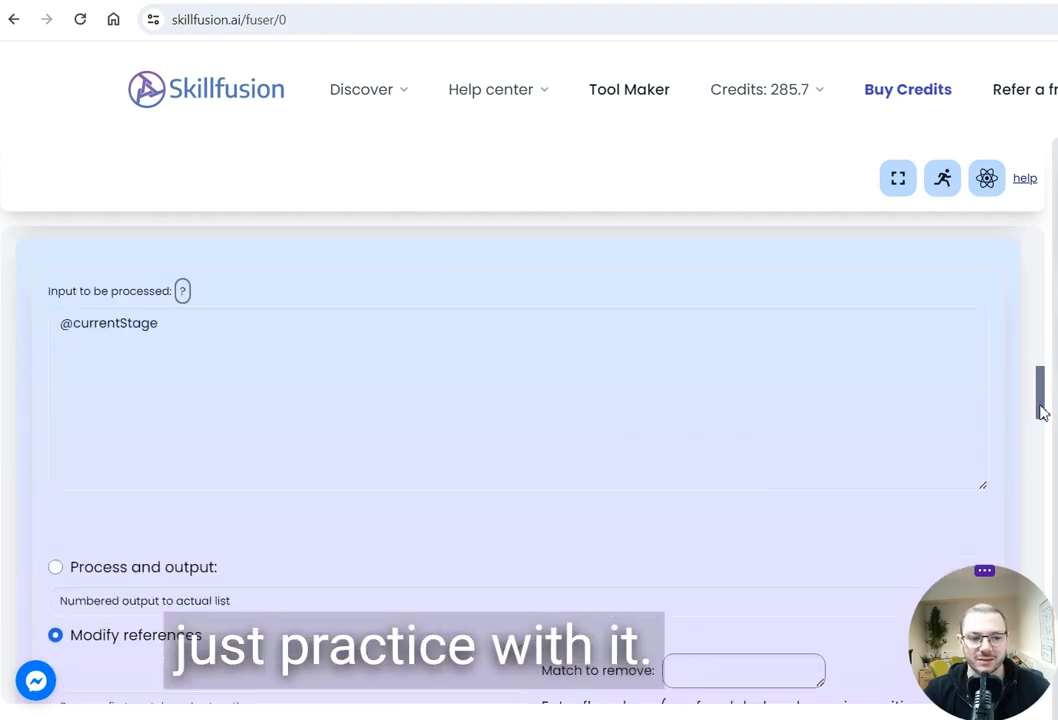
pyautogui.scroll(3)
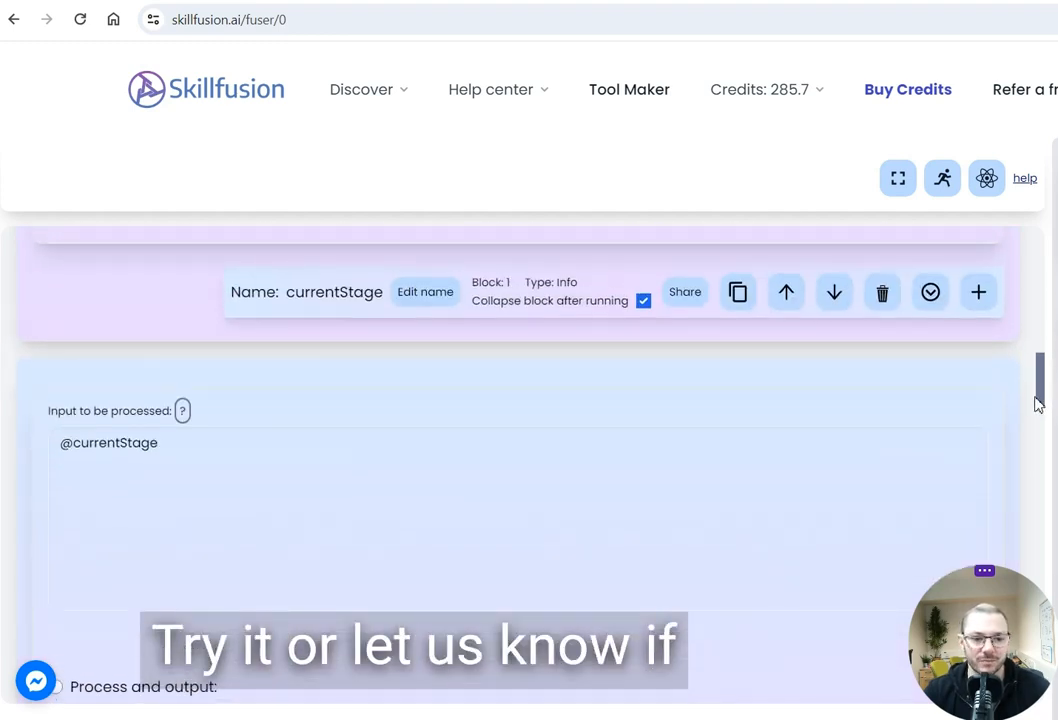
pyautogui.scroll(-3)
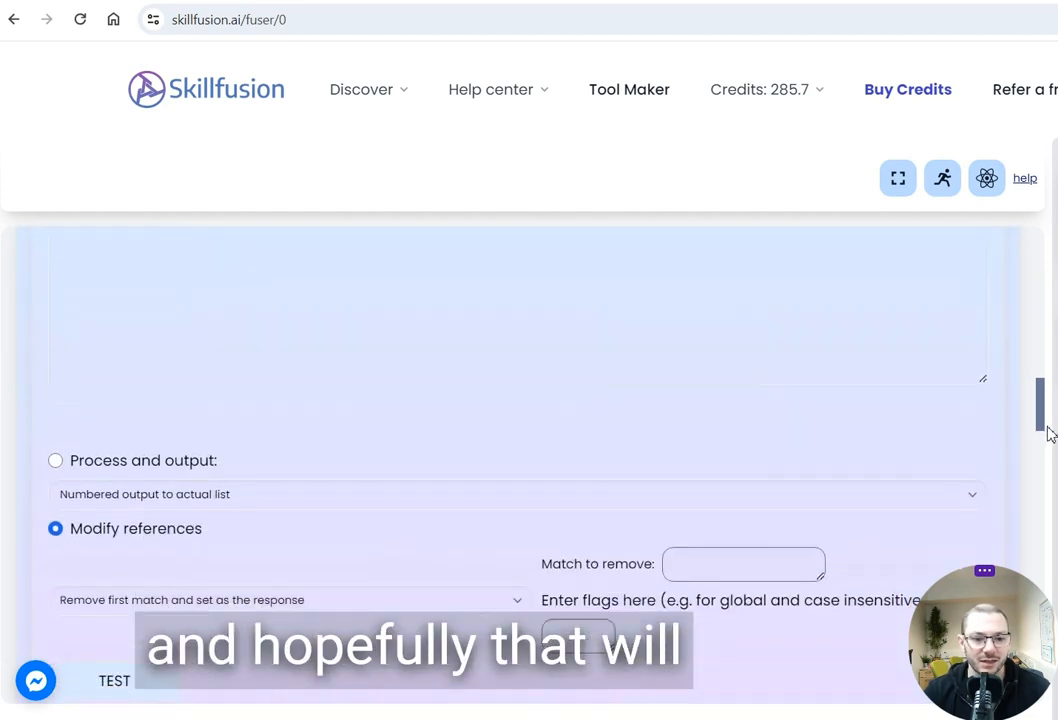
pyautogui.scroll(-3)
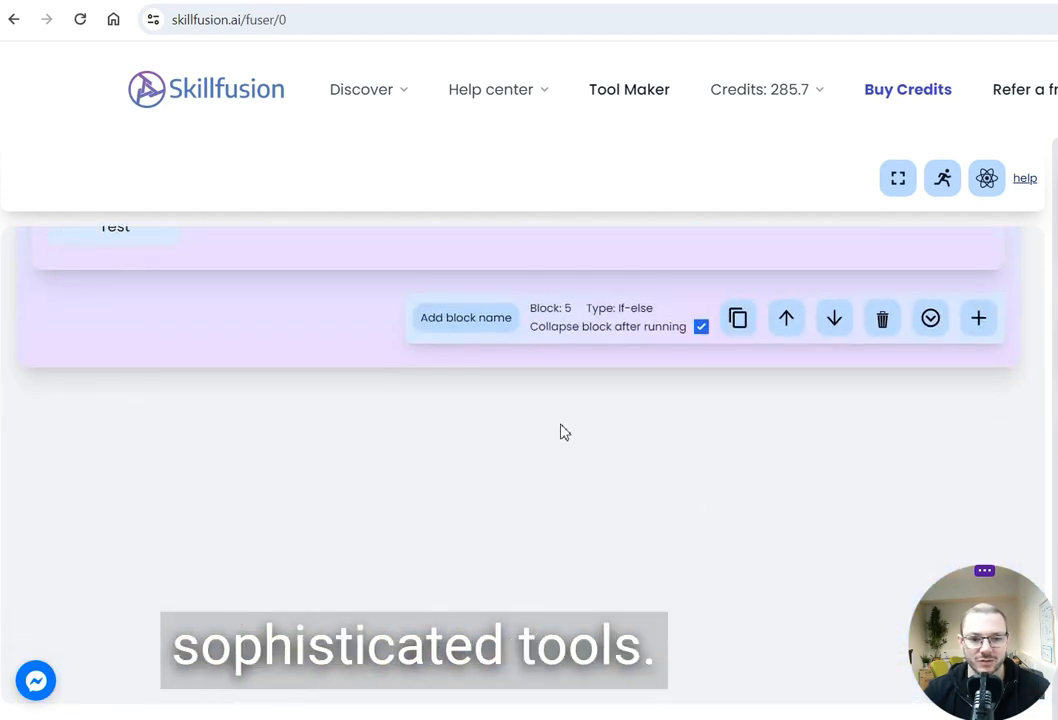
# Add an empty block after the if-else block and open its 'choose block type' dropdown.
pyautogui.click(978, 318)
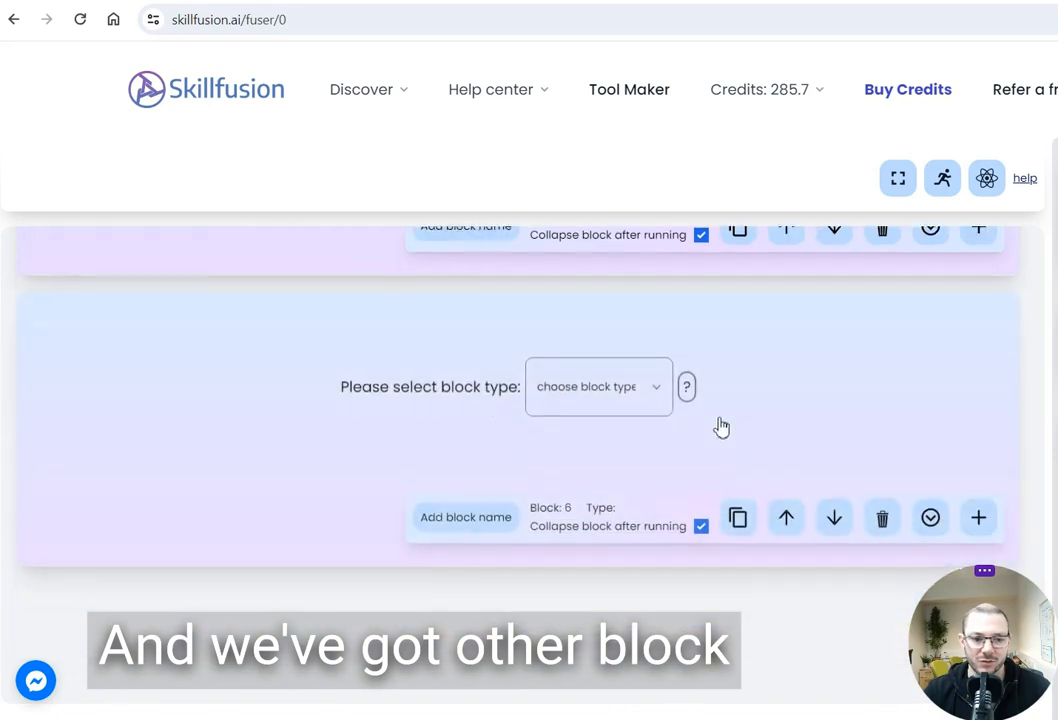
pyautogui.click(598, 386)
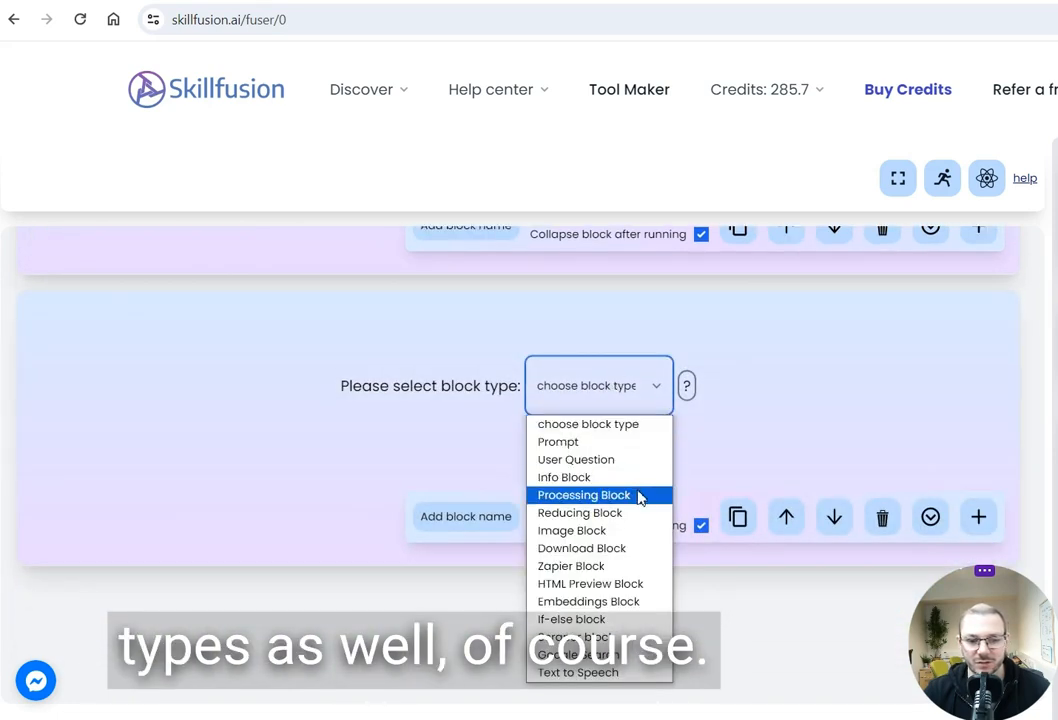
pyautogui.moveTo(575, 459)
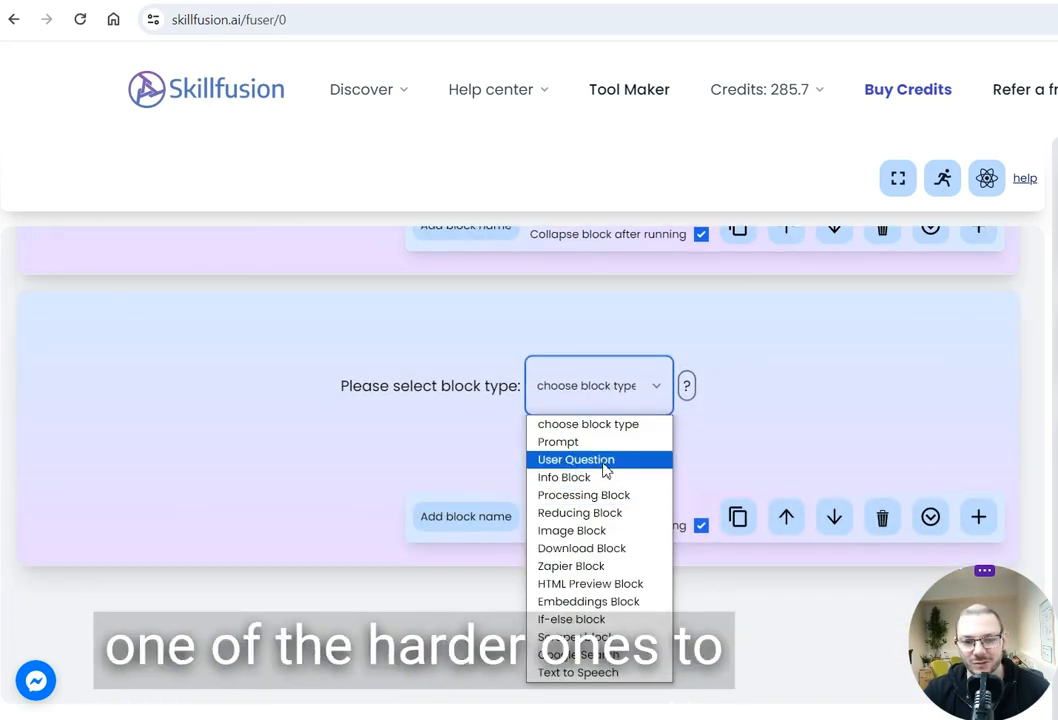
pyautogui.moveTo(557, 441)
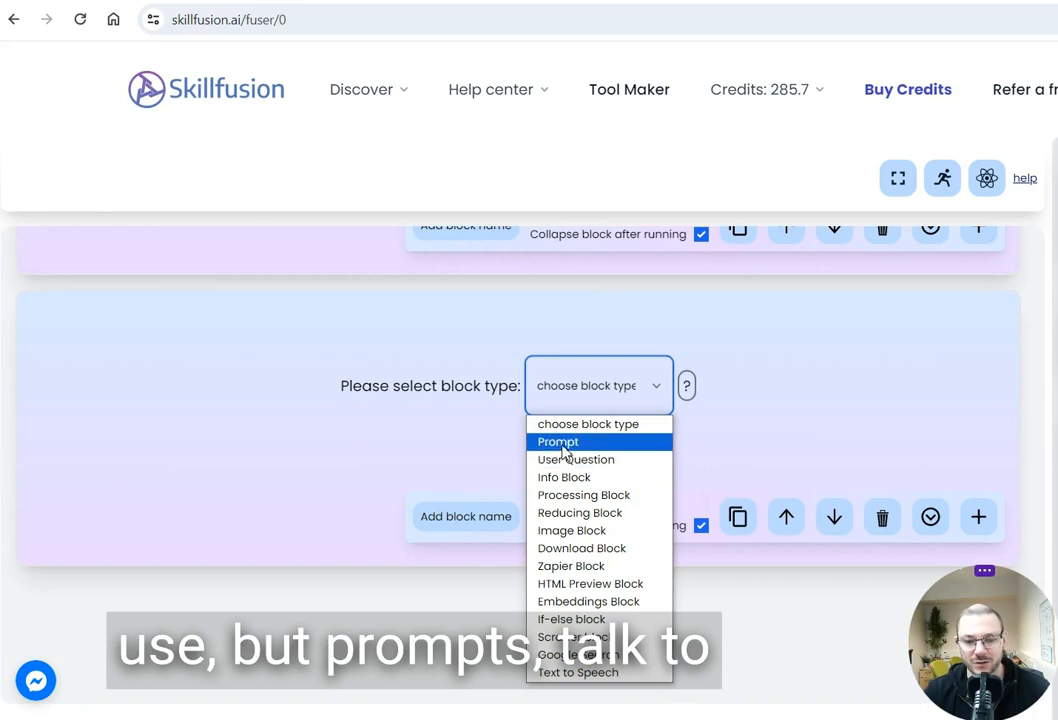
pyautogui.moveTo(575, 459)
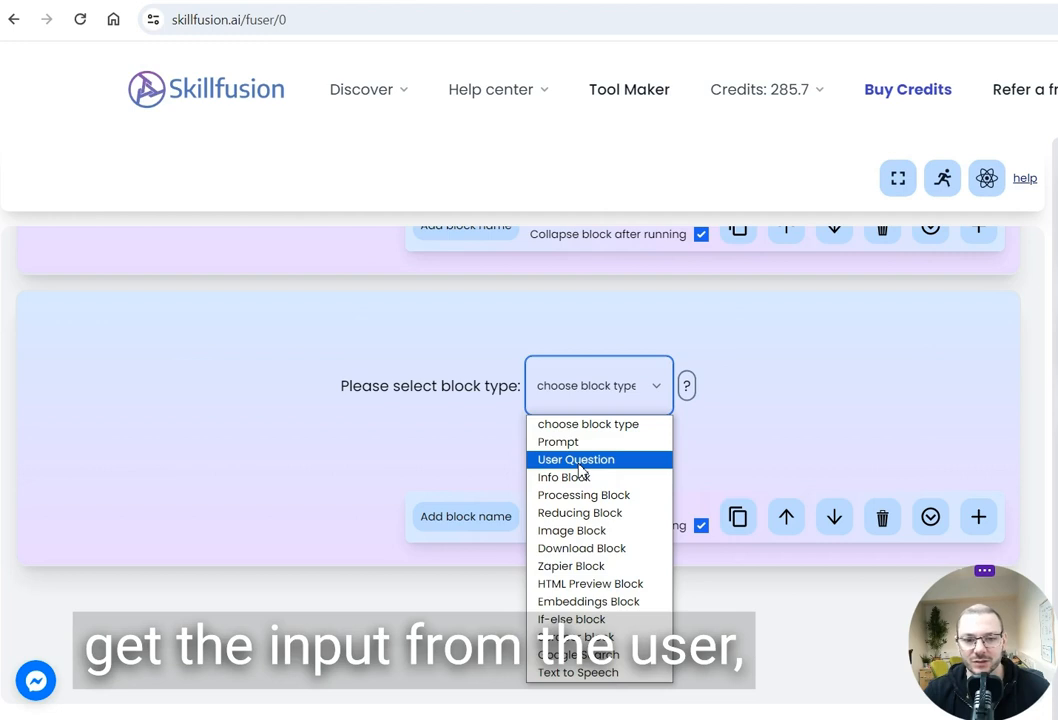
pyautogui.moveTo(563, 477)
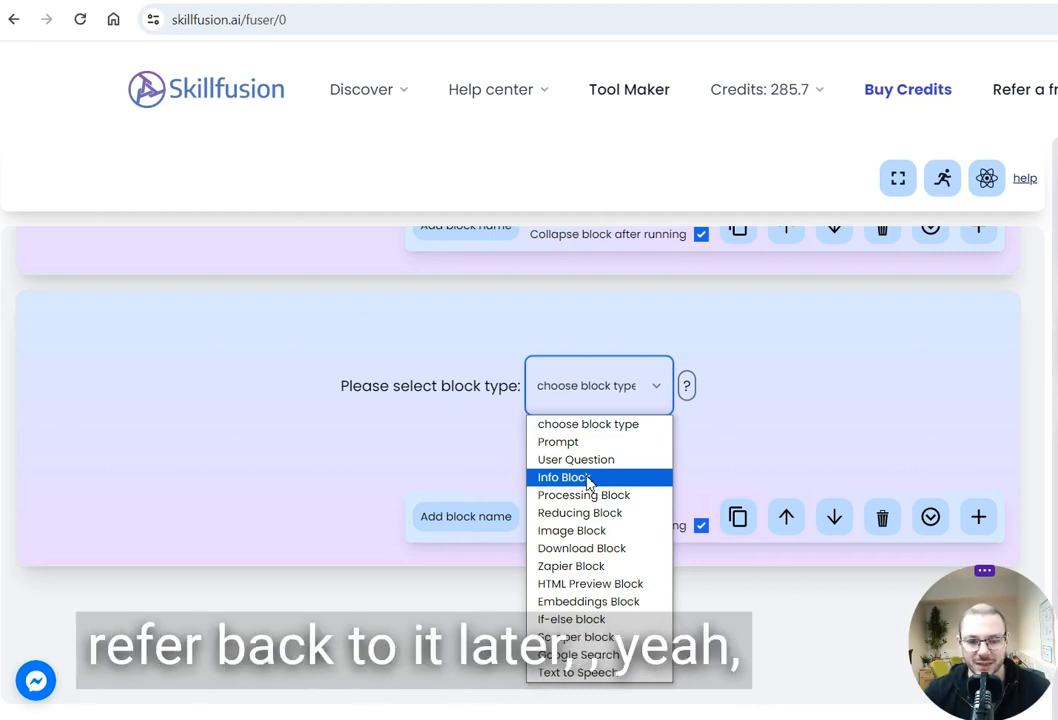
pyautogui.moveTo(580, 512)
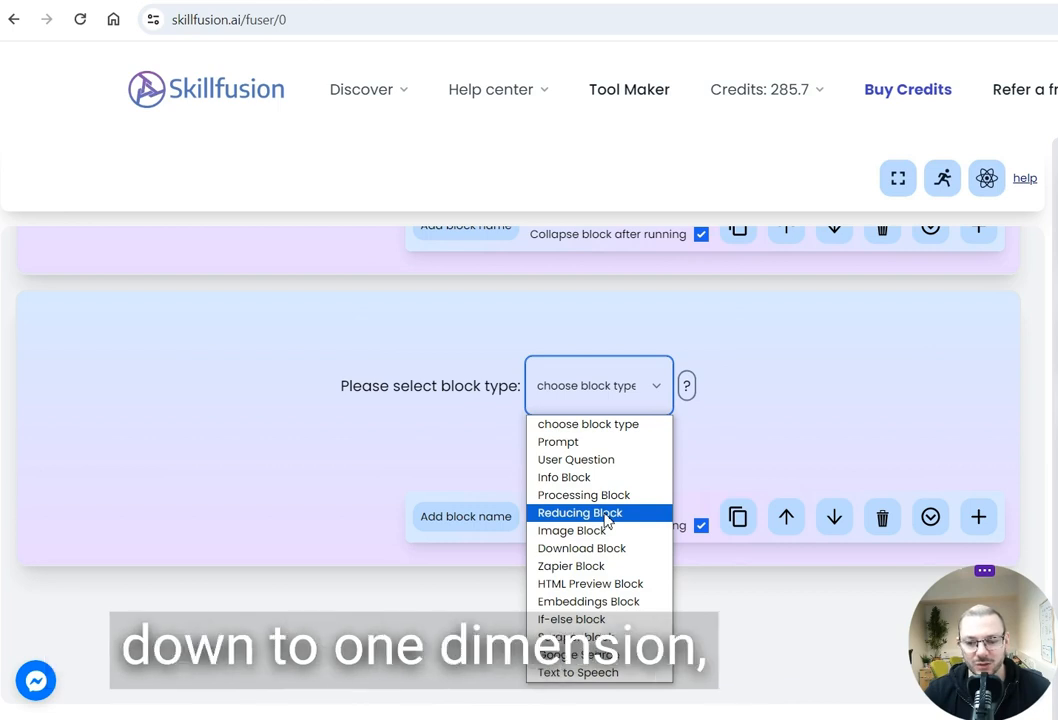
pyautogui.moveTo(571, 530)
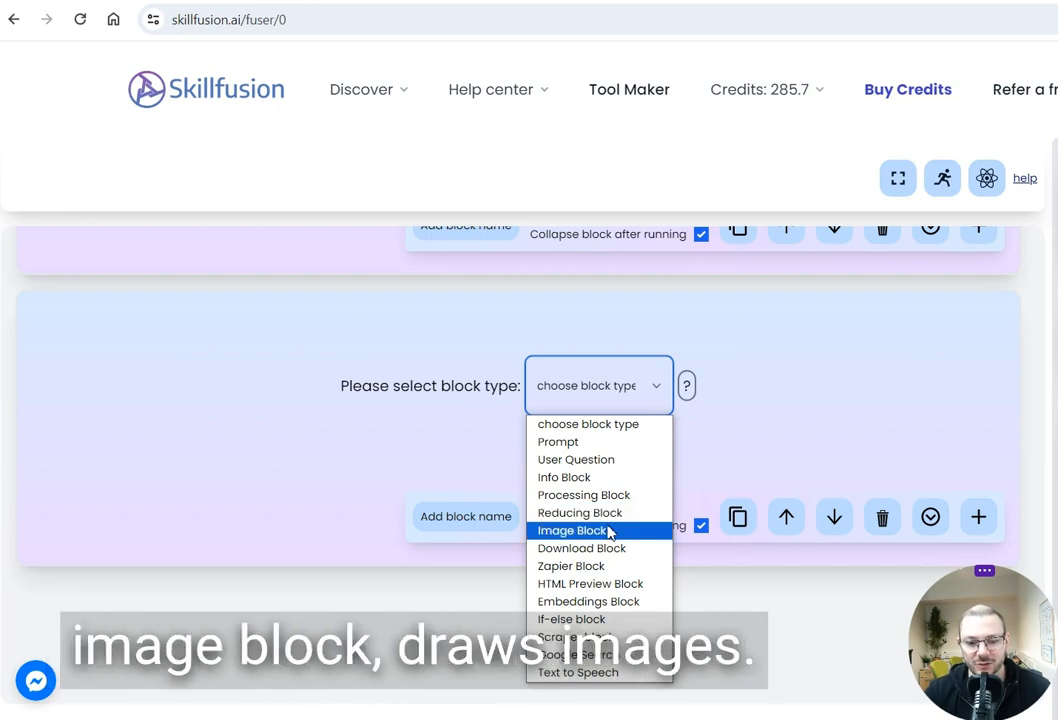
pyautogui.moveTo(600, 548)
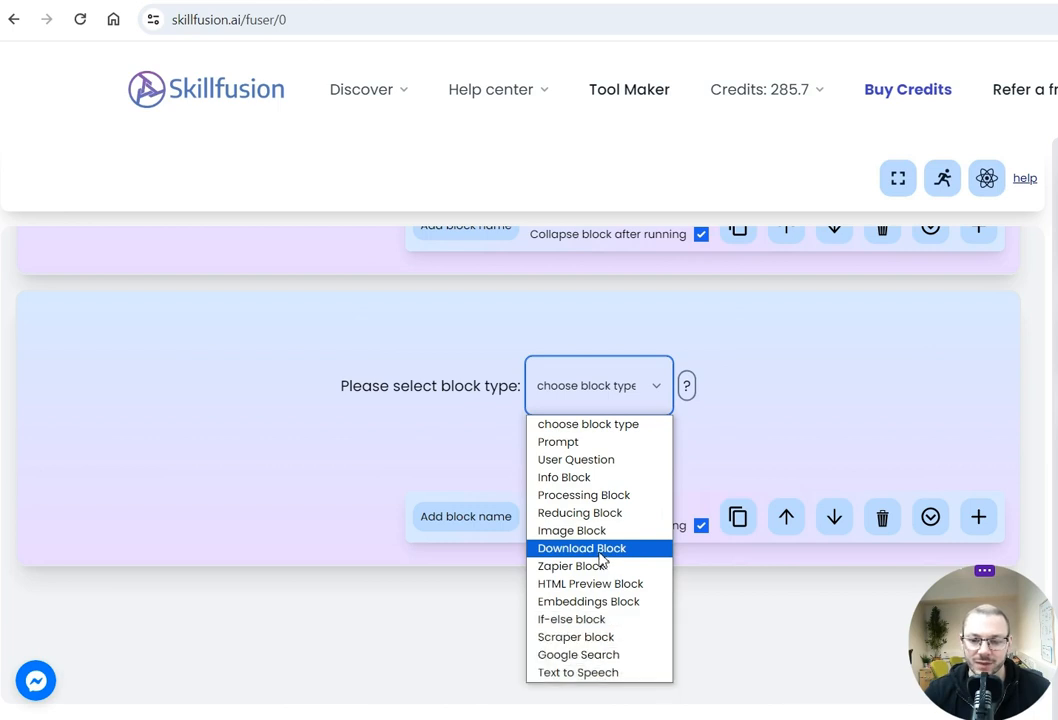
pyautogui.moveTo(572, 530)
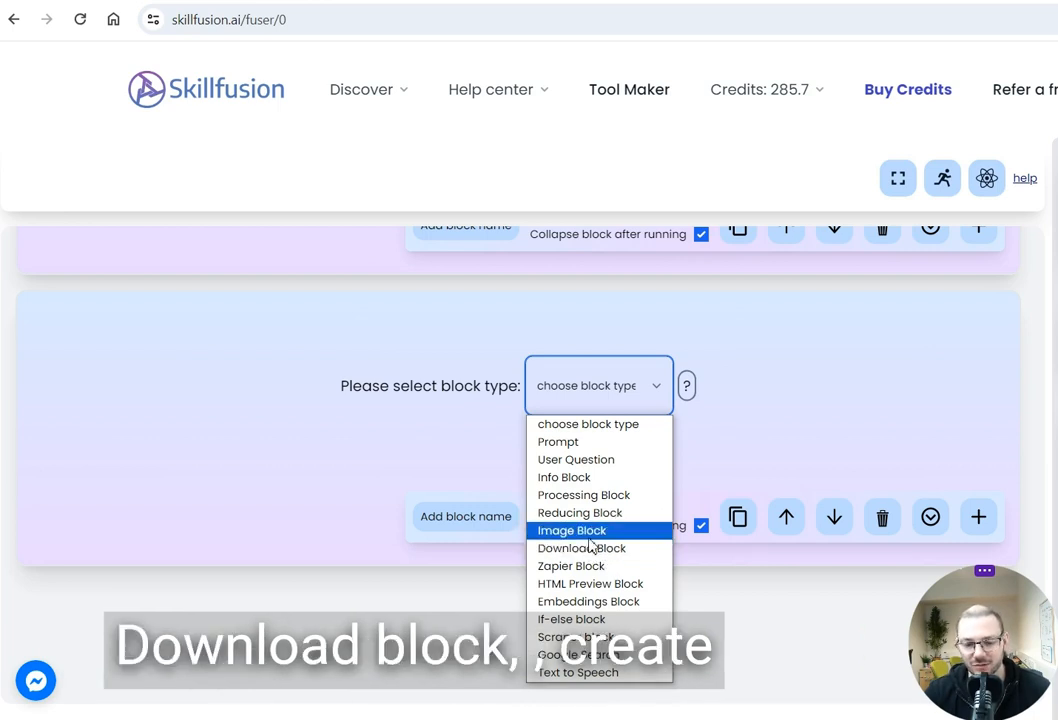
pyautogui.moveTo(570, 575)
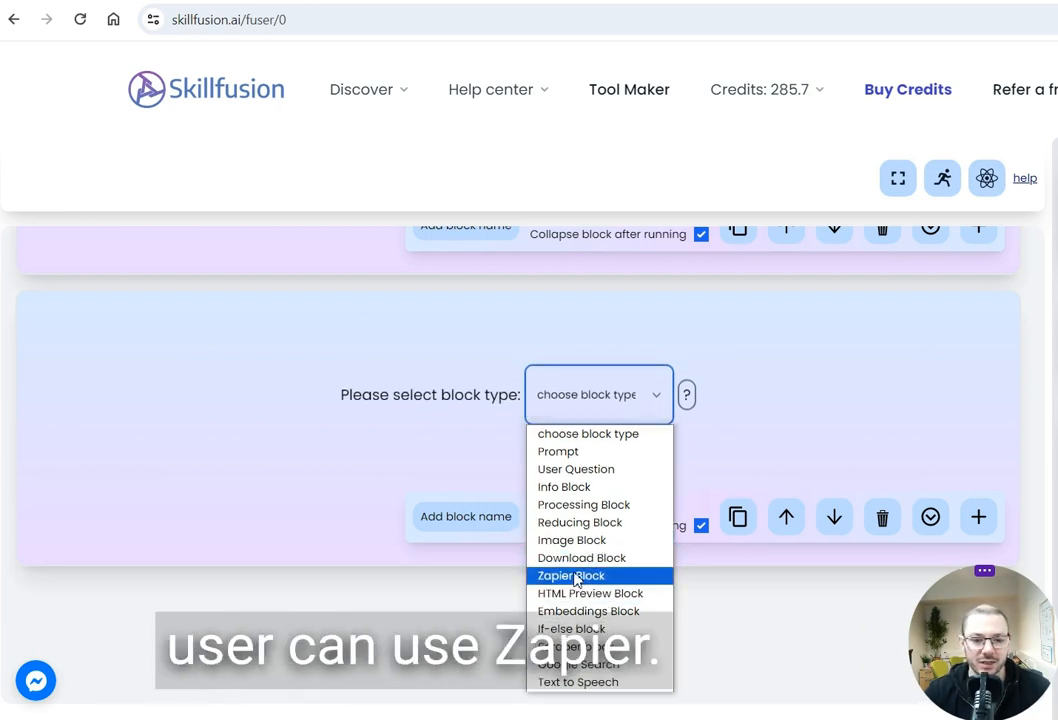
pyautogui.moveTo(589, 593)
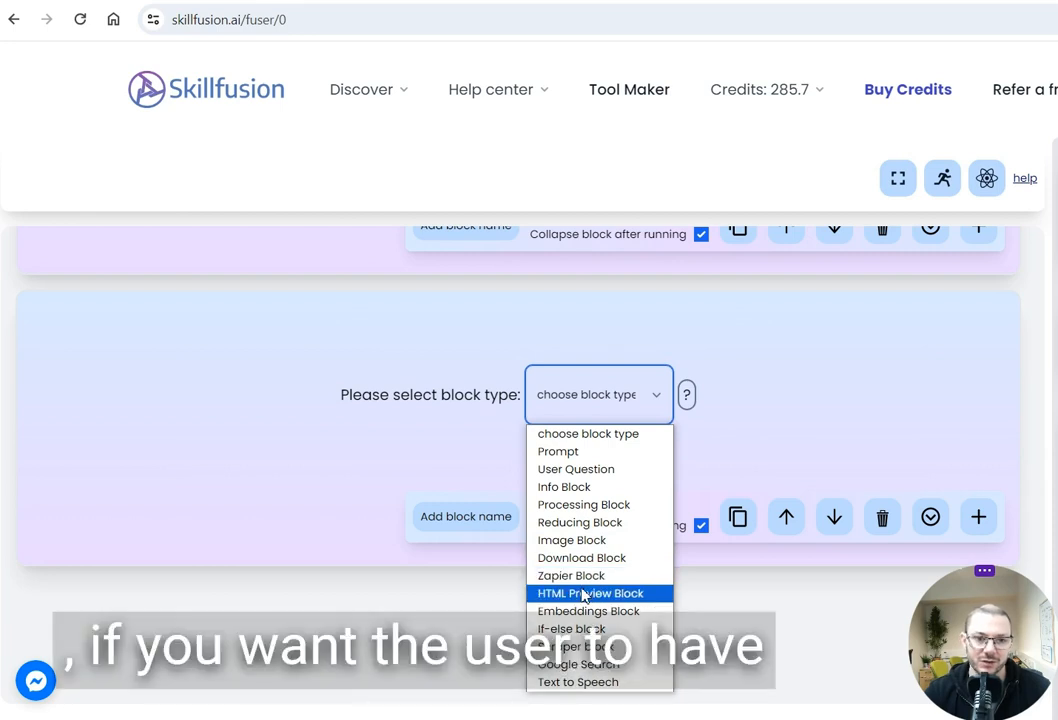
pyautogui.moveTo(571, 575)
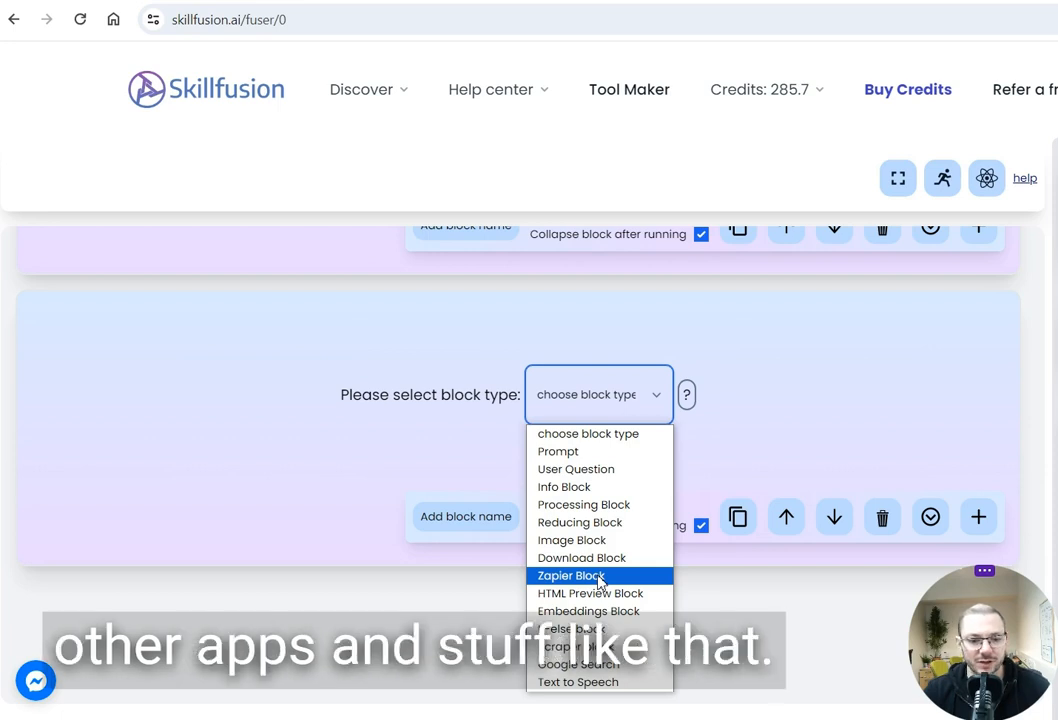
pyautogui.moveTo(590, 593)
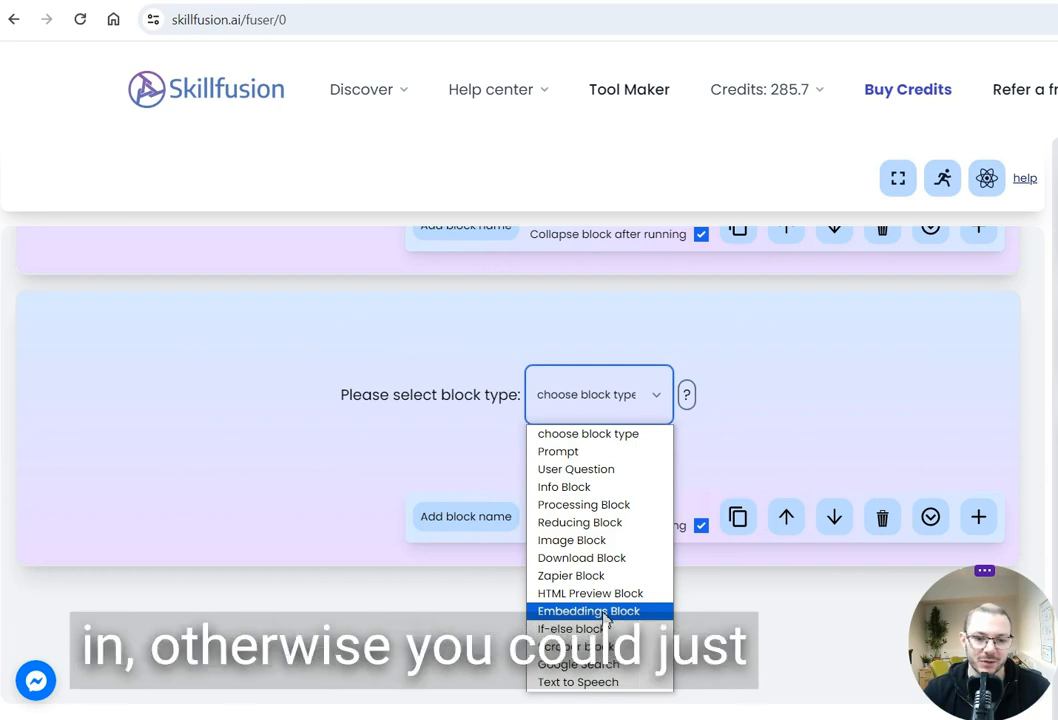
pyautogui.moveTo(605, 628)
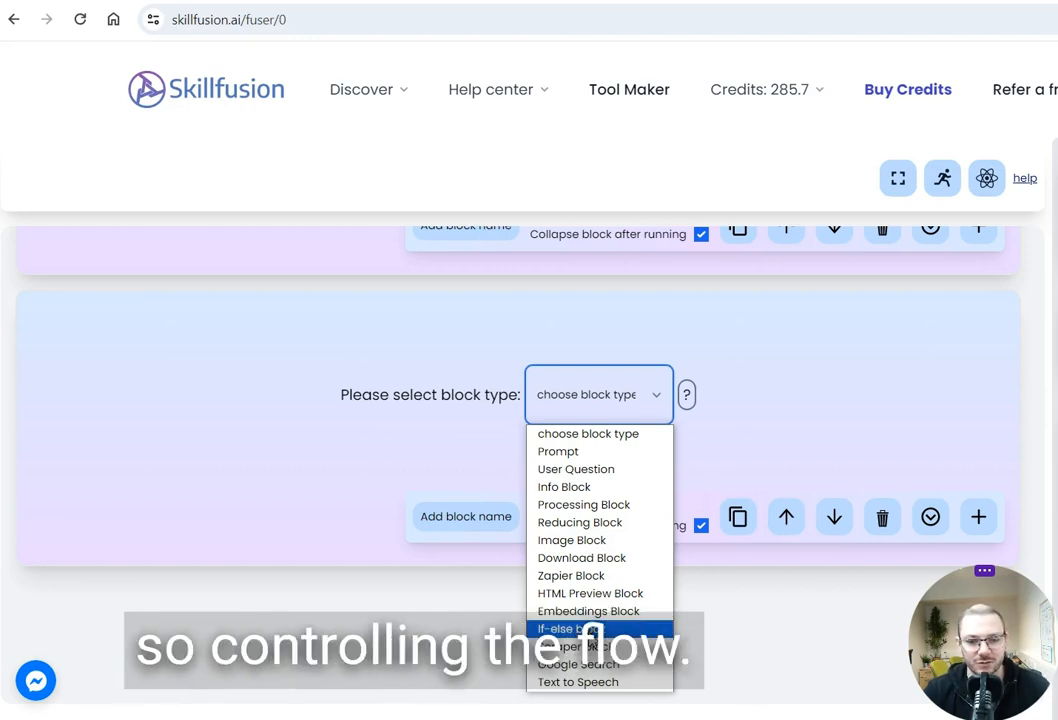
pyautogui.moveTo(589, 646)
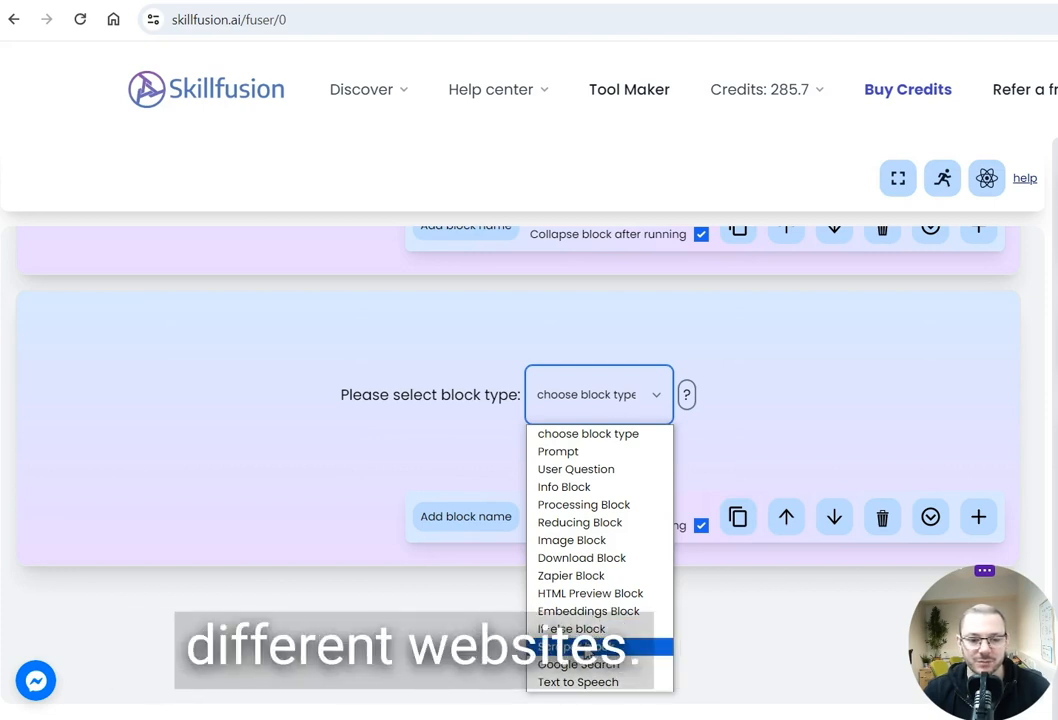
pyautogui.moveTo(578, 665)
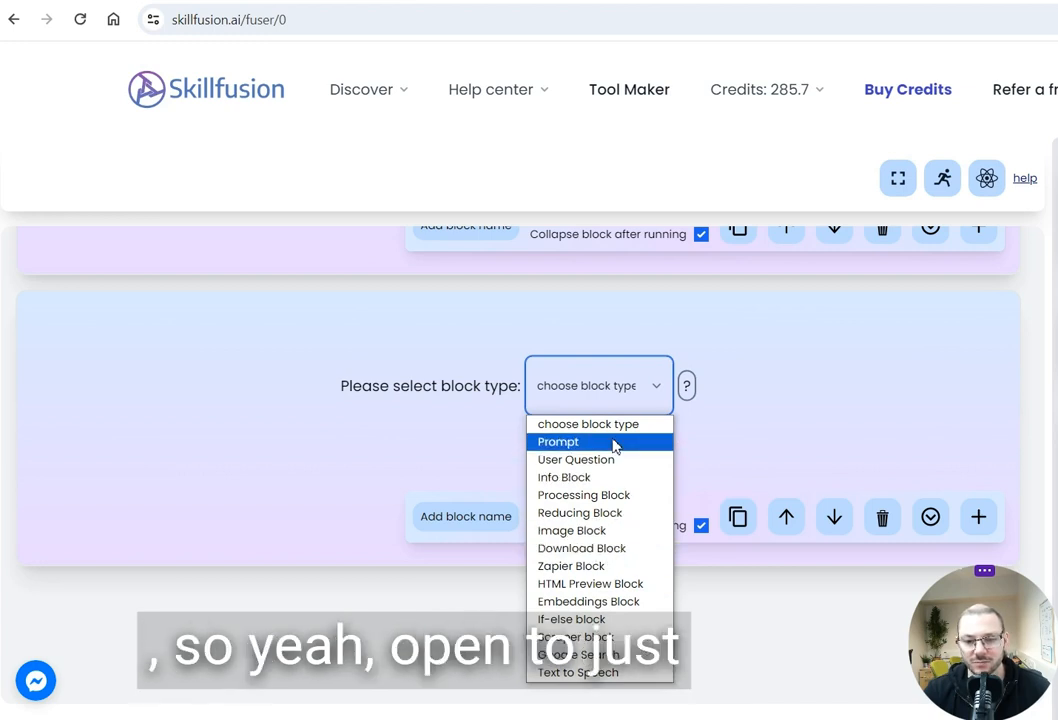
pyautogui.moveTo(575, 459)
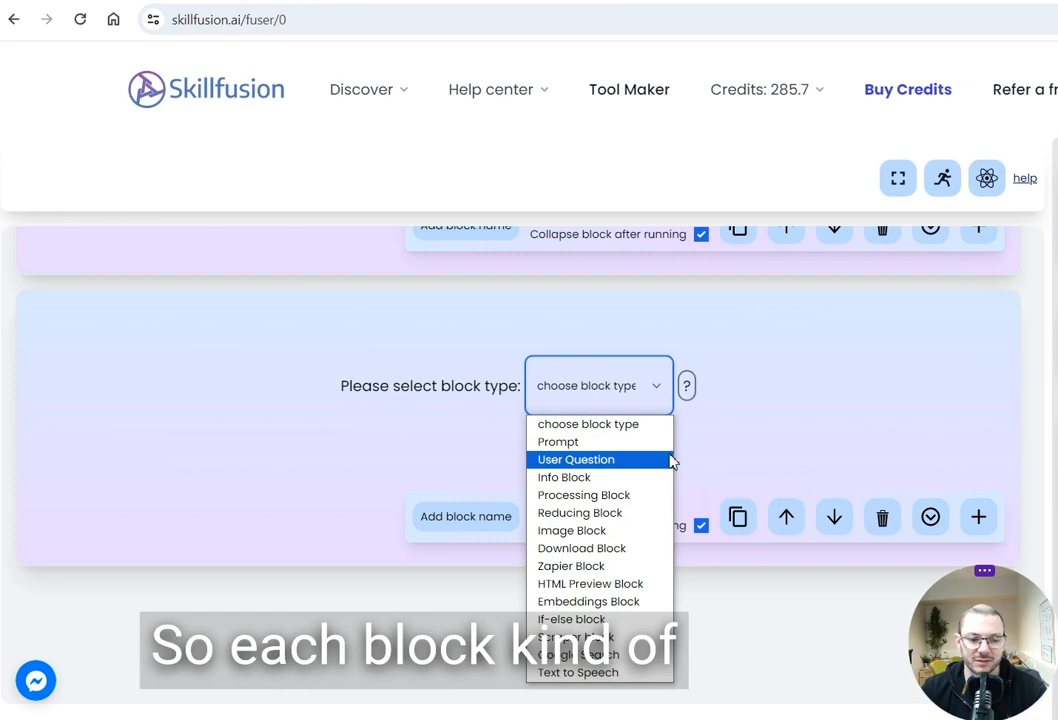
pyautogui.moveTo(499, 437)
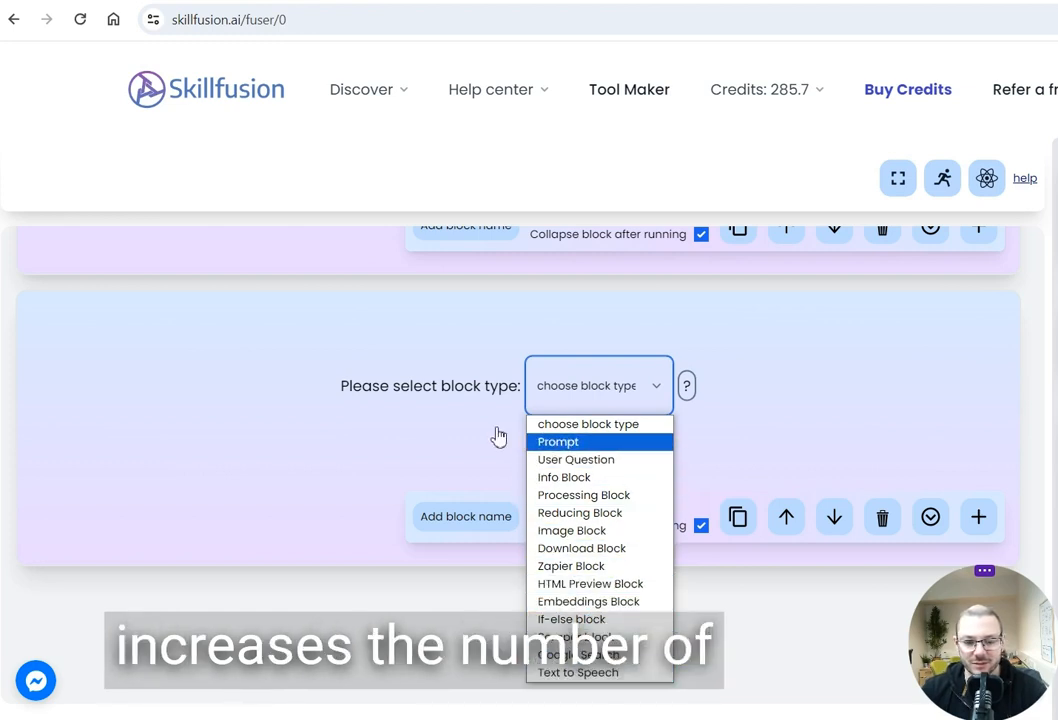
pyautogui.moveTo(600, 424)
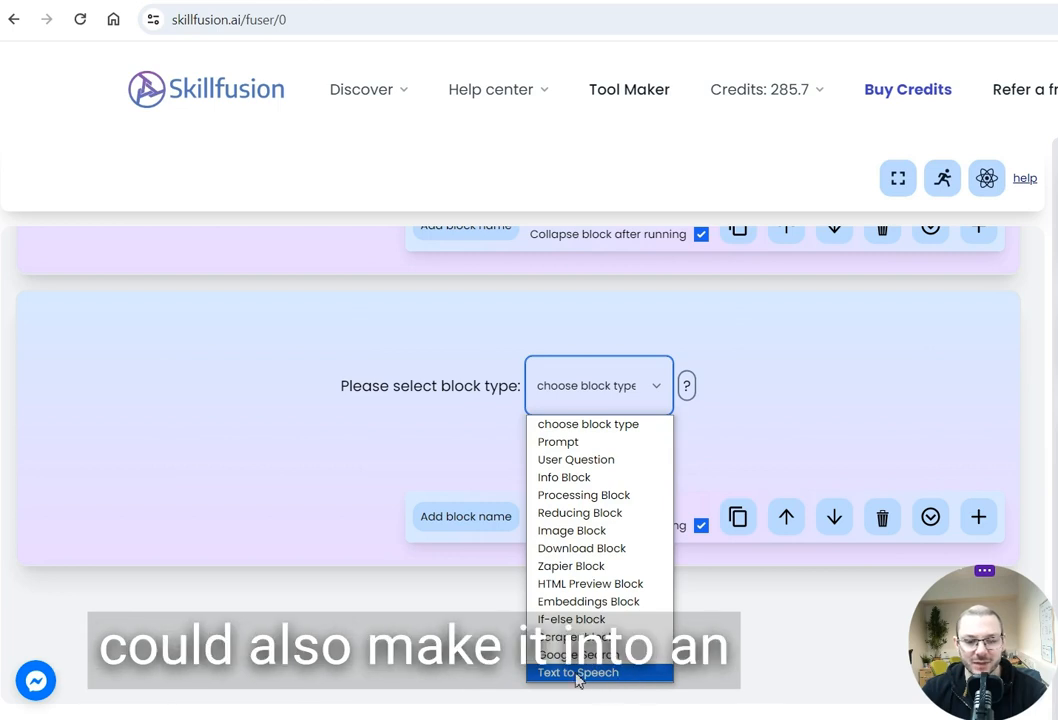
pyautogui.moveTo(572, 530)
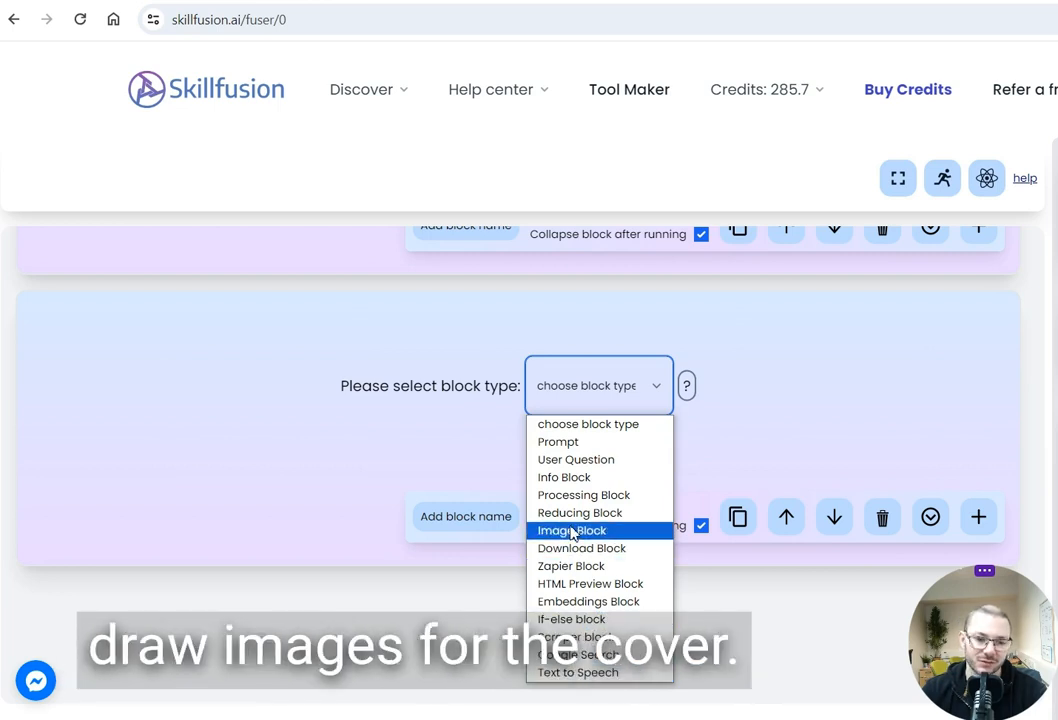